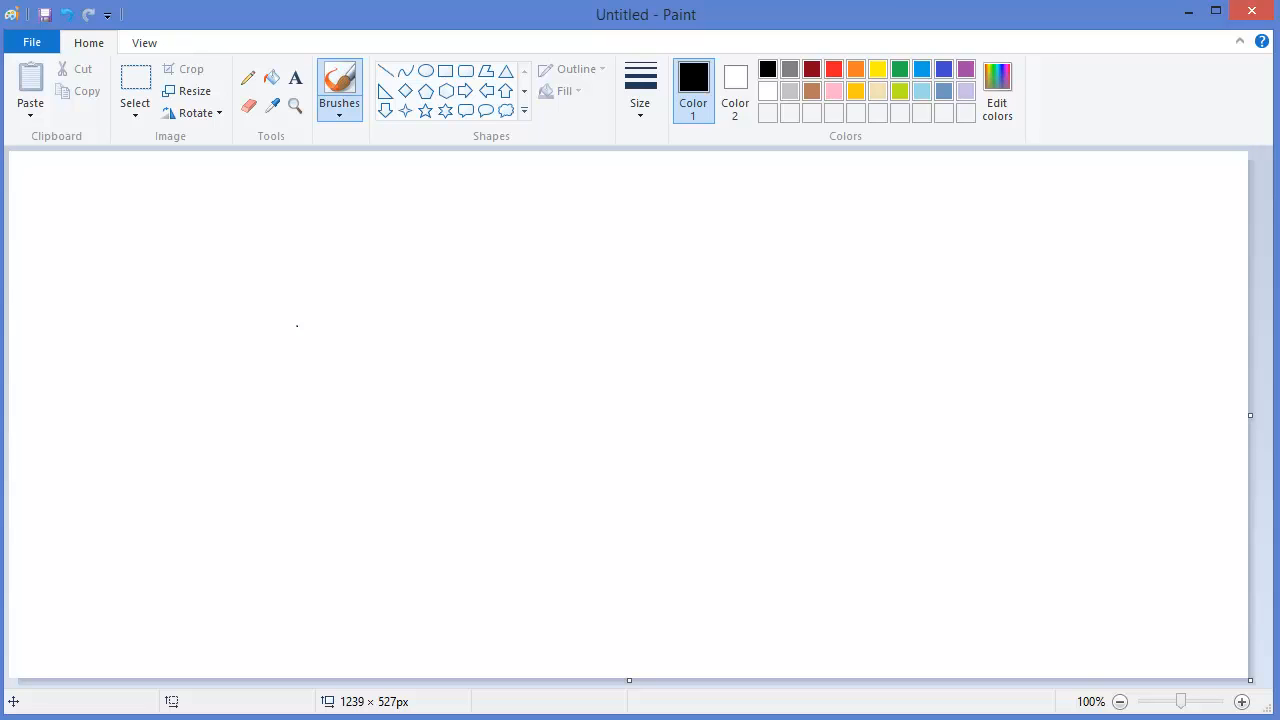
{"action": "mouse_move", "coordinate": [1210, 536]}
{"action": "type", "text": "1 1"}
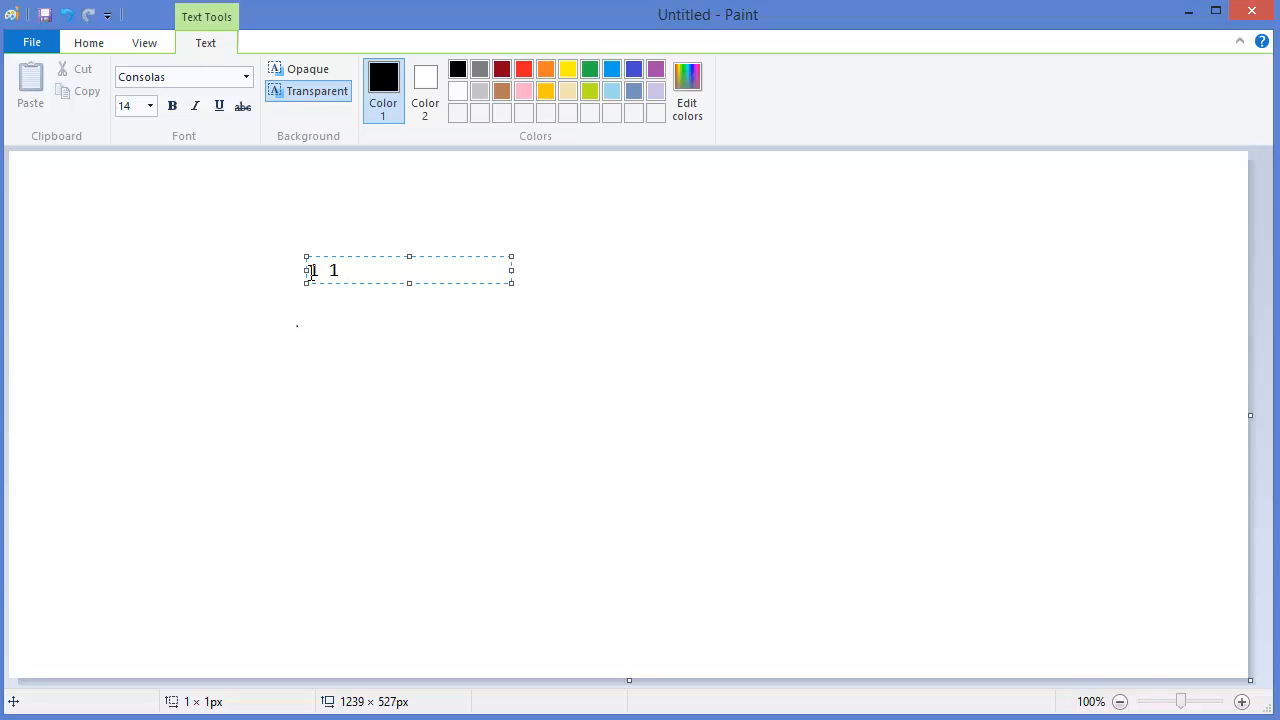
Finish writing the first Fibonacci terms 1 1 2 3 on the canvas.
{"action": "type", "text": "2"}
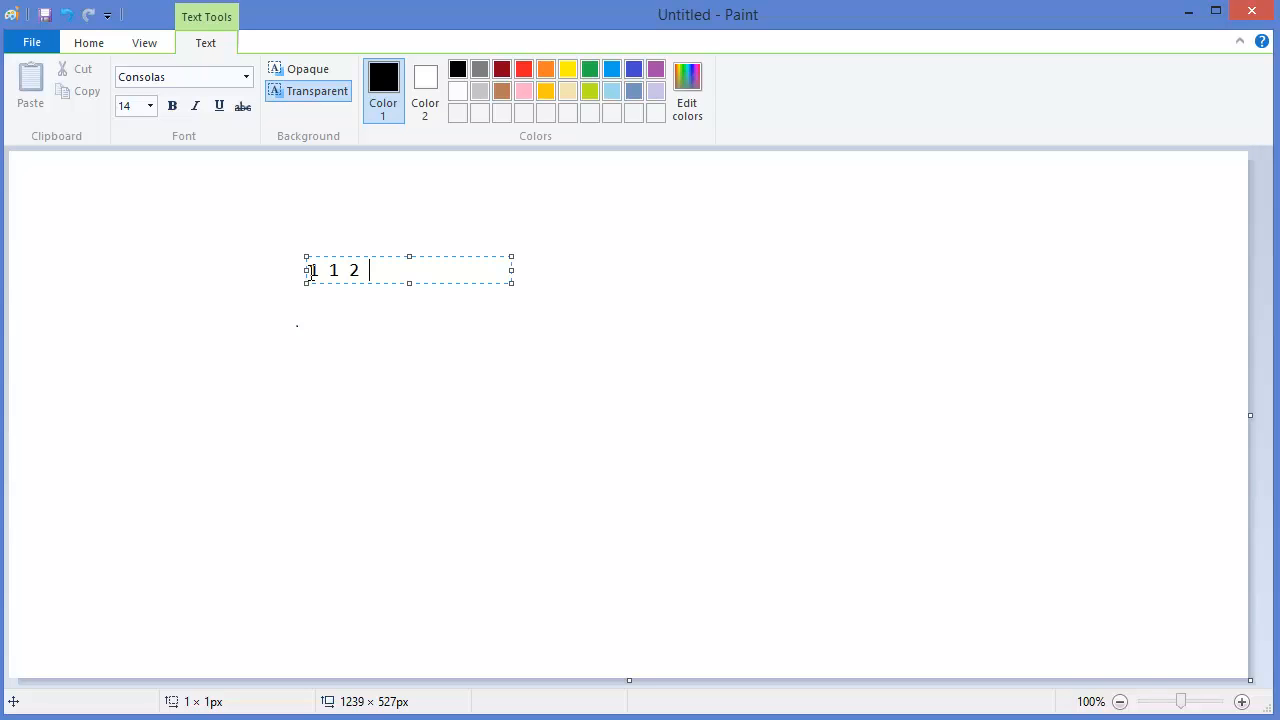
{"action": "type", "text": "3"}
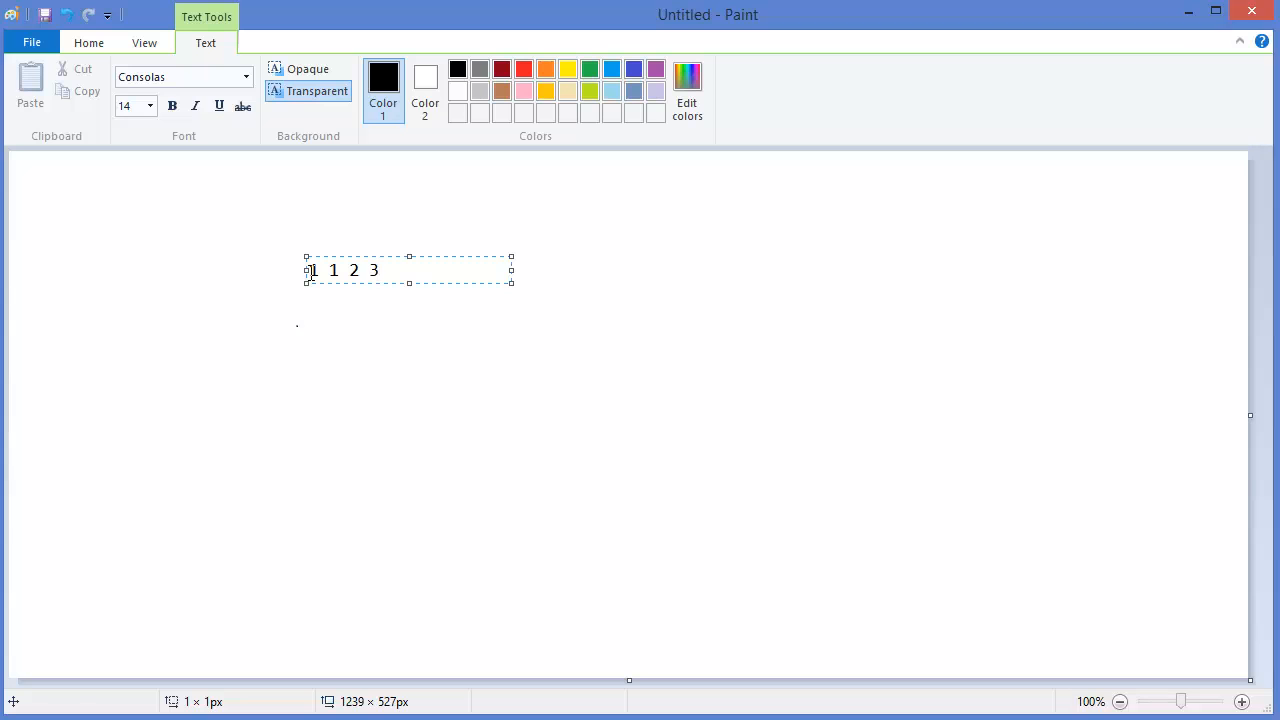
{"action": "left_click", "coordinate": [316, 324]}
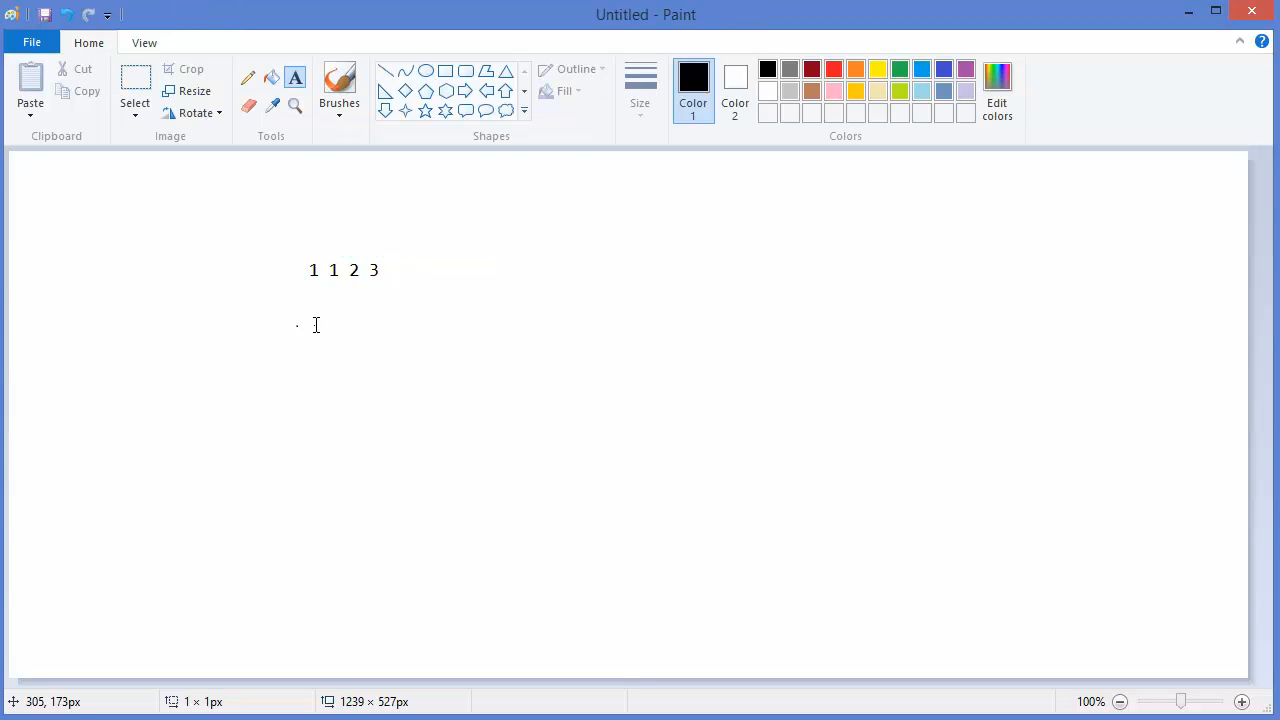
Add the rule Fn = Fn-1 + Fn-2 as text beneath the sequence.
{"action": "left_click", "coordinate": [316, 322]}
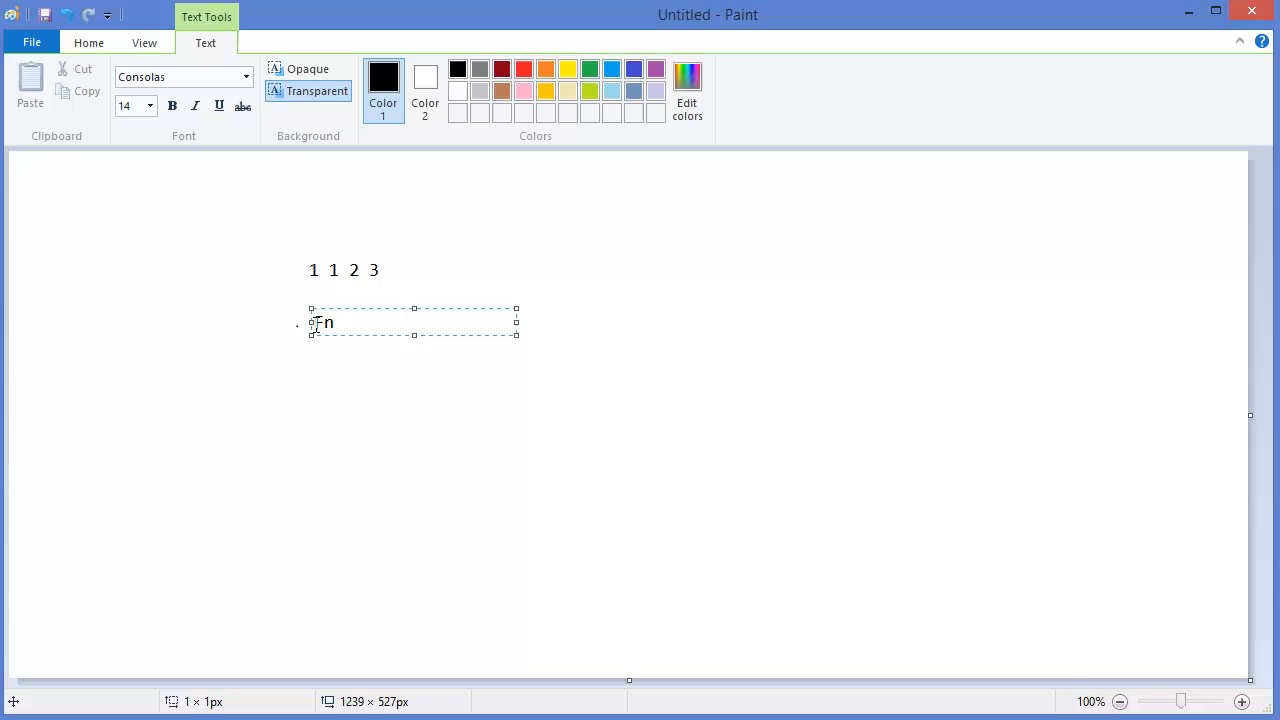
{"action": "type", "text": "= F"}
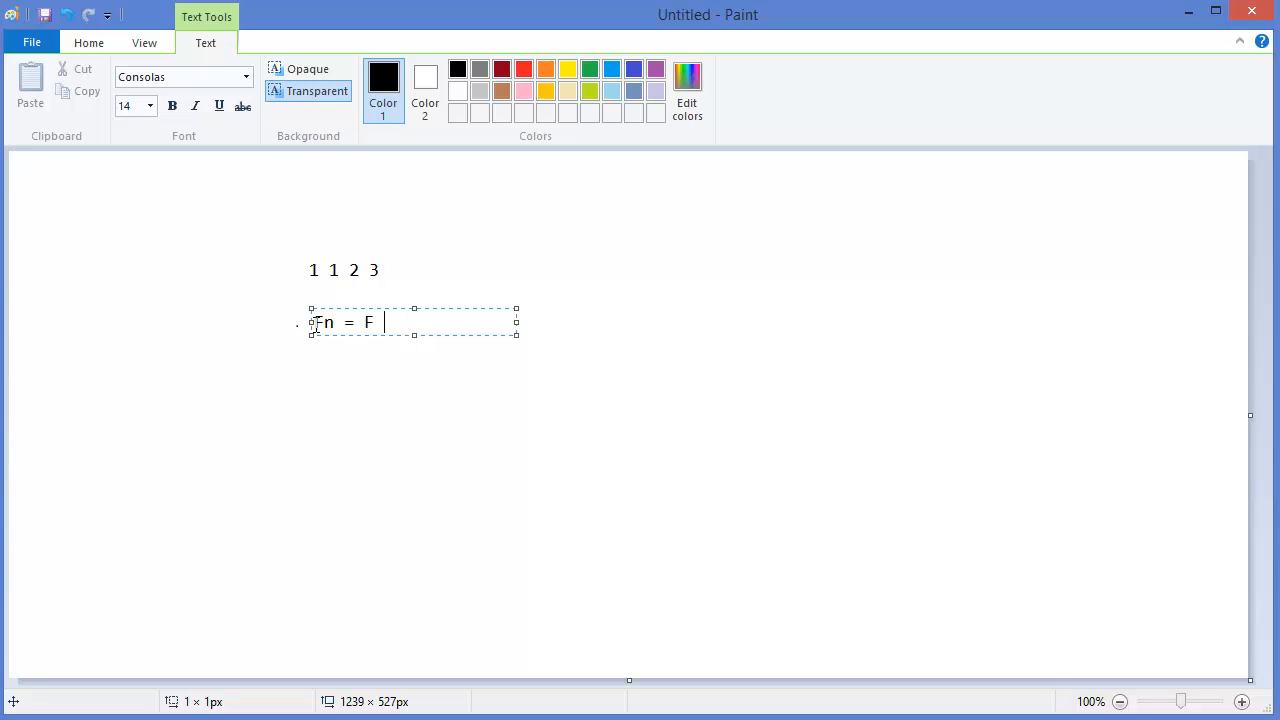
{"action": "type", "text": "n"}
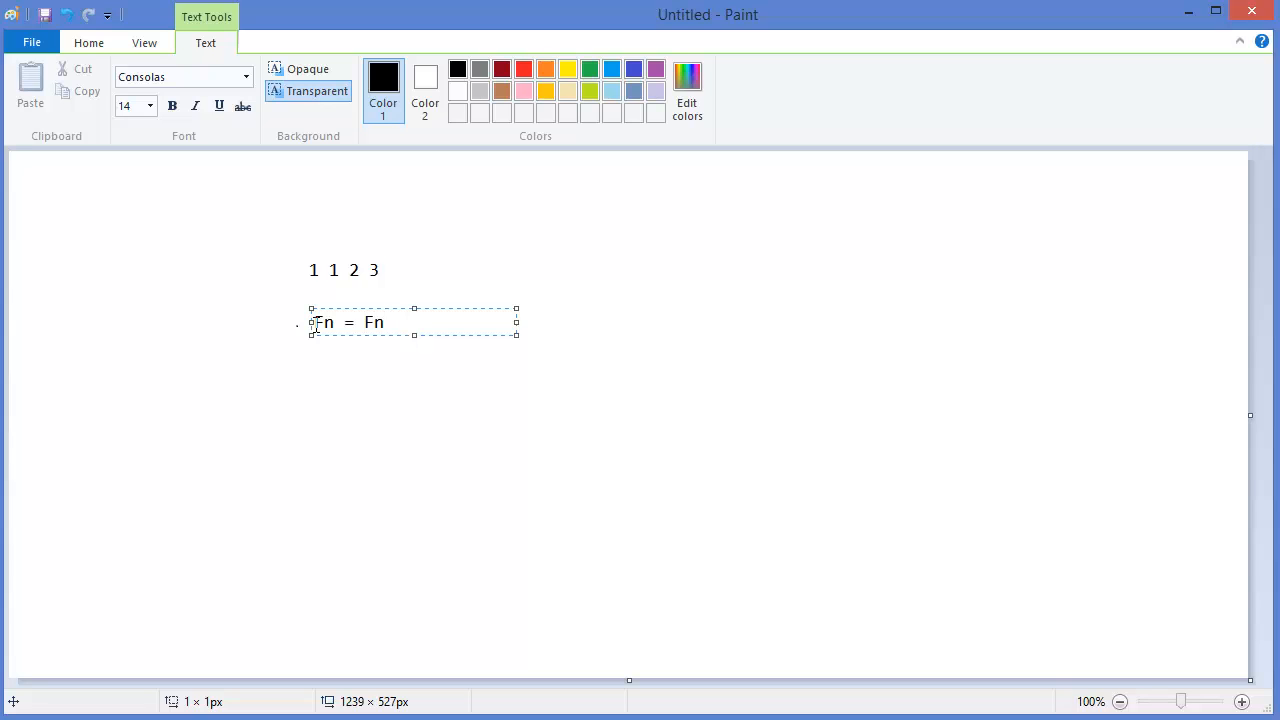
{"action": "type", "text": "-1 +"}
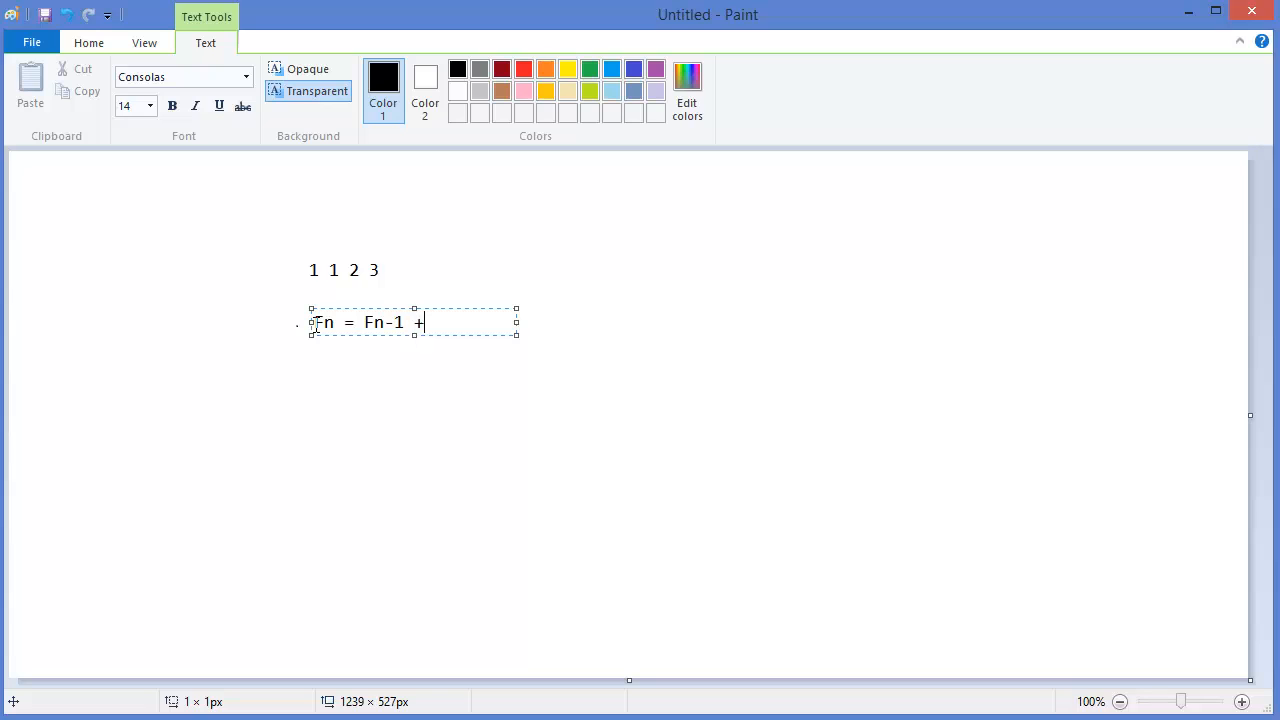
{"action": "type", "text": "Fn"}
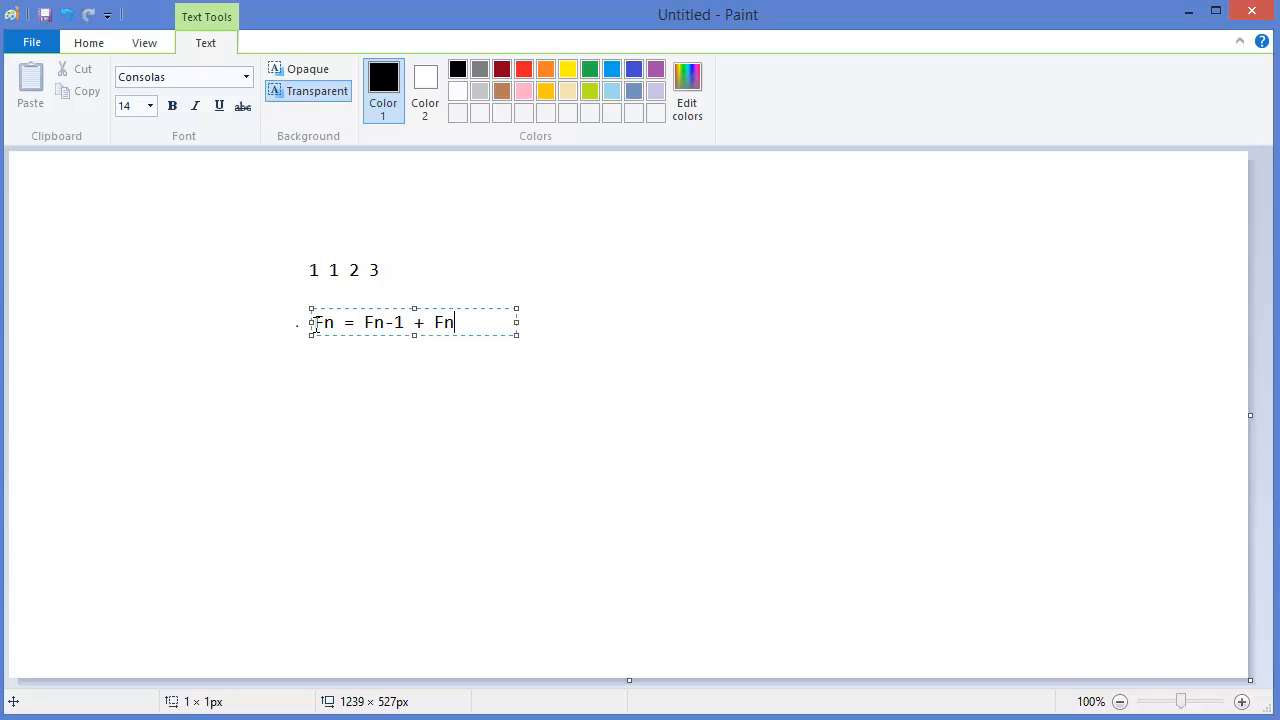
{"action": "type", "text": "-2"}
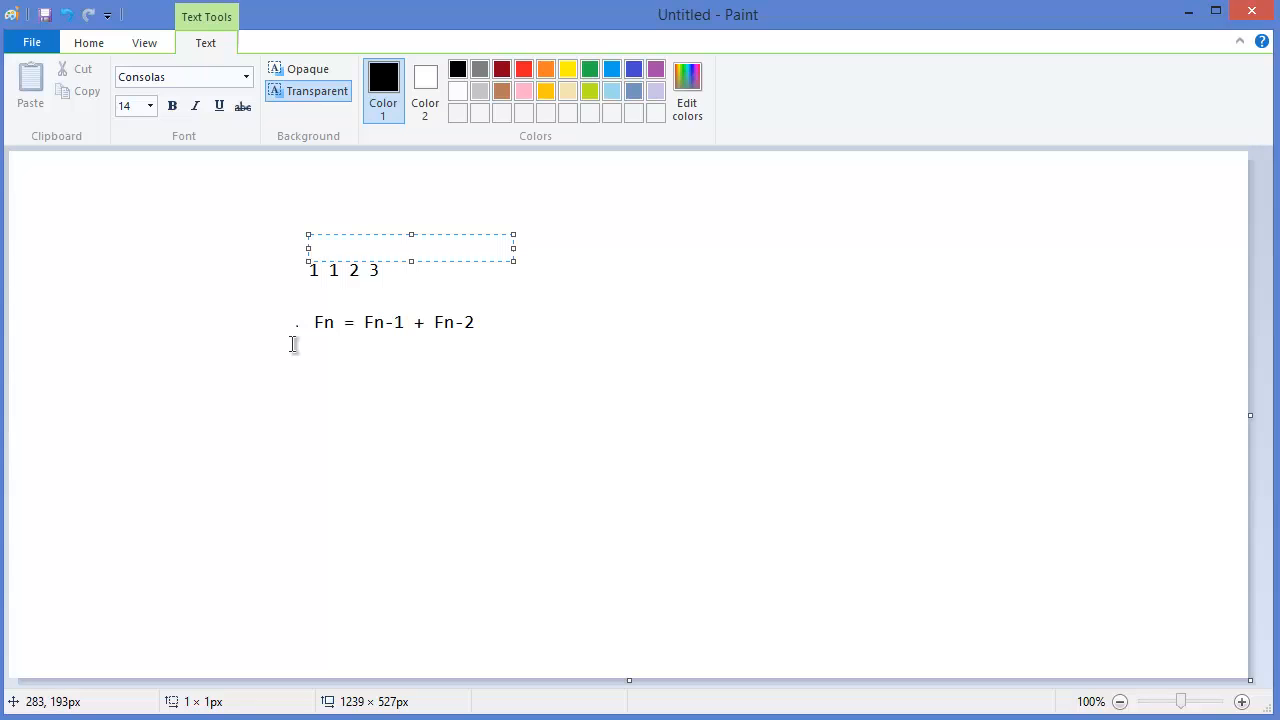
Label the first terms of the sequence with F1 to F4.
{"action": "type", "text": "F1"}
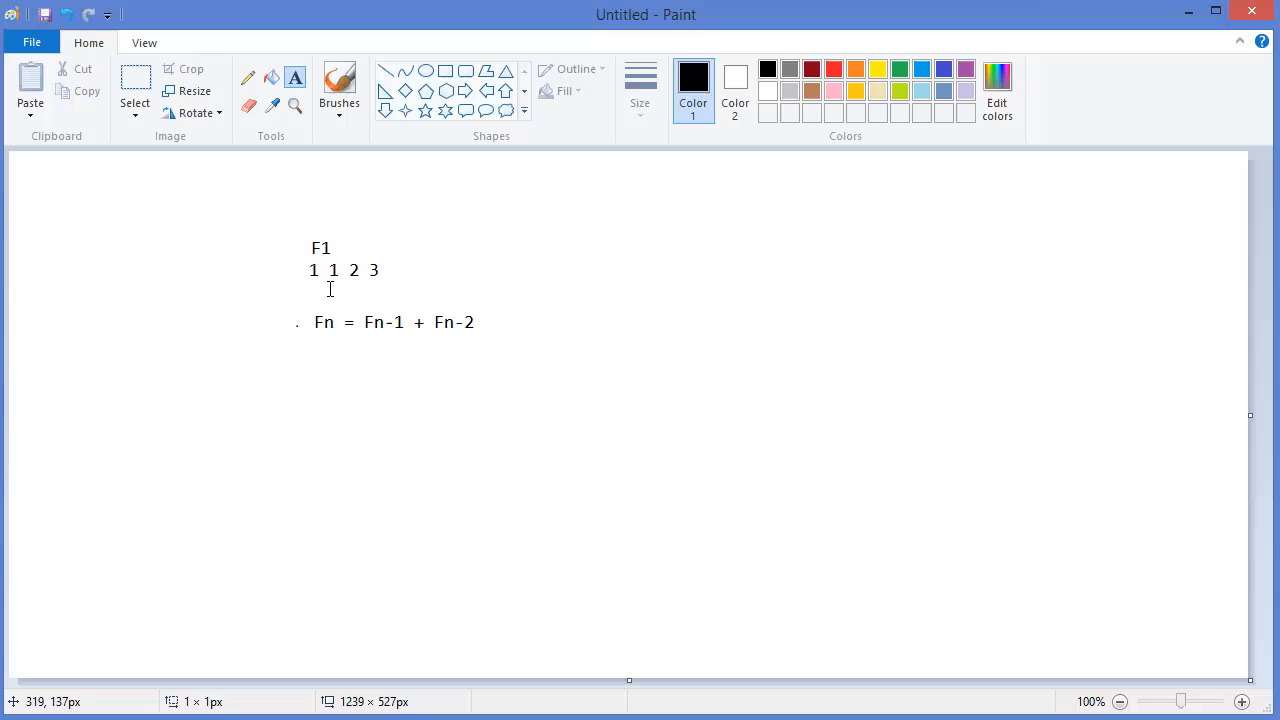
{"action": "left_click", "coordinate": [330, 288]}
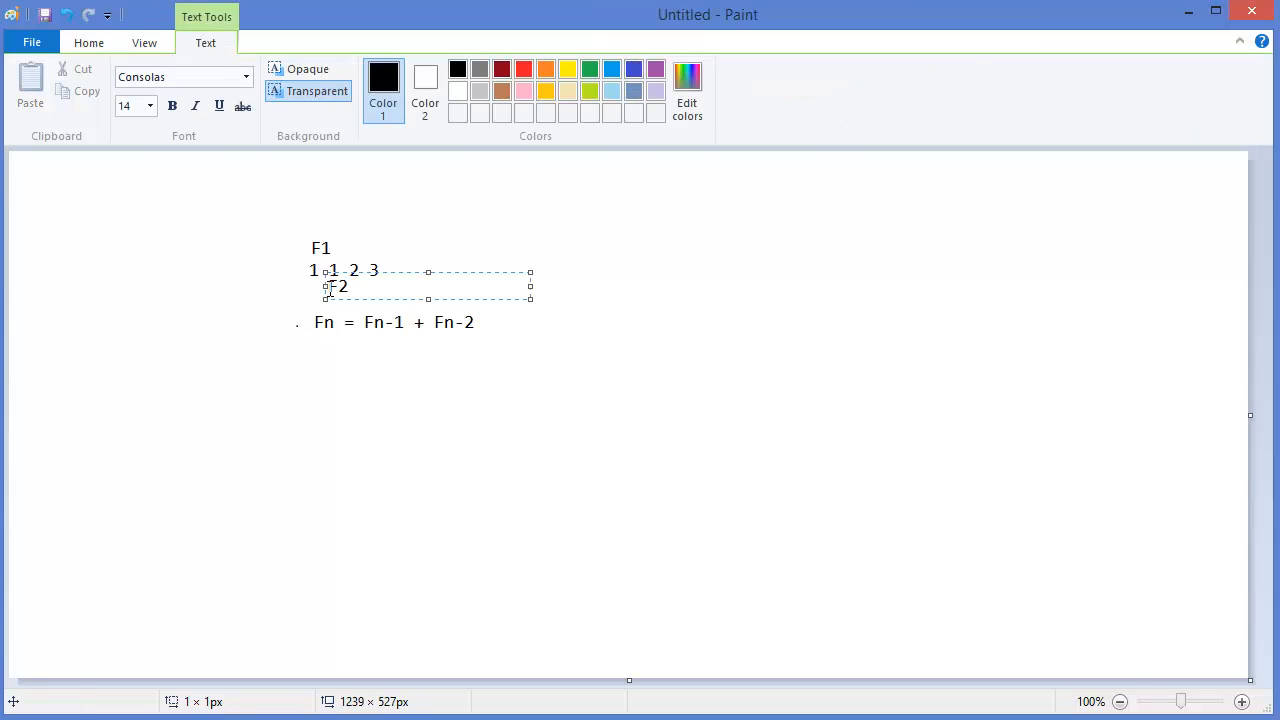
{"action": "left_click", "coordinate": [324, 356]}
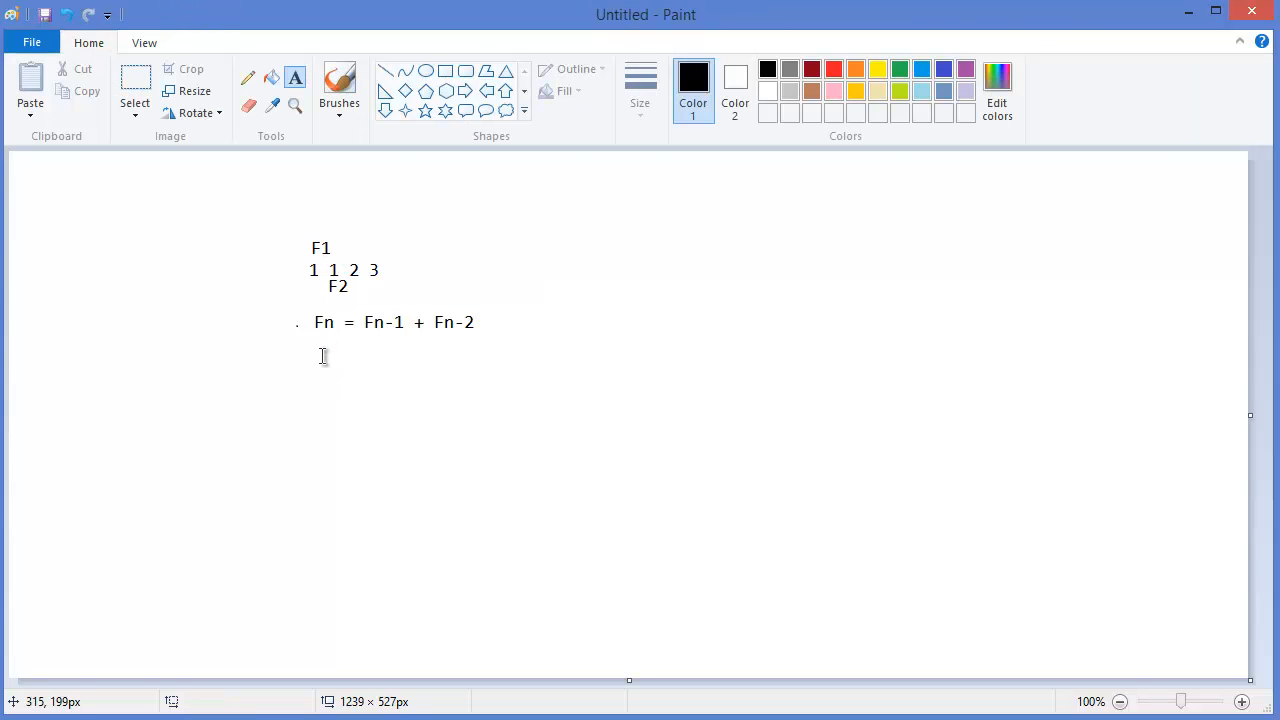
{"action": "mouse_move", "coordinate": [324, 264]}
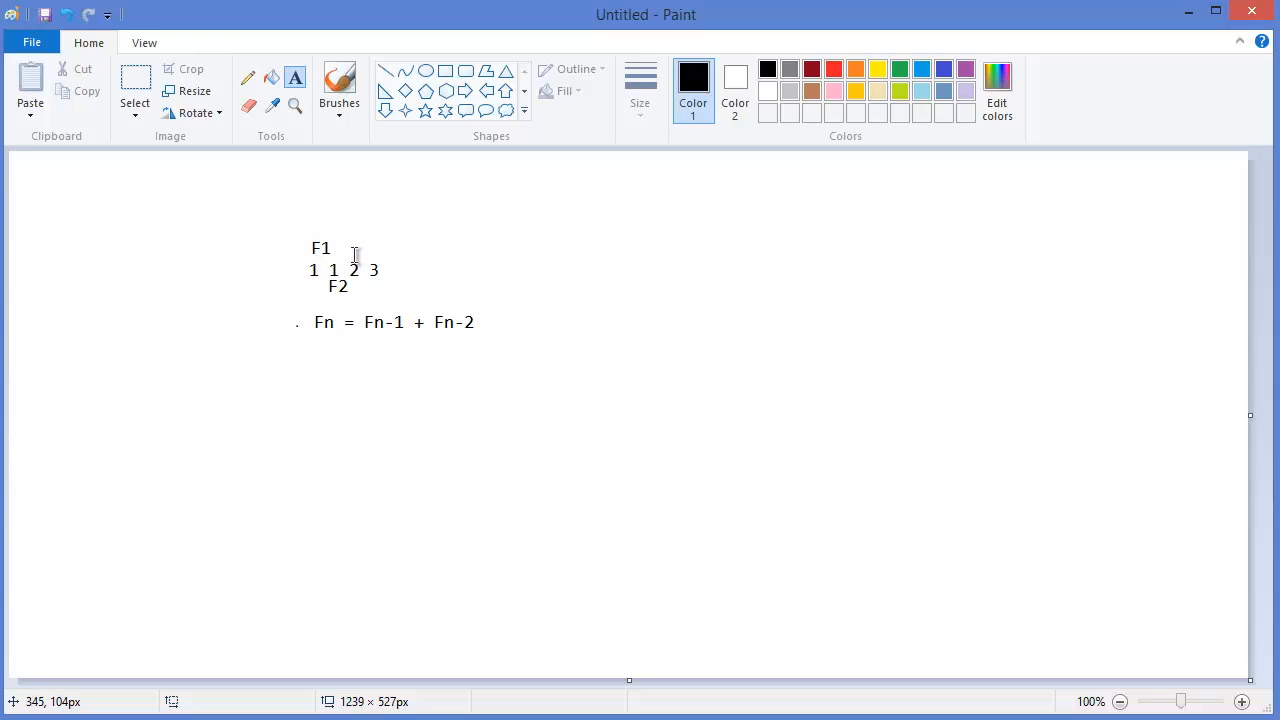
{"action": "left_click", "coordinate": [350, 248]}
{"action": "type", "text": "F3"}
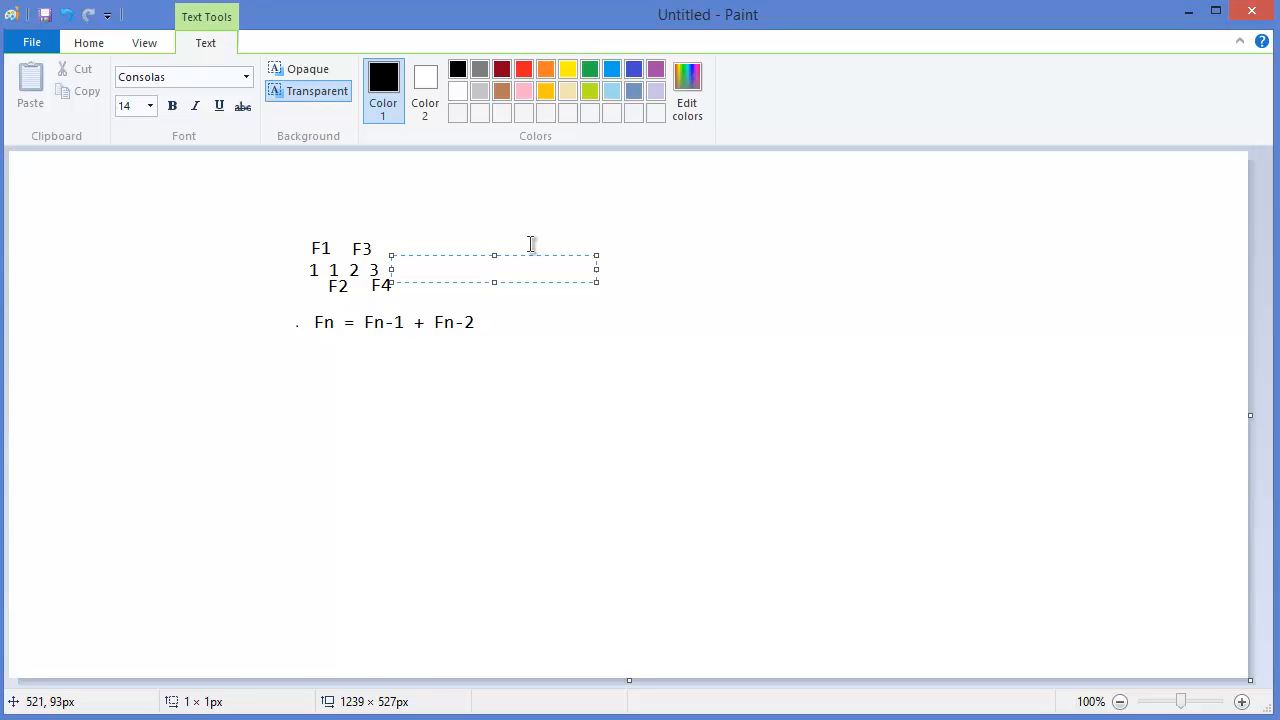
Extend the written sequence with the terms 5, 8, 13 and 21.
{"action": "type", "text": "5"}
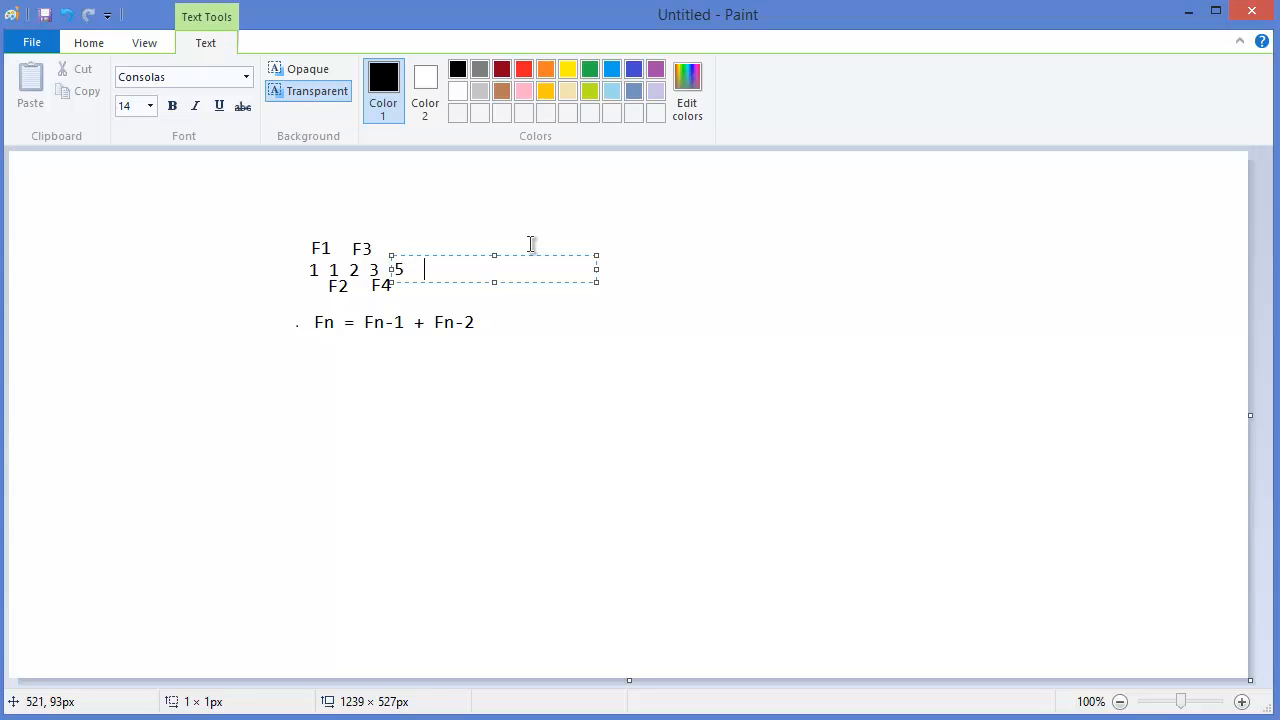
{"action": "type", "text": "8"}
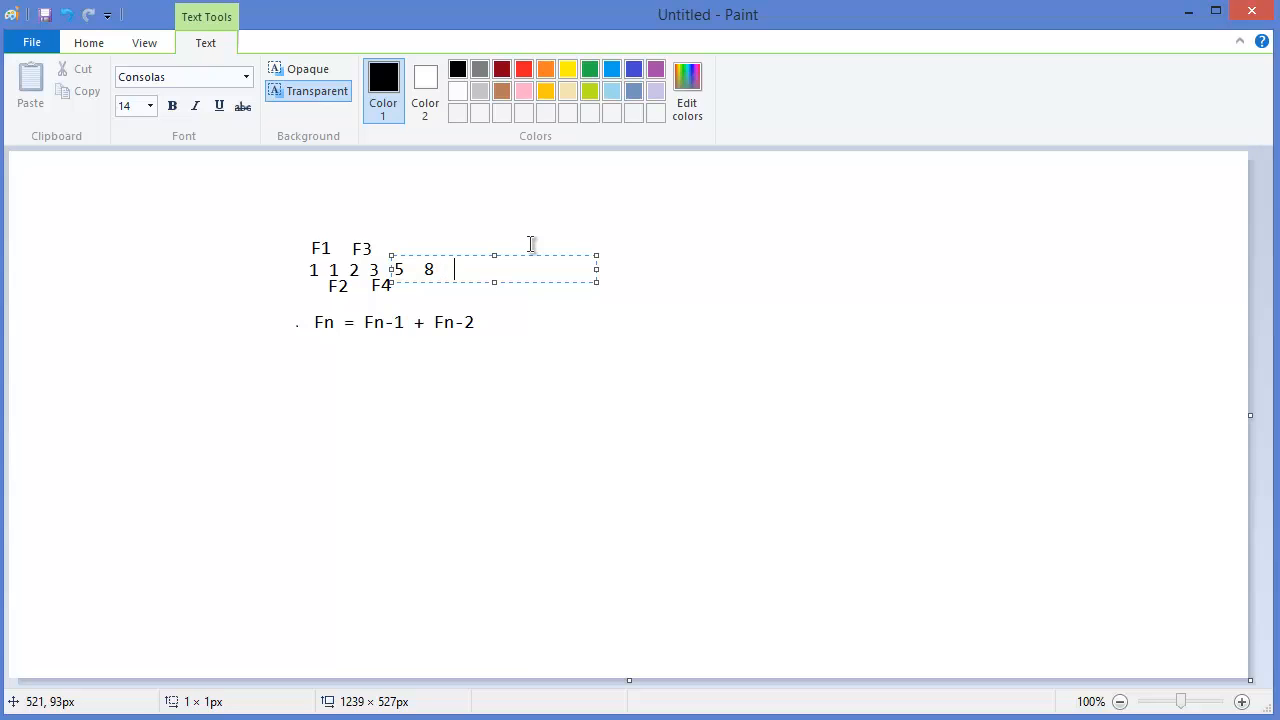
{"action": "type", "text": "13"}
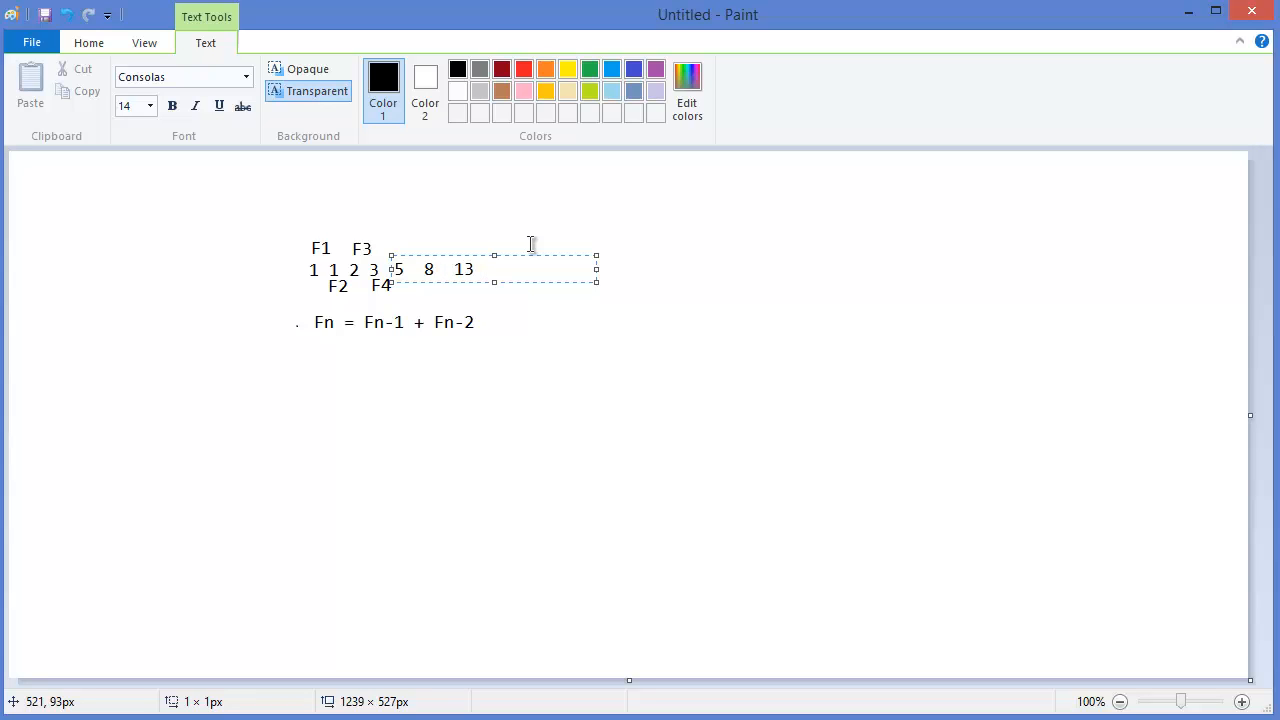
{"action": "type", "text": "21"}
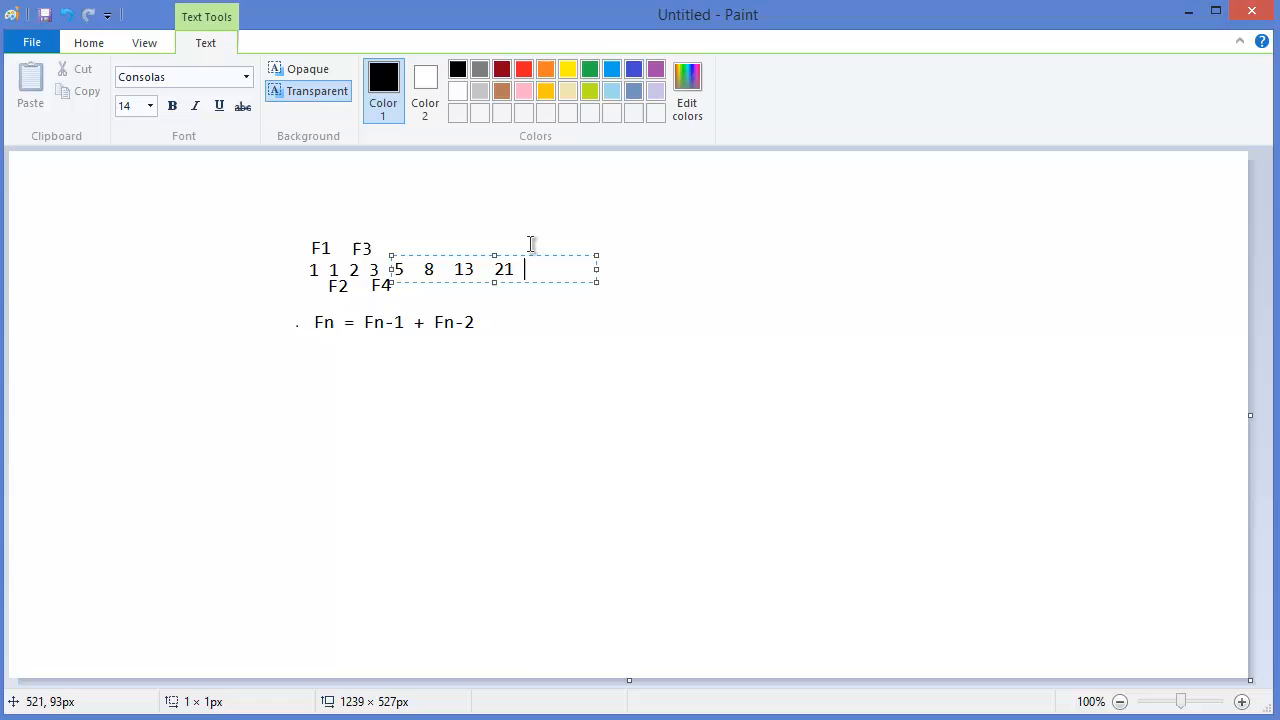
{"action": "left_click", "coordinate": [444, 432]}
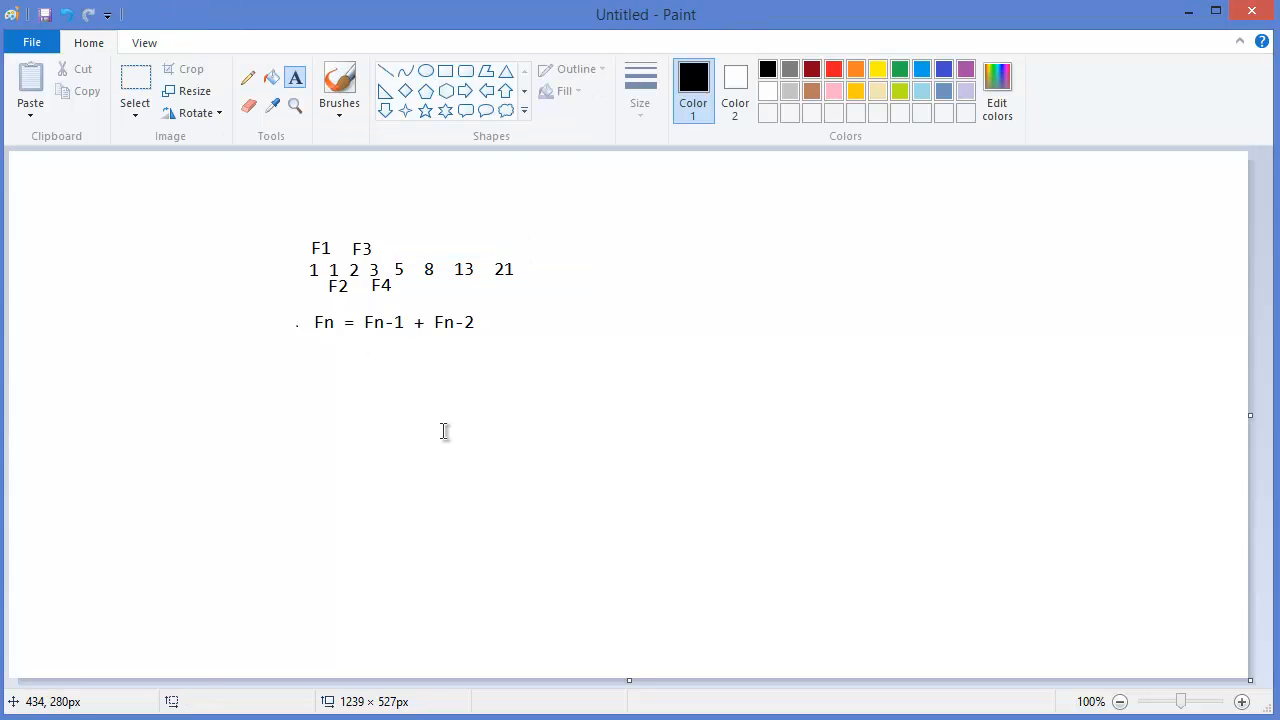
{"action": "mouse_move", "coordinate": [1216, 638]}
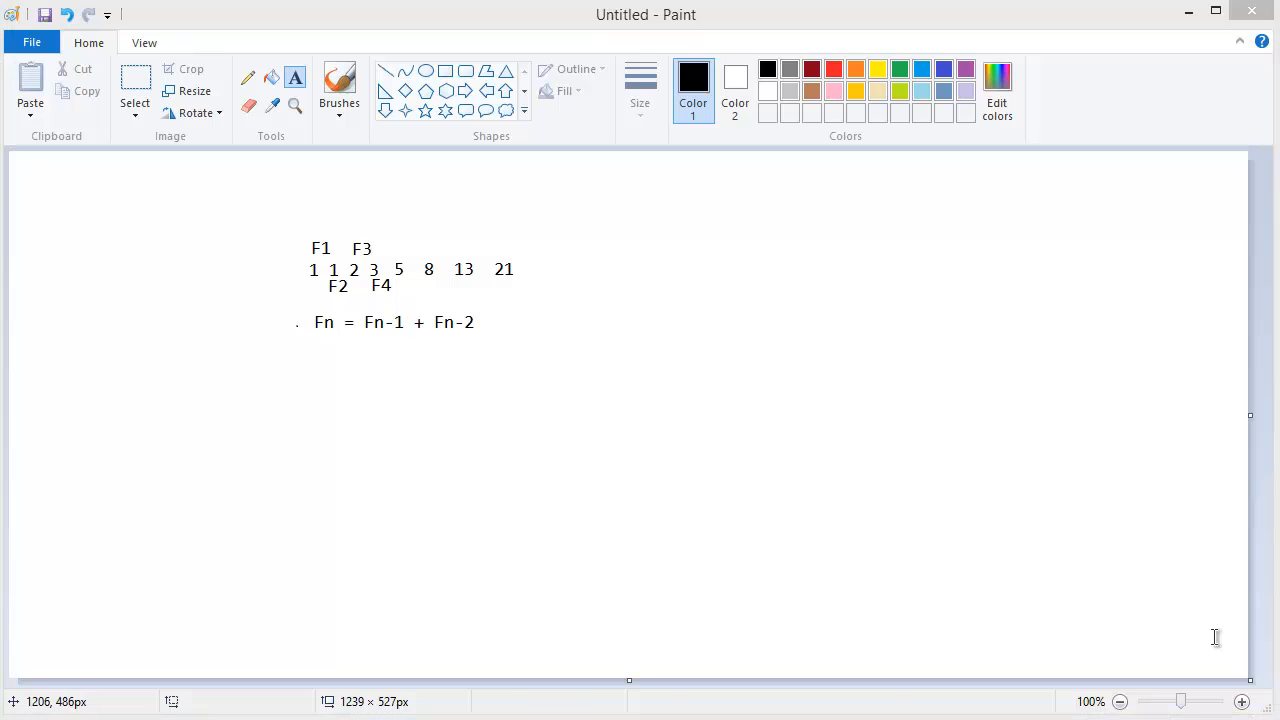
{"action": "mouse_move", "coordinate": [1120, 548]}
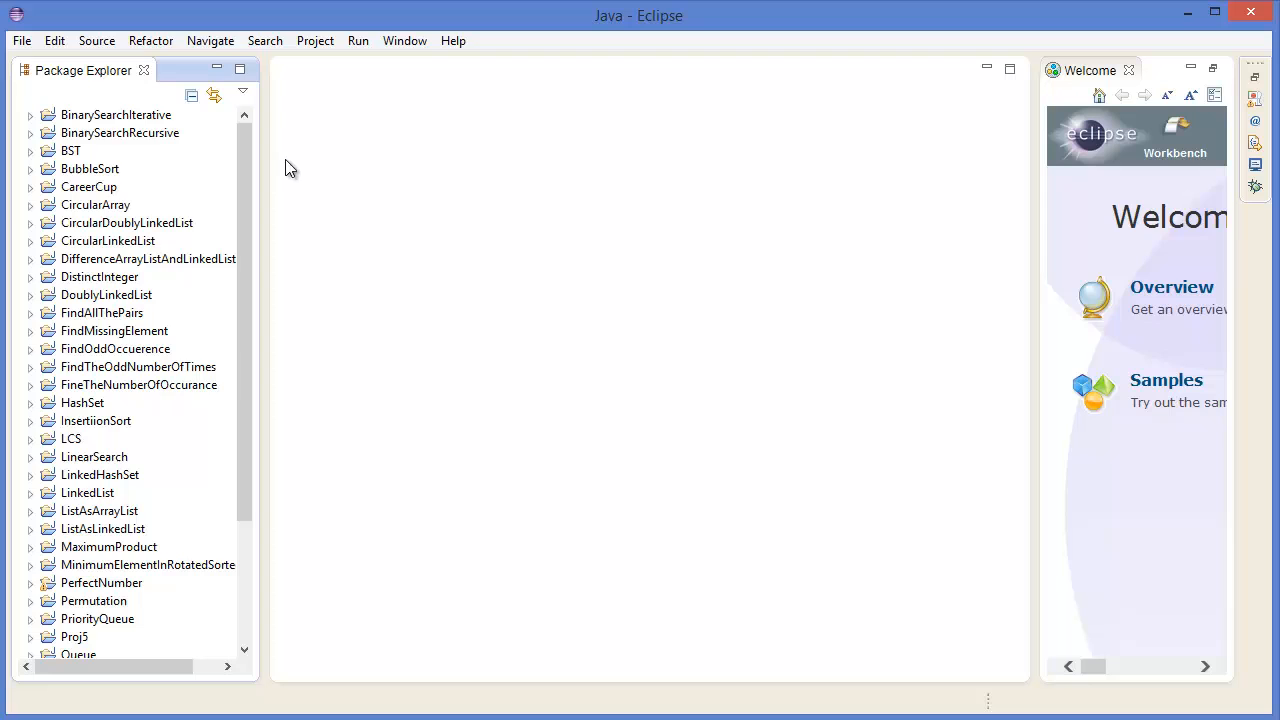
Create a new Java project named Fibonacci and select it in Package Explorer.
{"action": "left_click", "coordinate": [20, 40]}
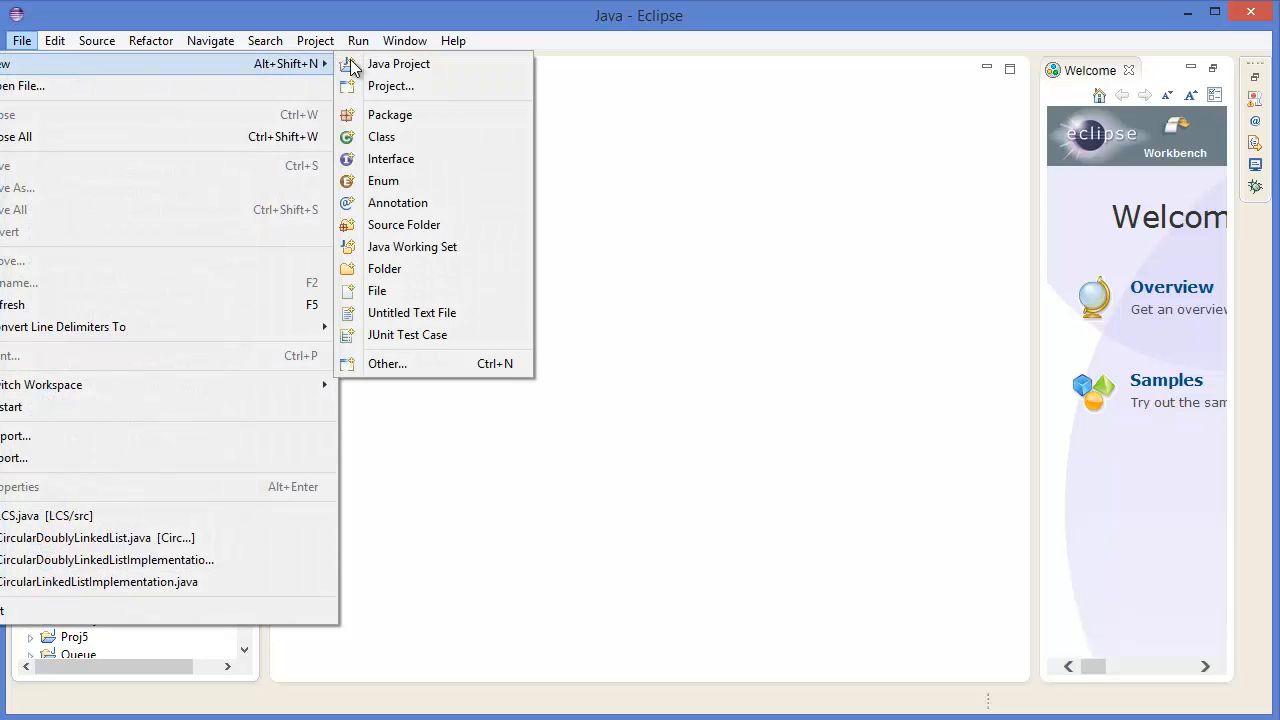
{"action": "left_click", "coordinate": [398, 62]}
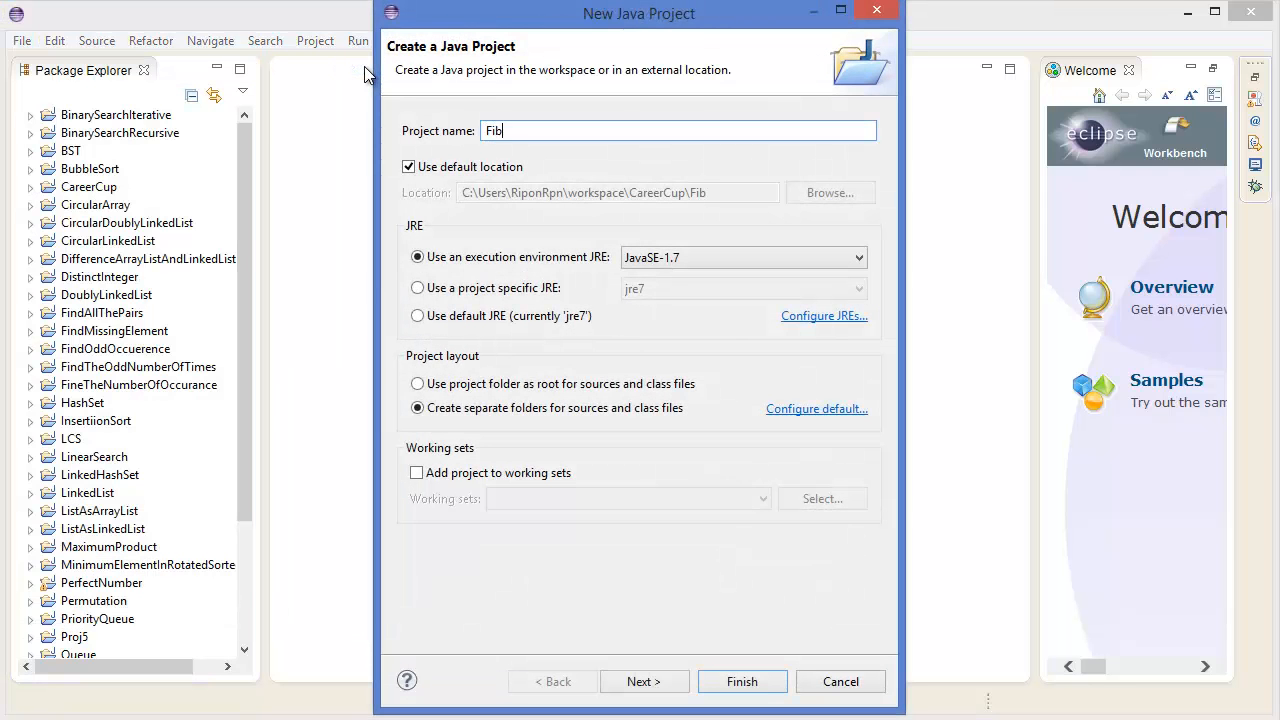
{"action": "type", "text": "onac"}
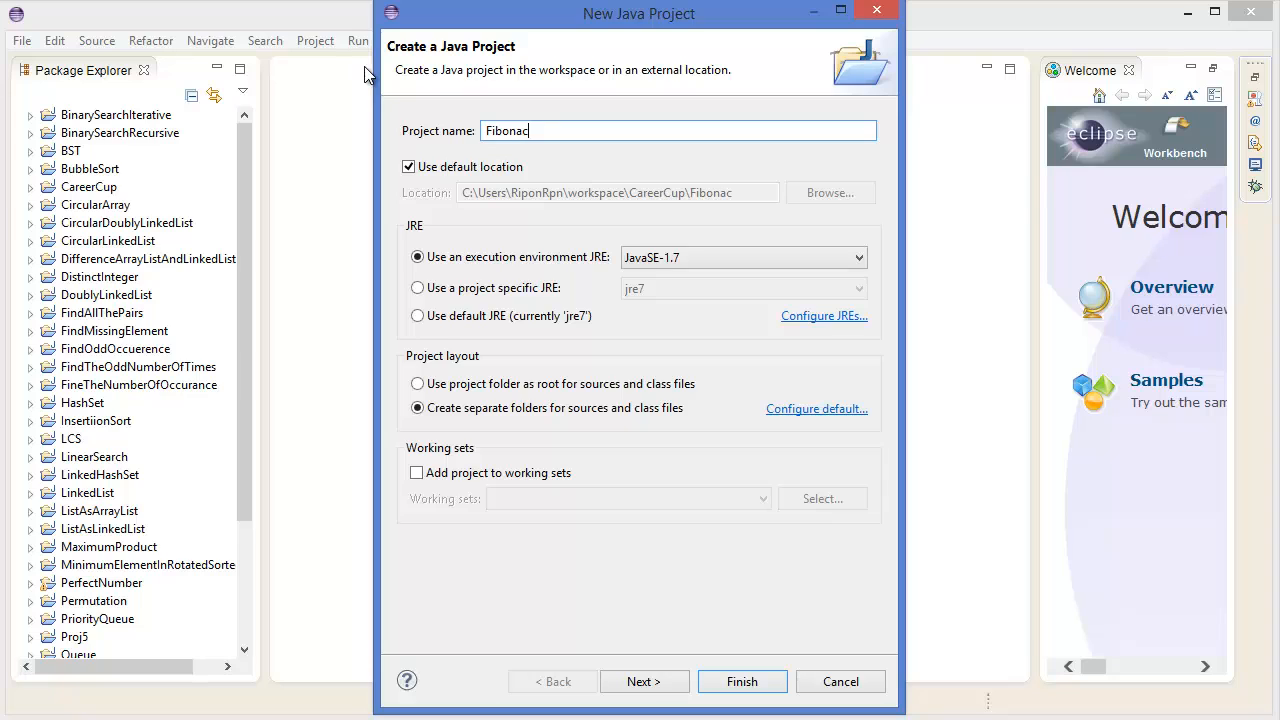
{"action": "type", "text": "ci"}
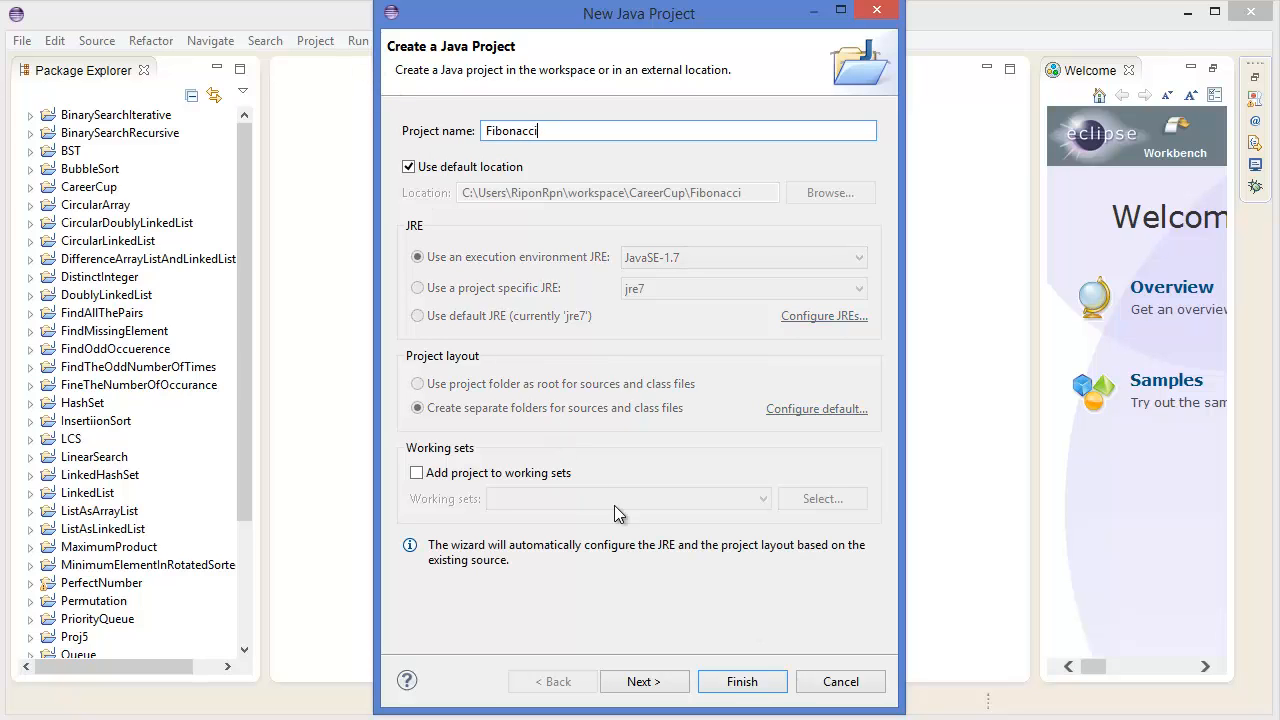
{"action": "left_click", "coordinate": [742, 680]}
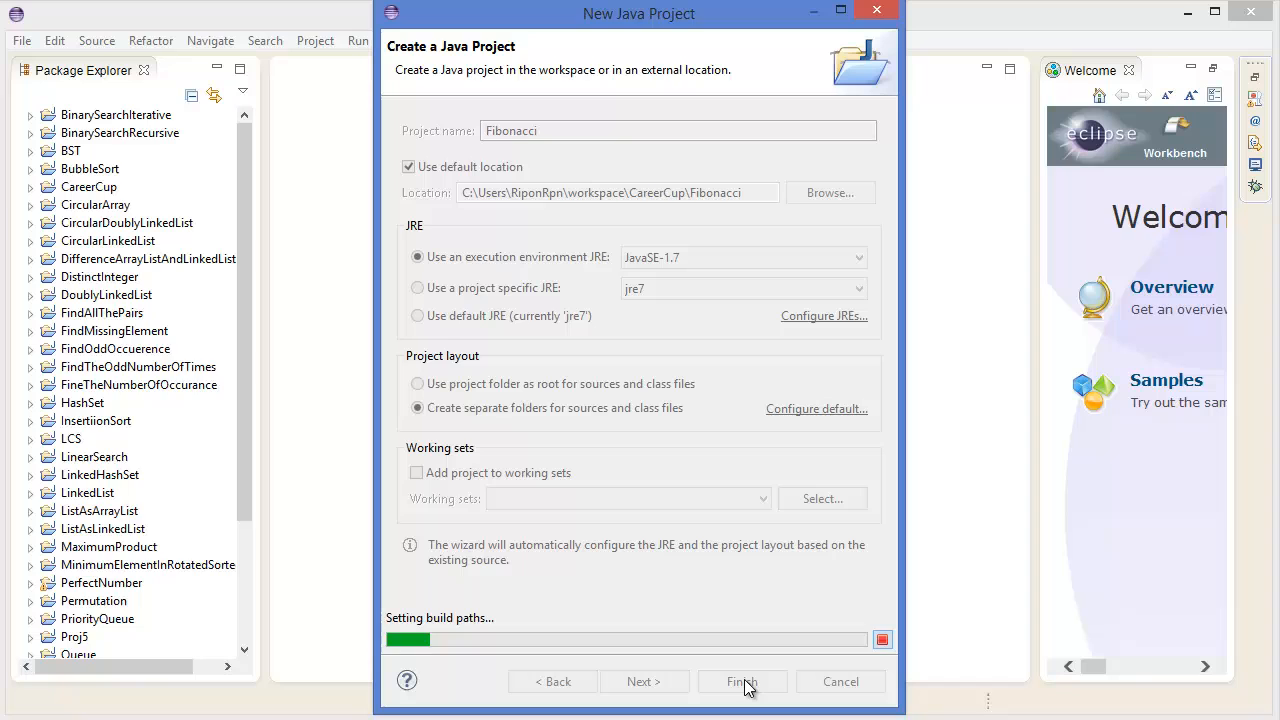
{"action": "left_click", "coordinate": [742, 680]}
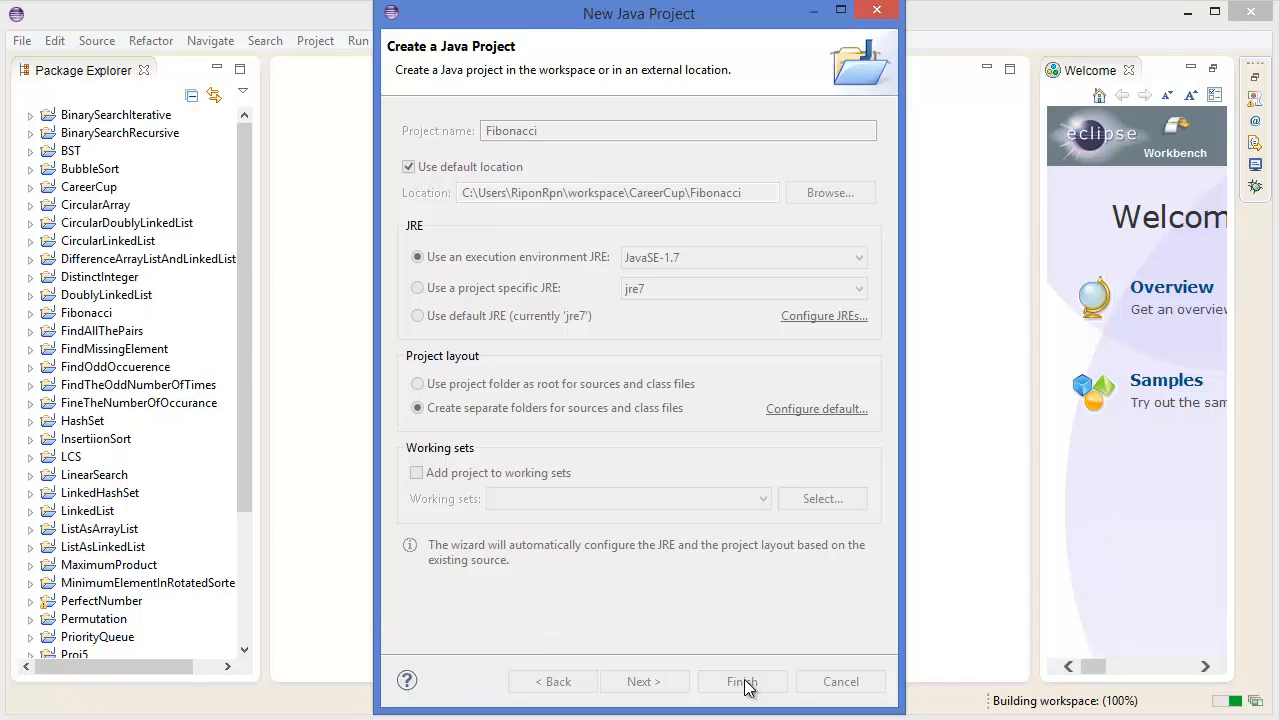
{"action": "left_click", "coordinate": [742, 680]}
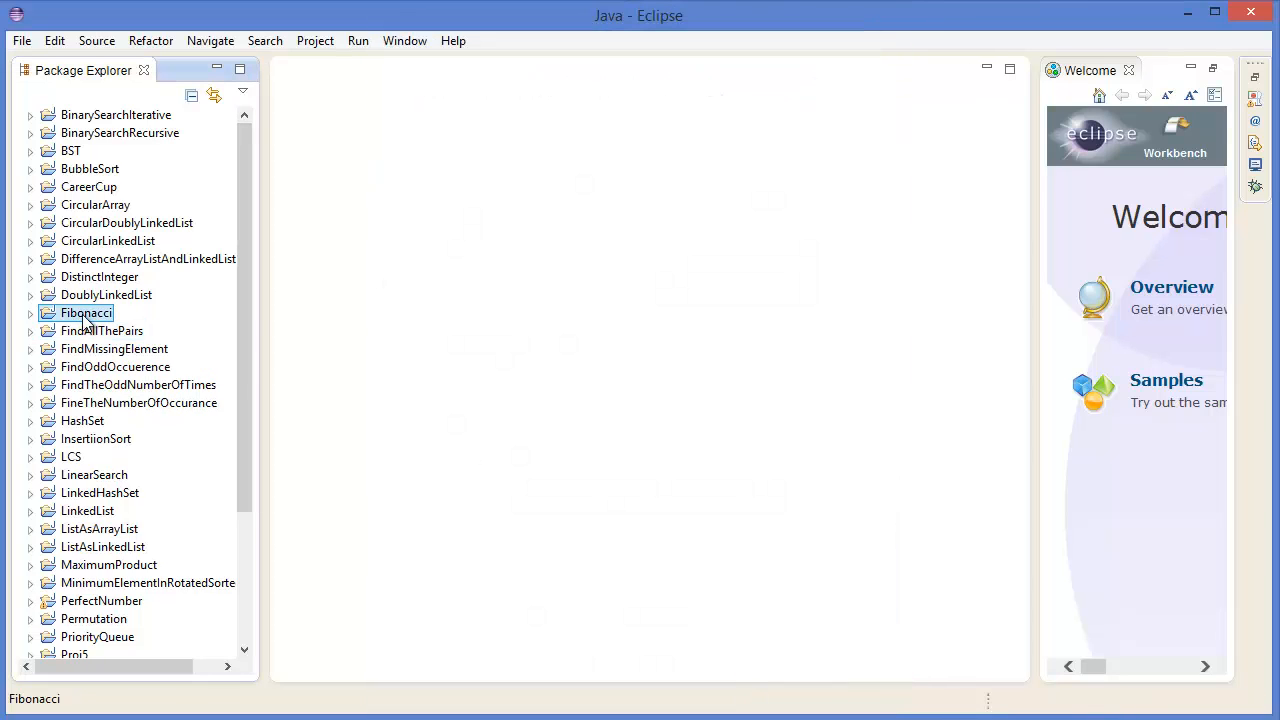
Add a FibonacciImplementaion class with a public static void main stub to the project.
{"action": "right_click", "coordinate": [84, 312]}
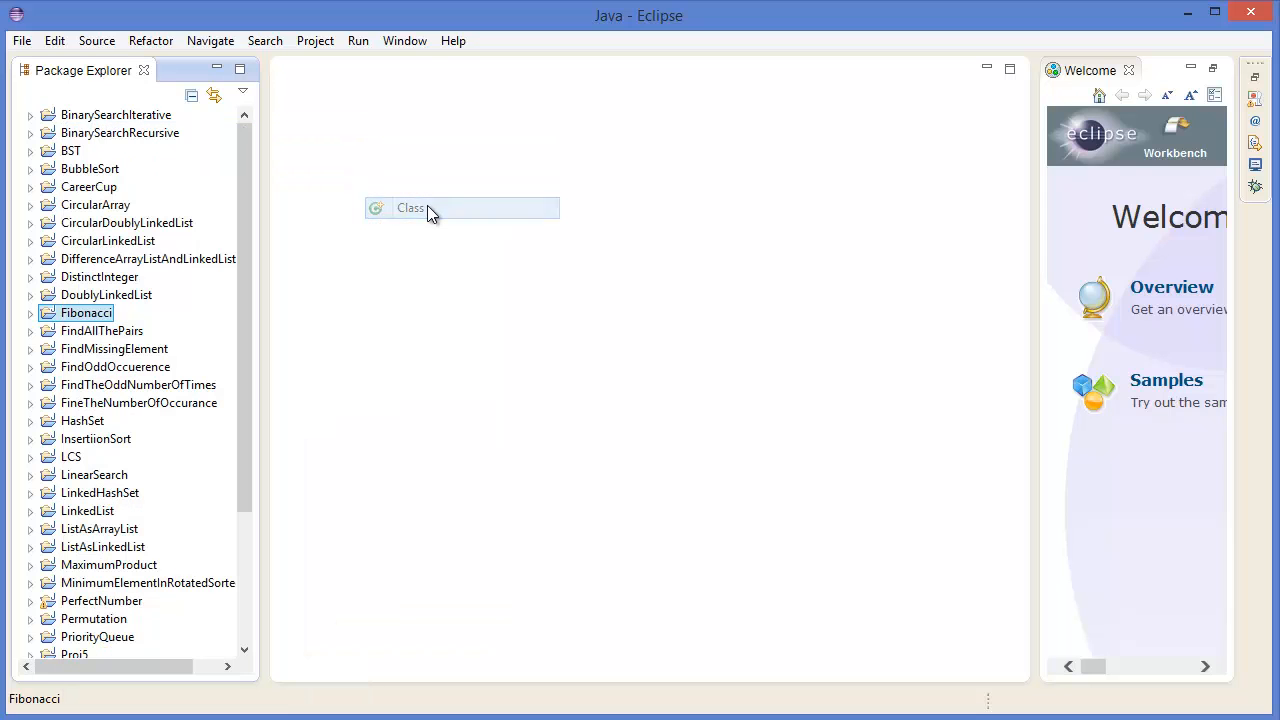
{"action": "left_click", "coordinate": [410, 206]}
{"action": "type", "text": "FibonacciImp"}
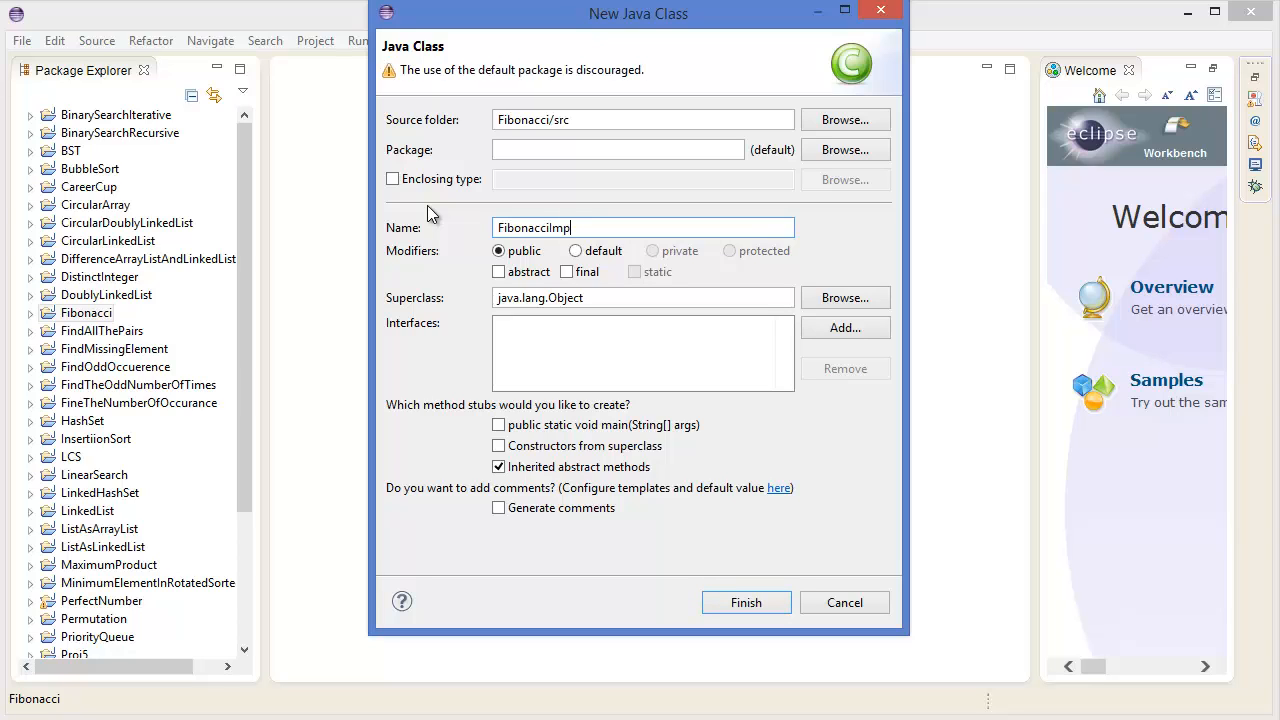
{"action": "type", "text": "lementaion"}
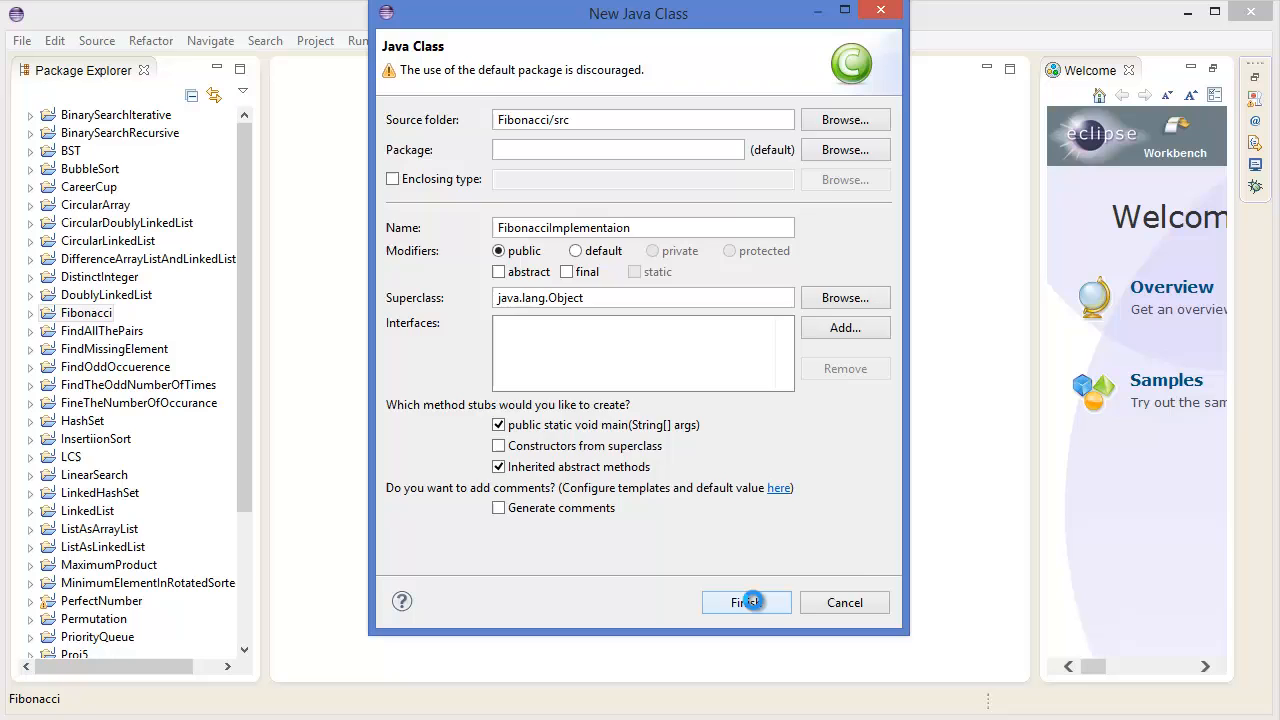
{"action": "left_click", "coordinate": [746, 602]}
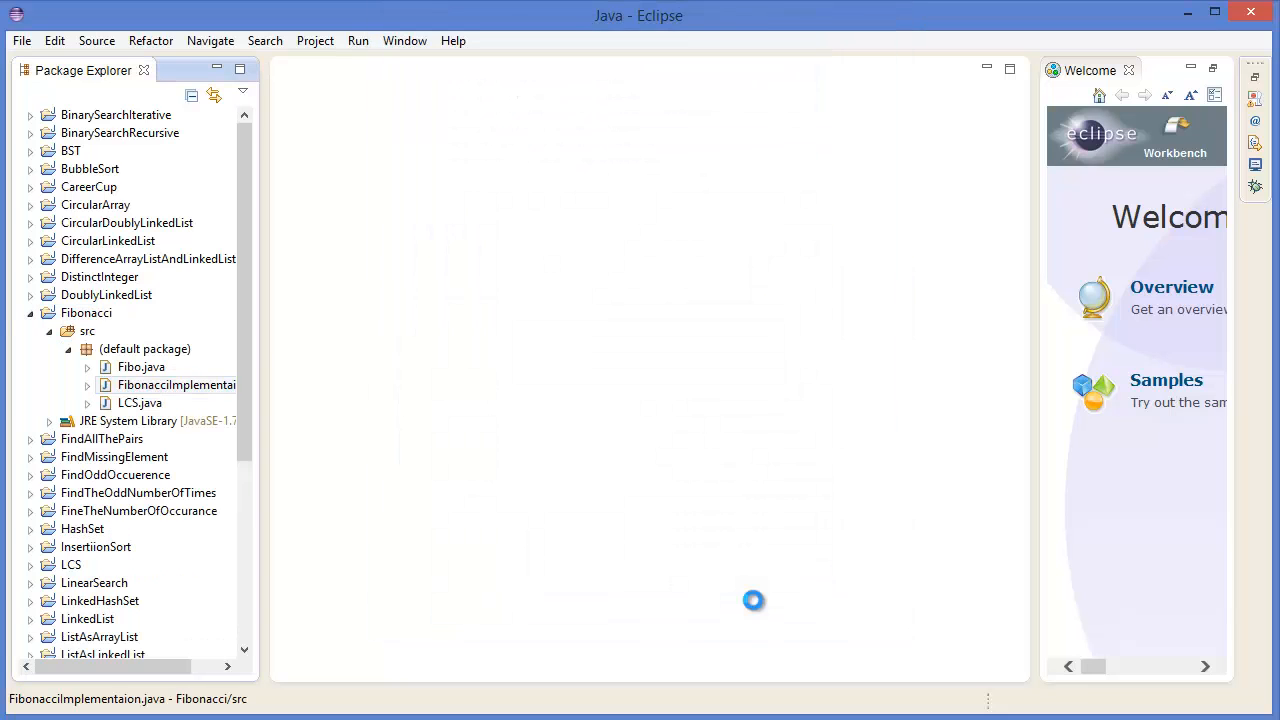
Declare a private static int Fibo(int n) method in the new class.
{"action": "double_click", "coordinate": [176, 384]}
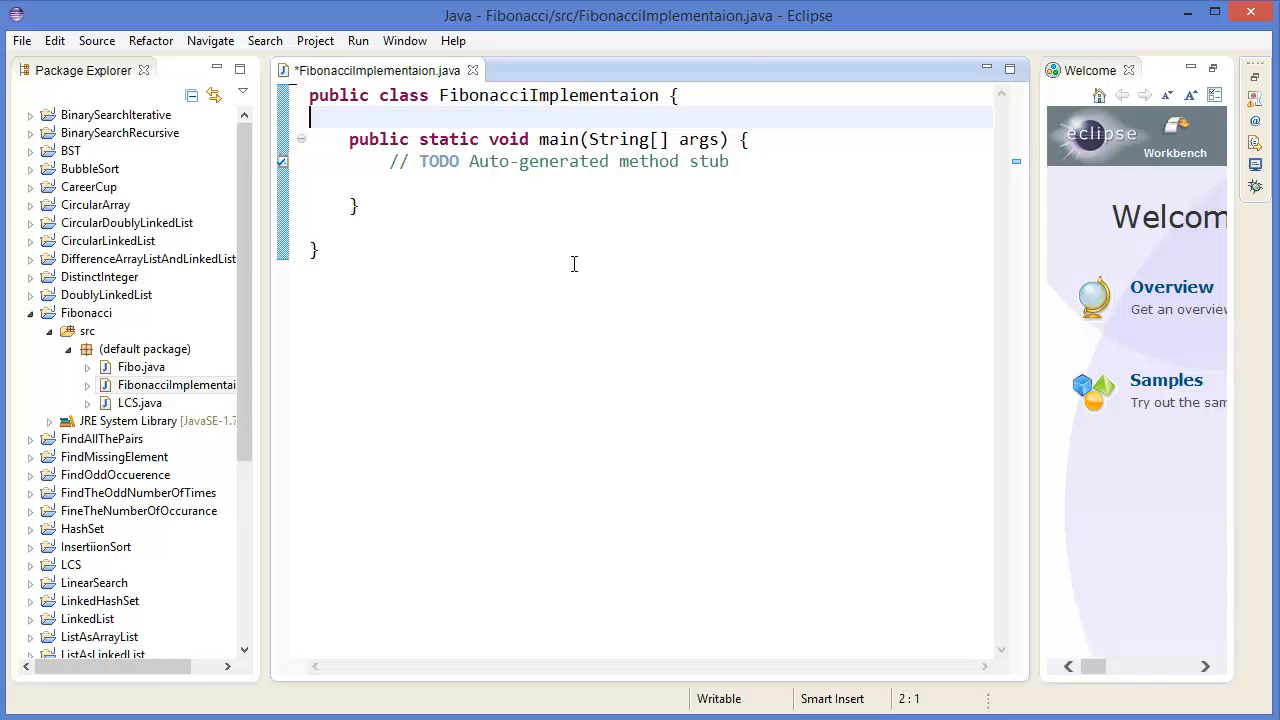
{"action": "key", "text": "ctrl+s"}
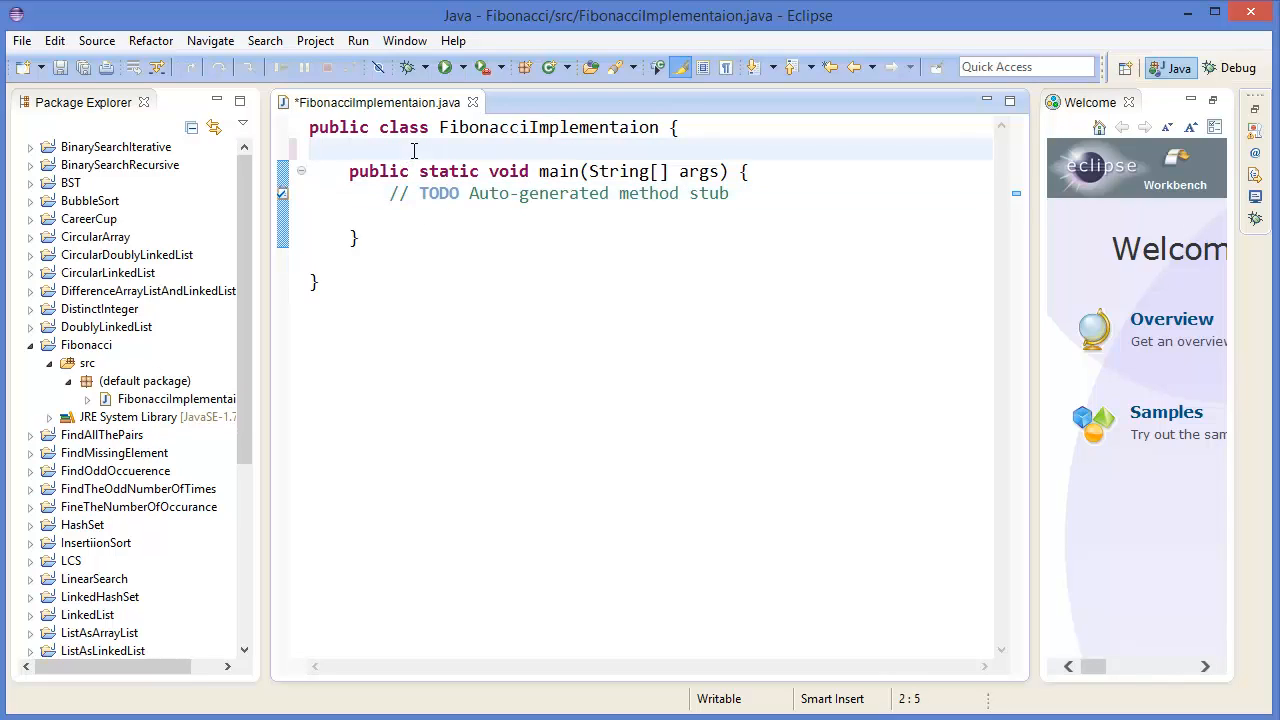
{"action": "type", "text": "privat"}
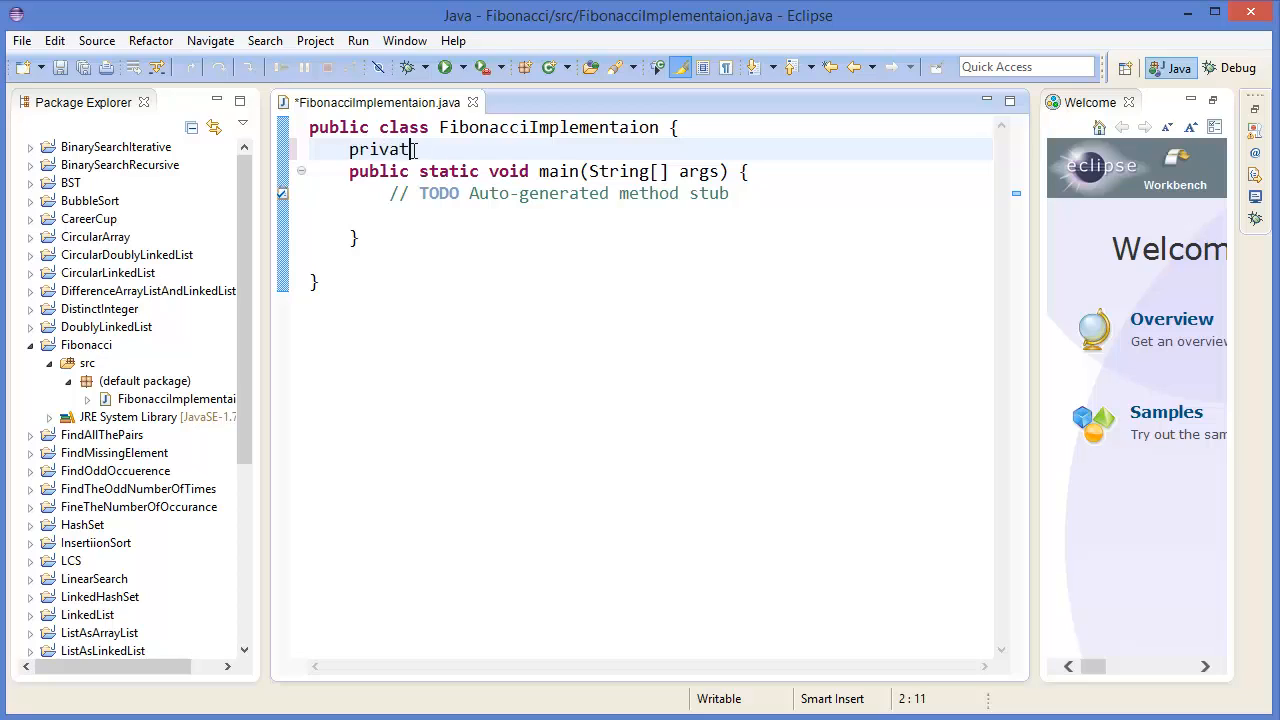
{"action": "type", "text": "stati"}
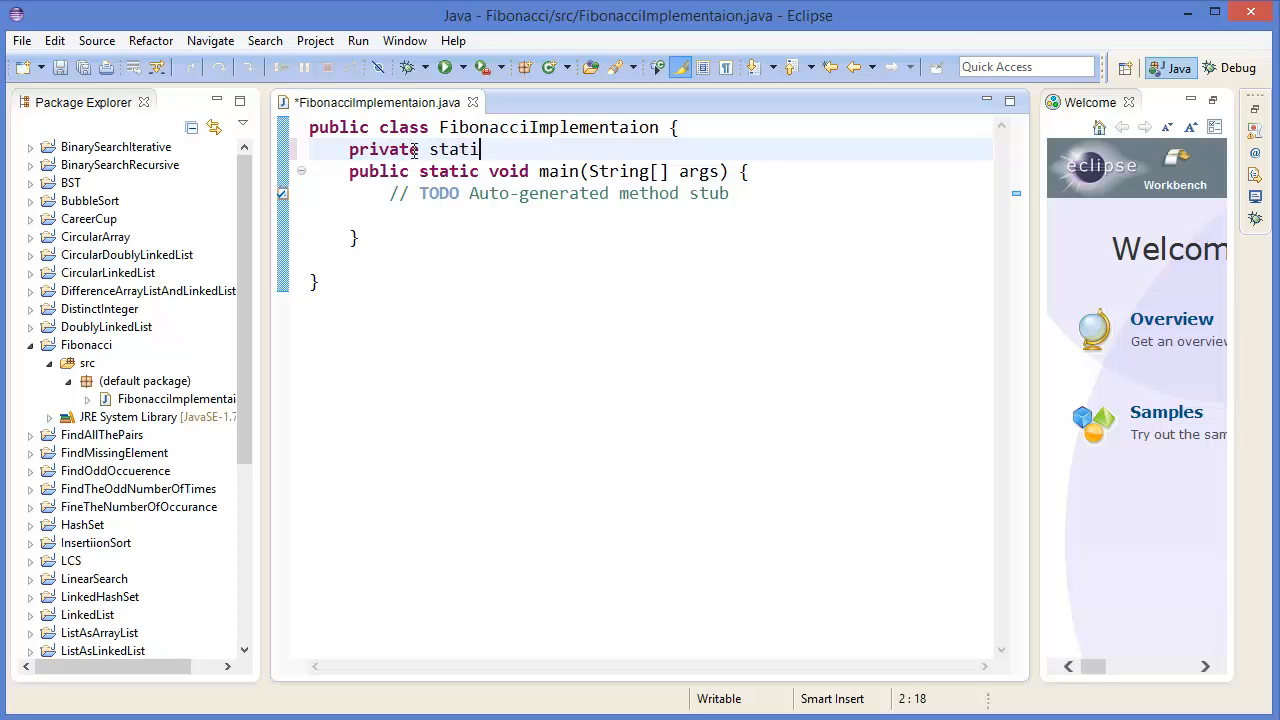
{"action": "type", "text": "c"}
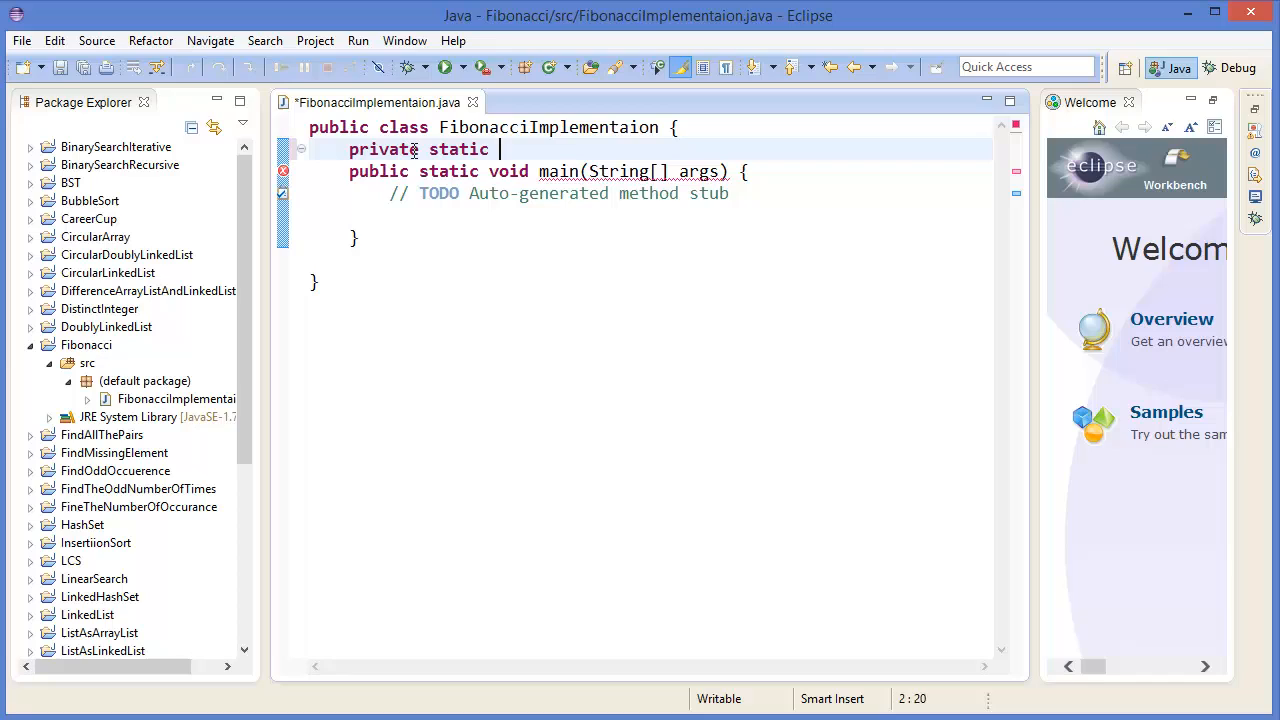
{"action": "type", "text": "int Fi"}
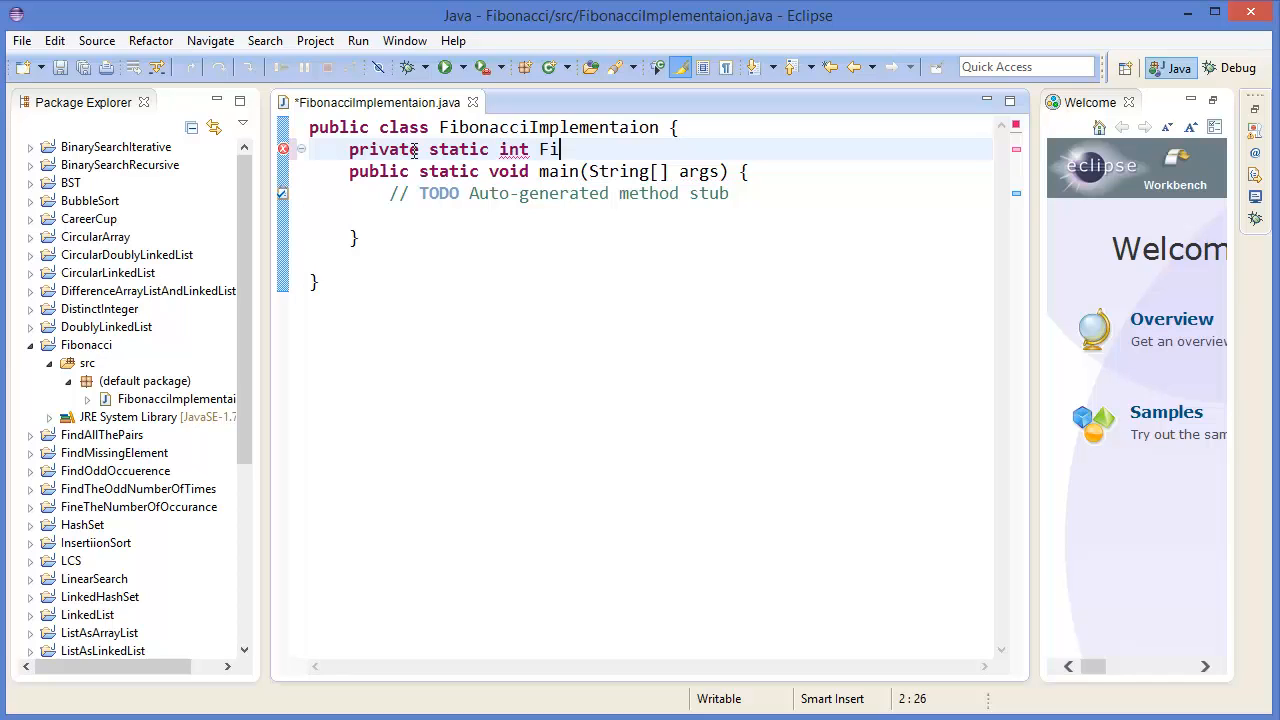
{"action": "type", "text": "bo()"}
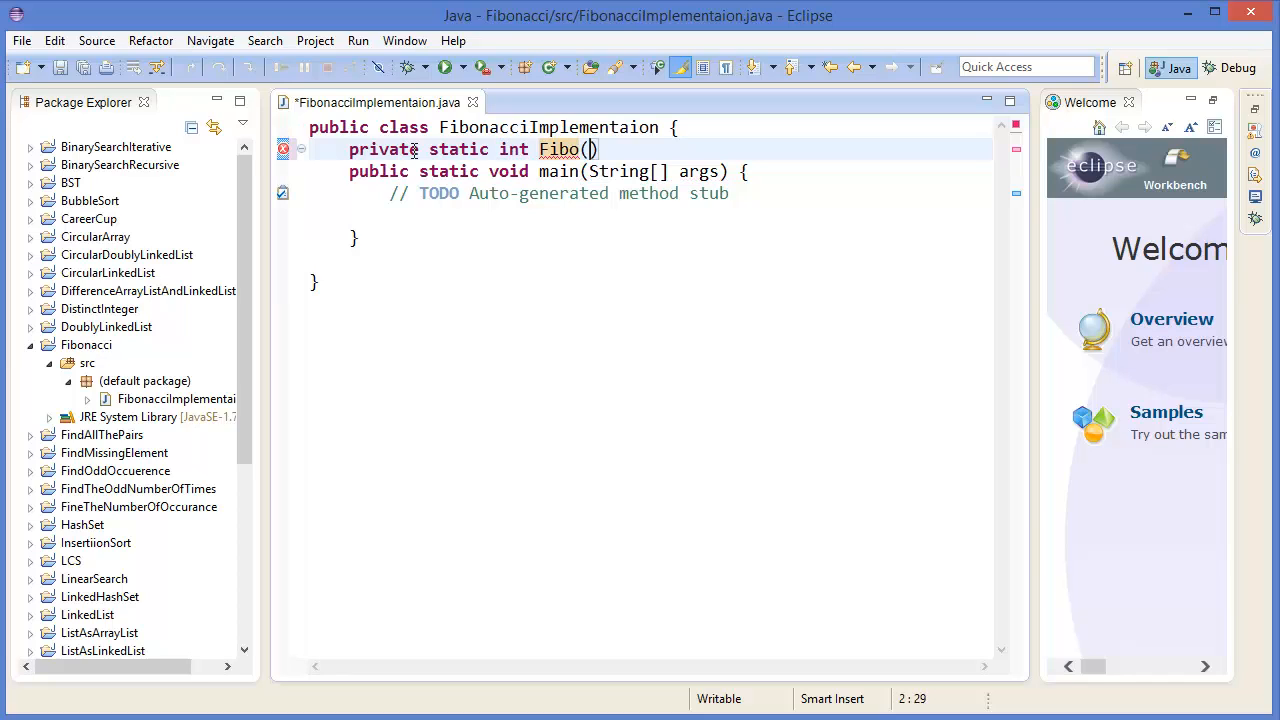
{"action": "type", "text": "int n"}
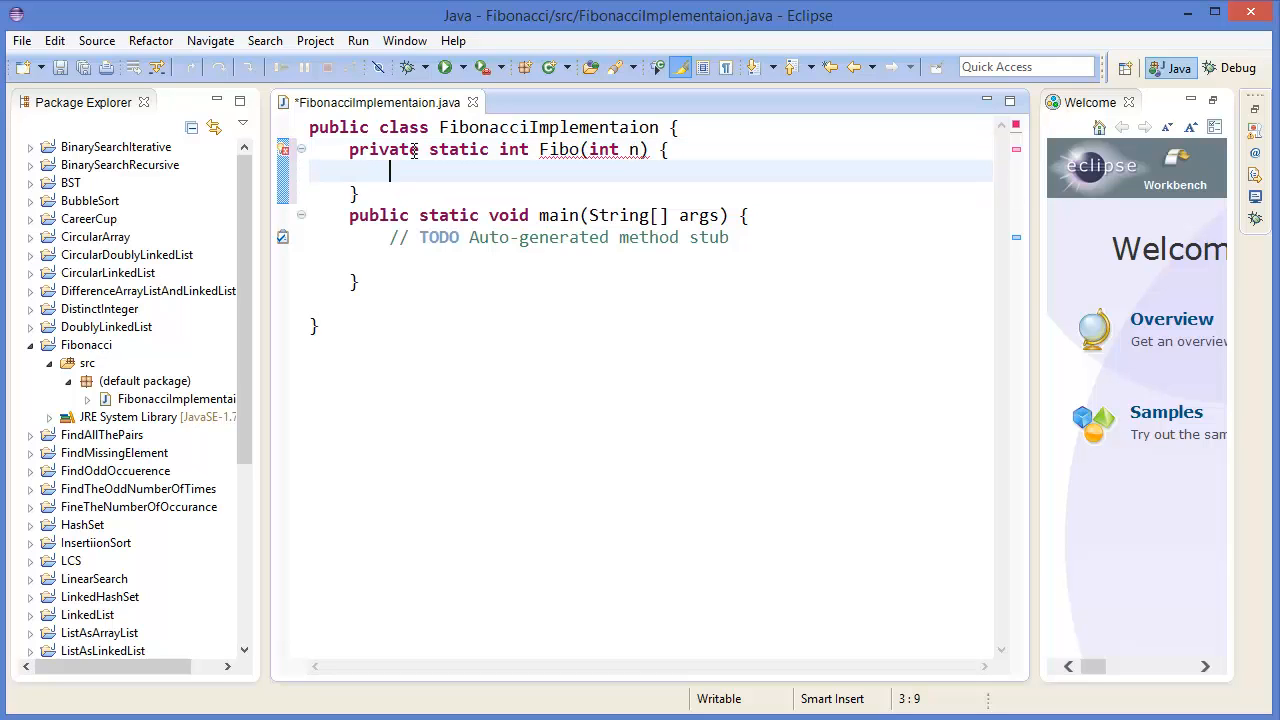
Start Fibo's body with int f1 = 1; and int f2 = 2;.
{"action": "type", "text": "int"}
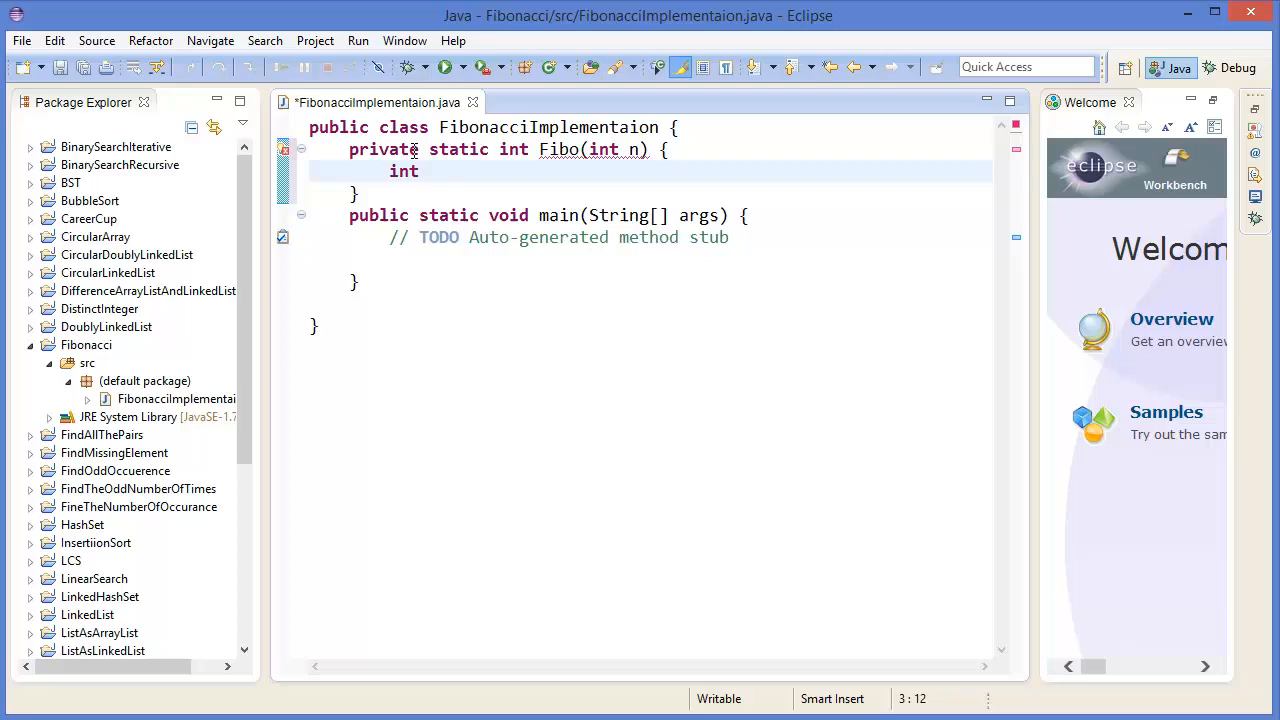
{"action": "type", "text": "f"}
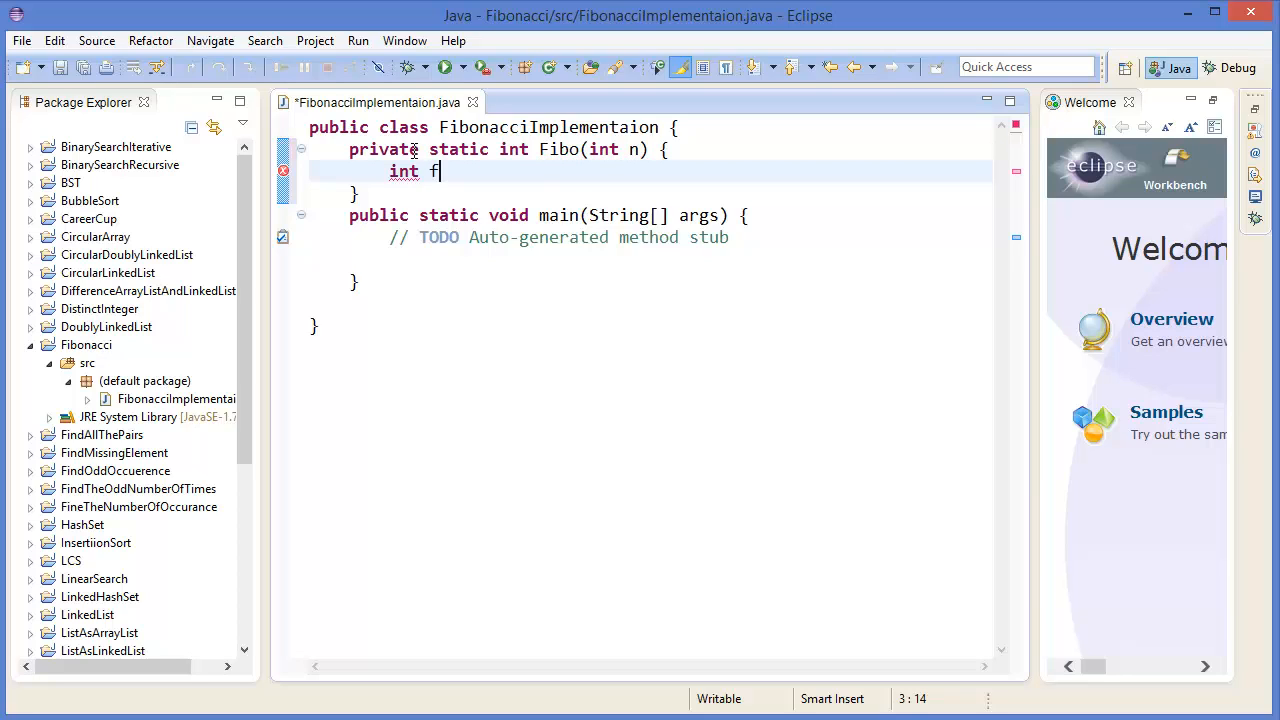
{"action": "type", "text": "1 ="}
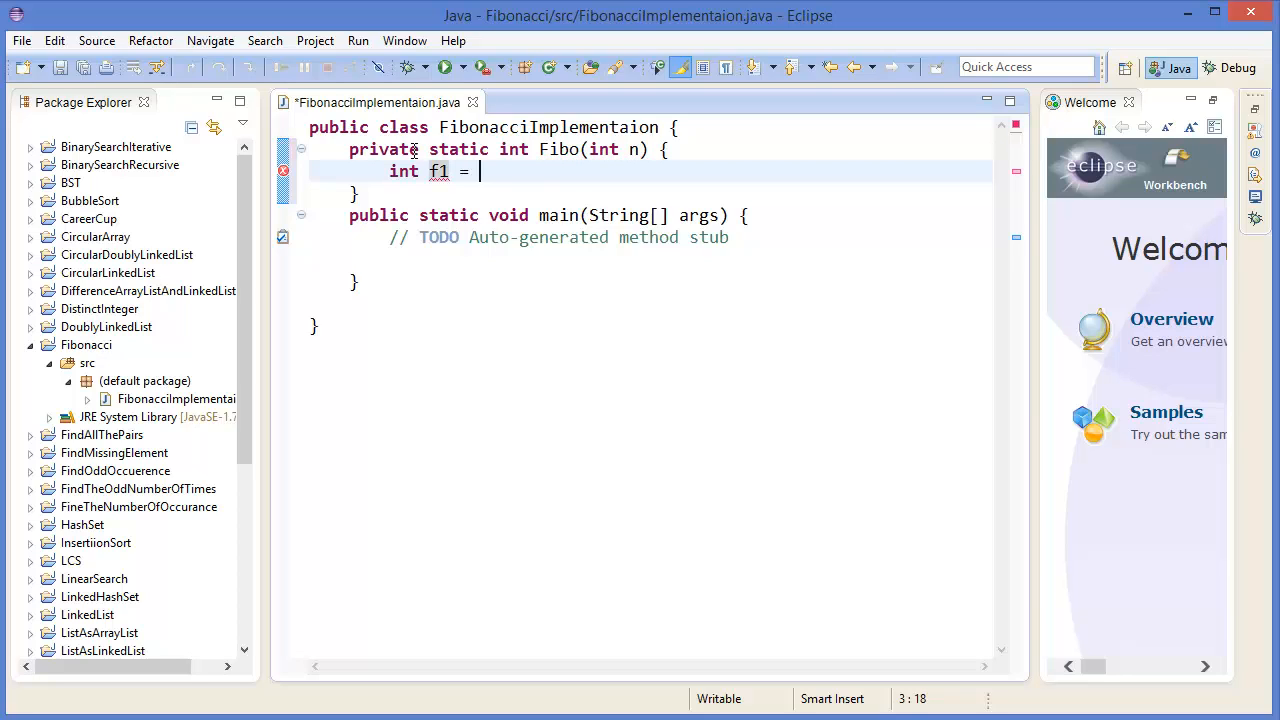
{"action": "type", "text": "1;"}
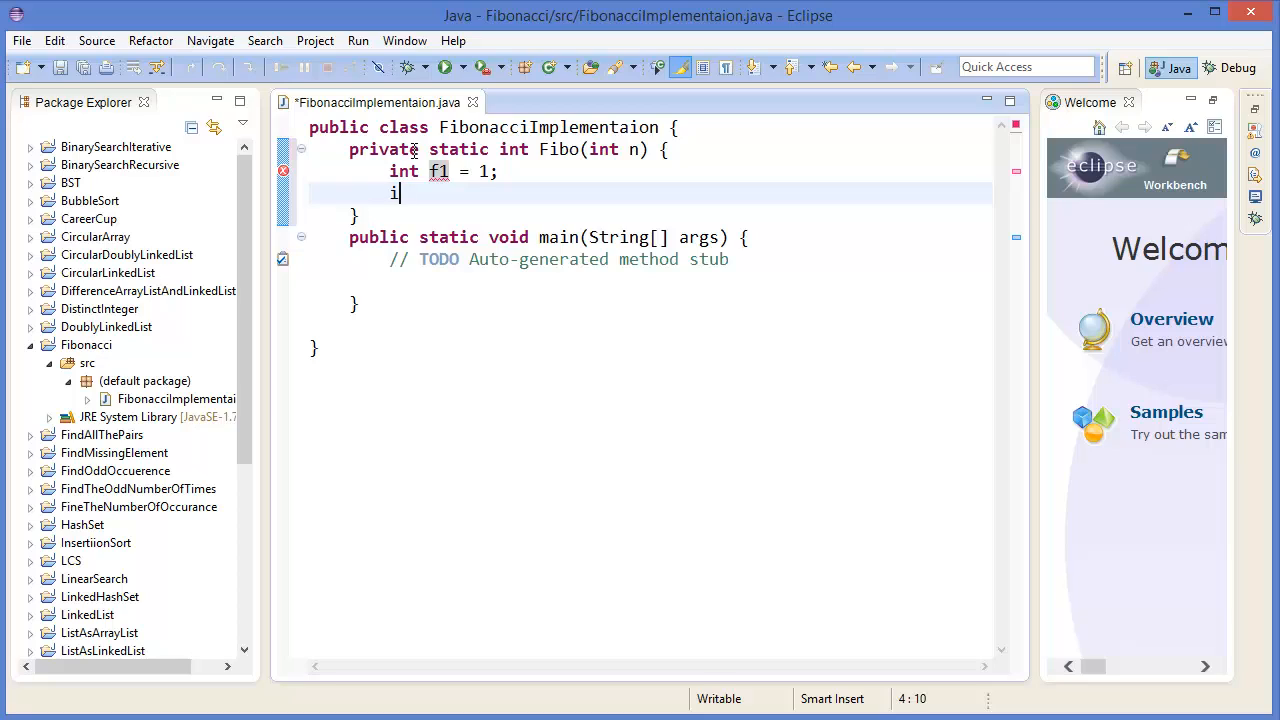
{"action": "type", "text": "nt f2 = 2;"}
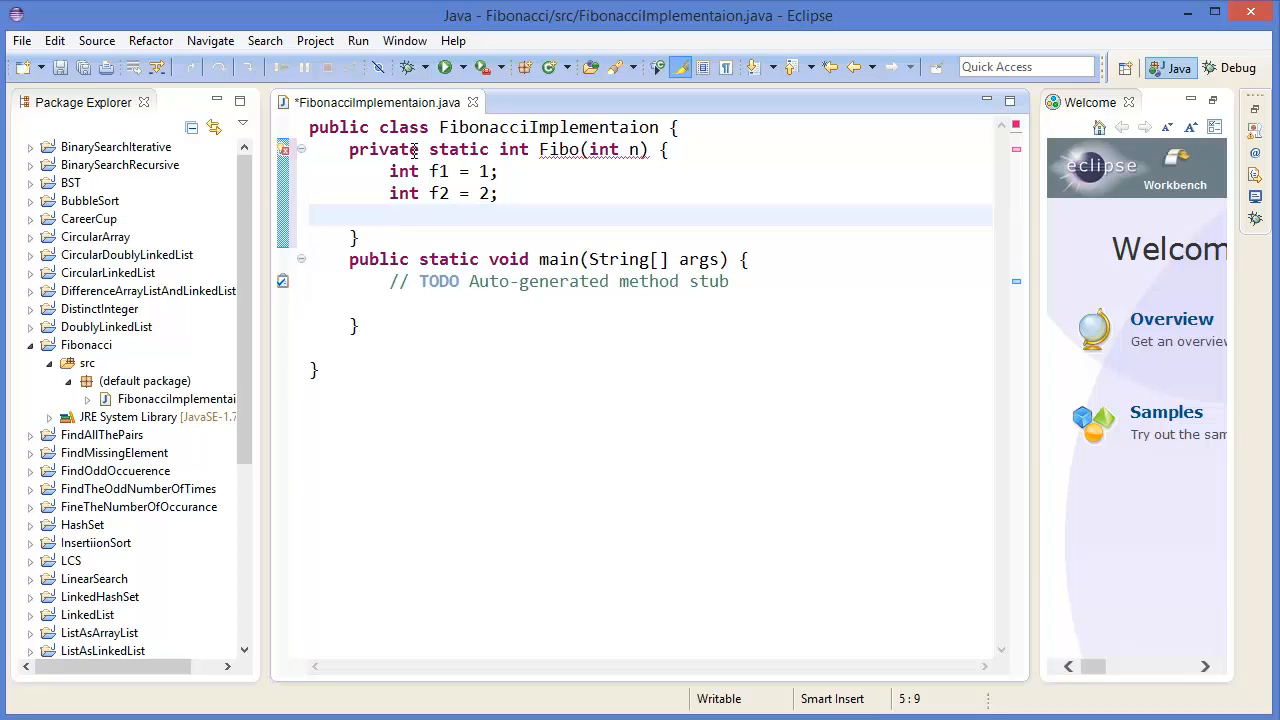
Add the base case if (n == 1 || n == 2) return 1; at the top of Fibo.
{"action": "key", "text": "Return"}
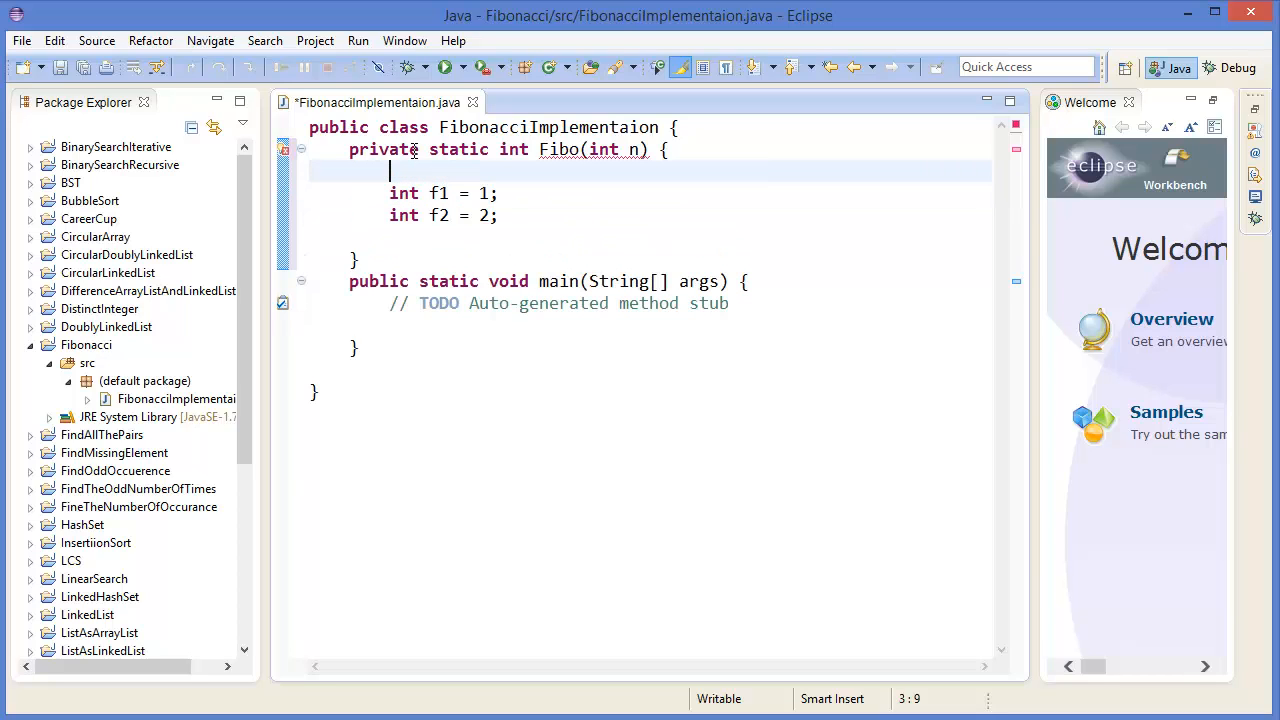
{"action": "type", "text": "if()"}
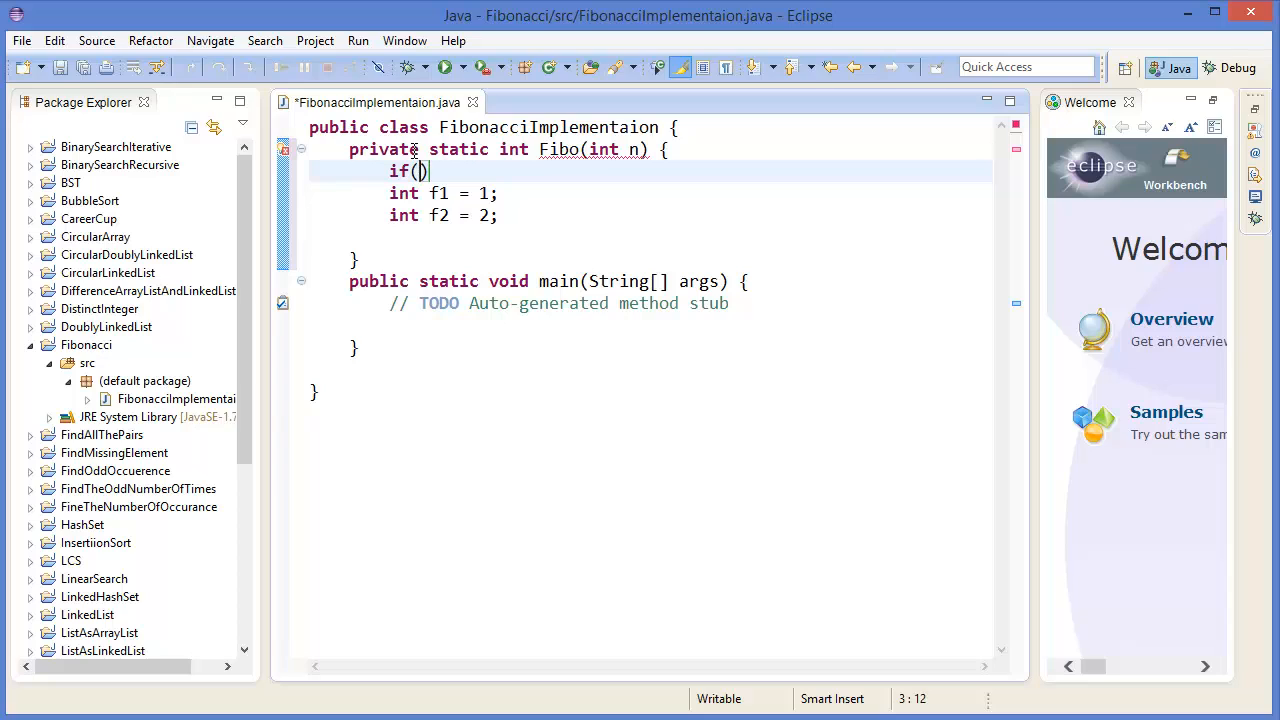
{"action": "type", "text": "n == 1 ||"}
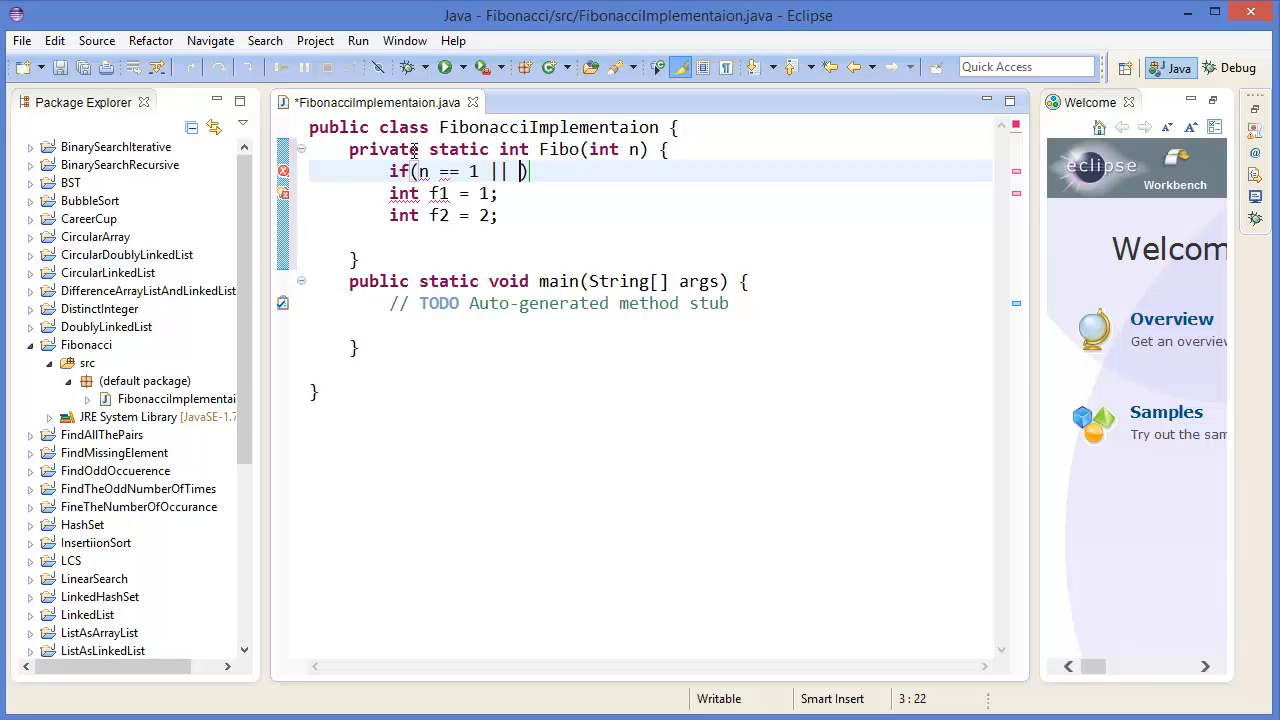
{"action": "type", "text": "n =="}
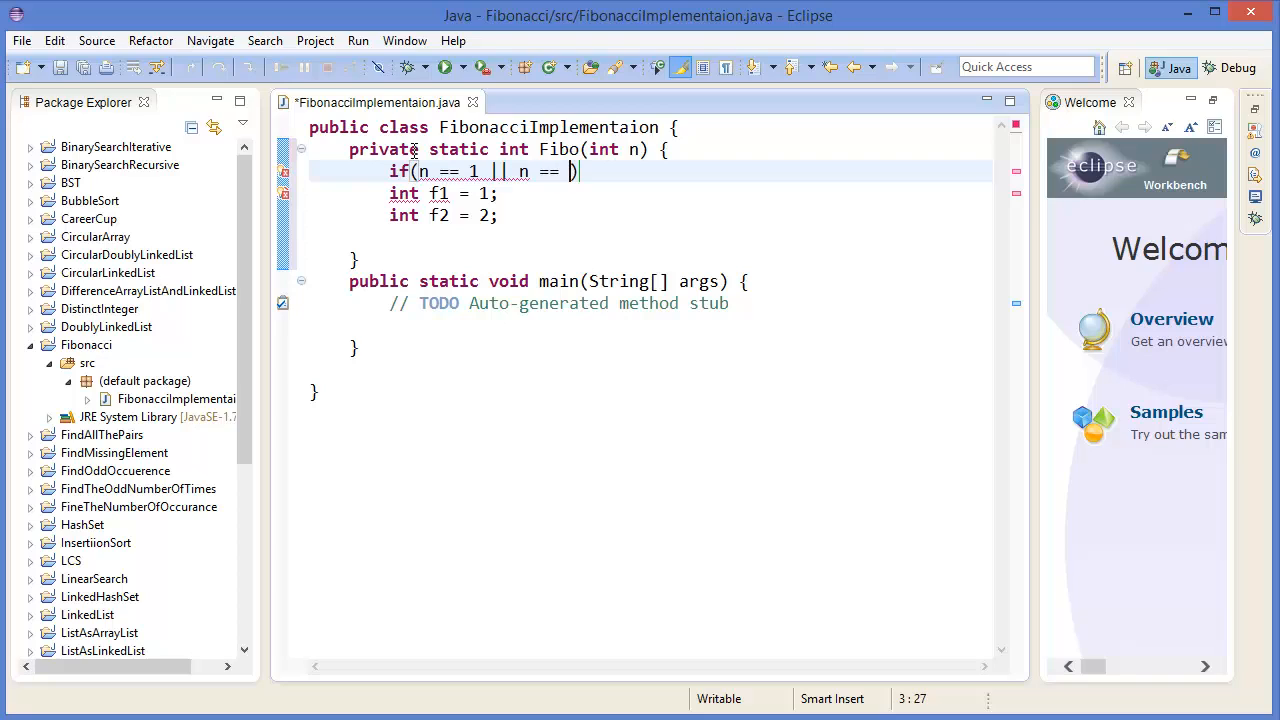
{"action": "type", "text": "0"}
{"action": "type", "text": "return n"}
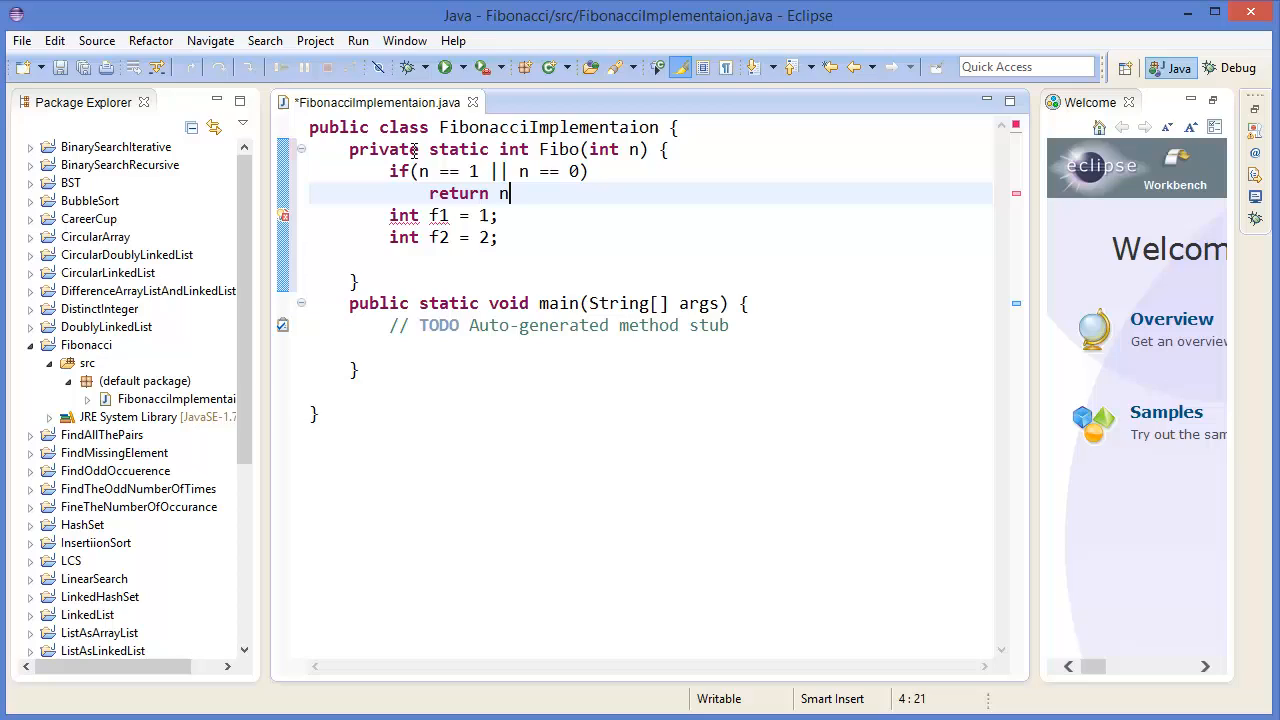
{"action": "type", "text": ";"}
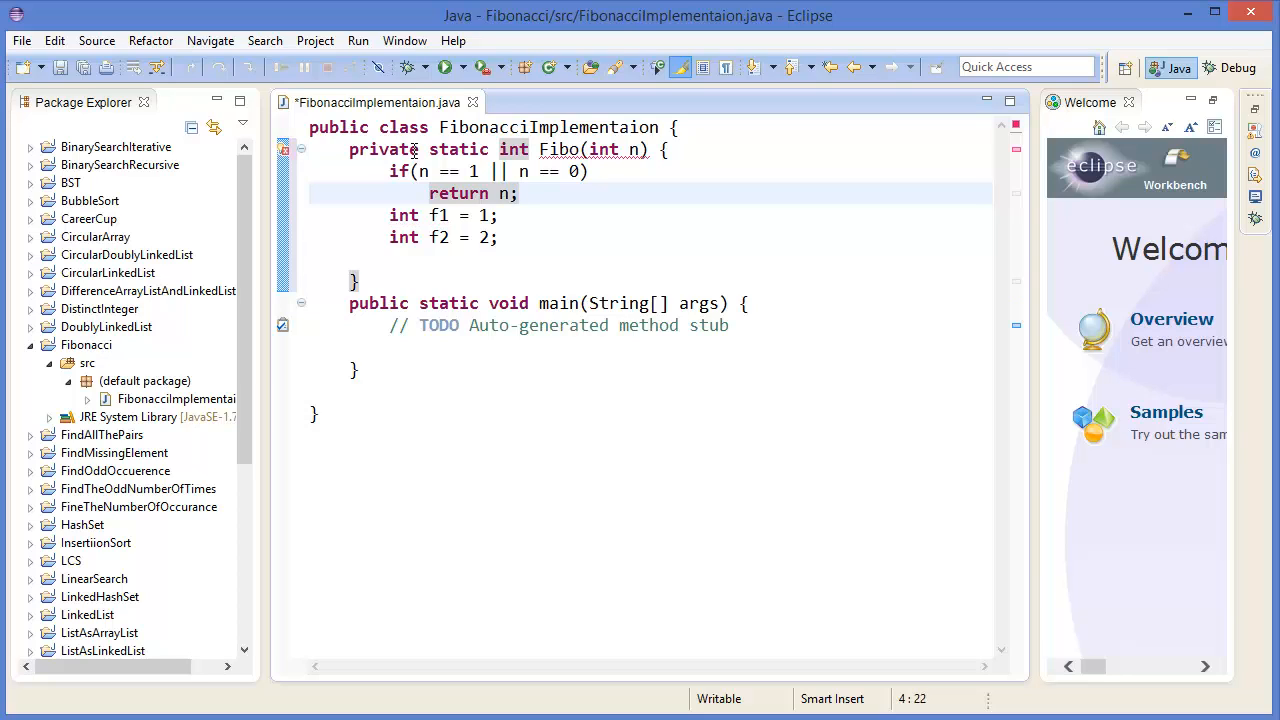
Change the starting value of f2 so both f1 and f2 begin at 1.
{"action": "double_click", "coordinate": [508, 192]}
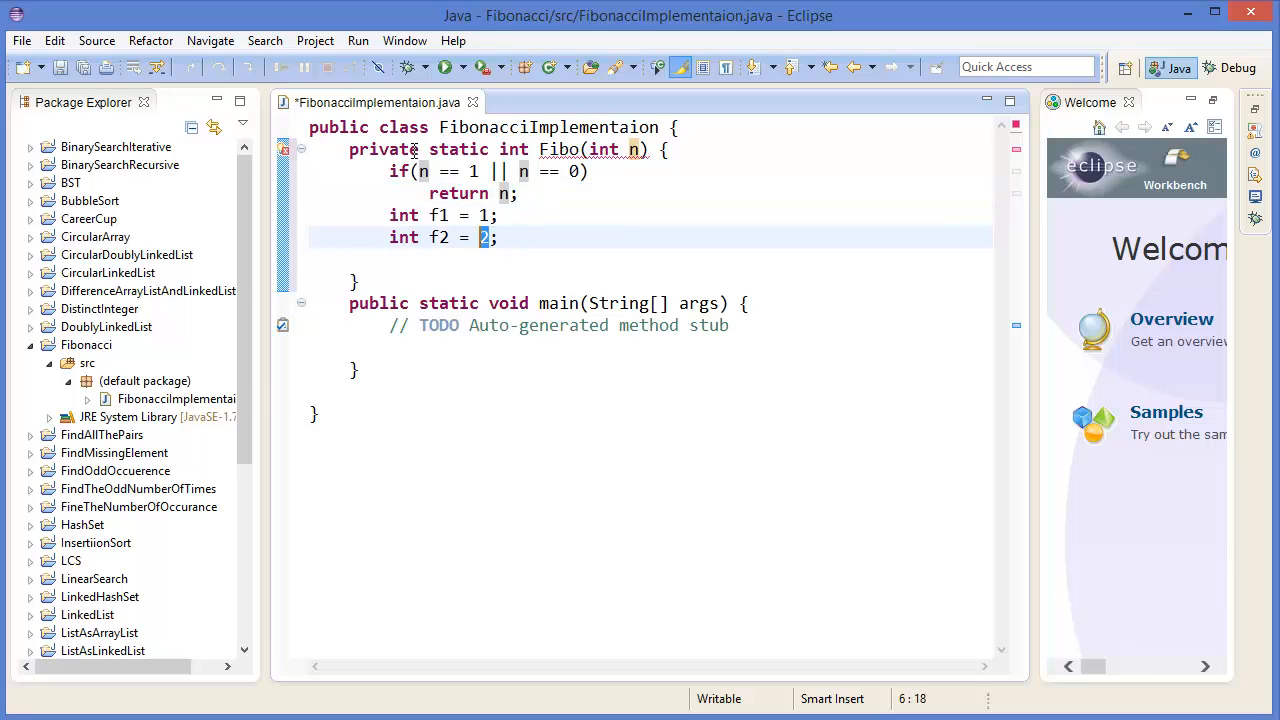
{"action": "type", "text": "1"}
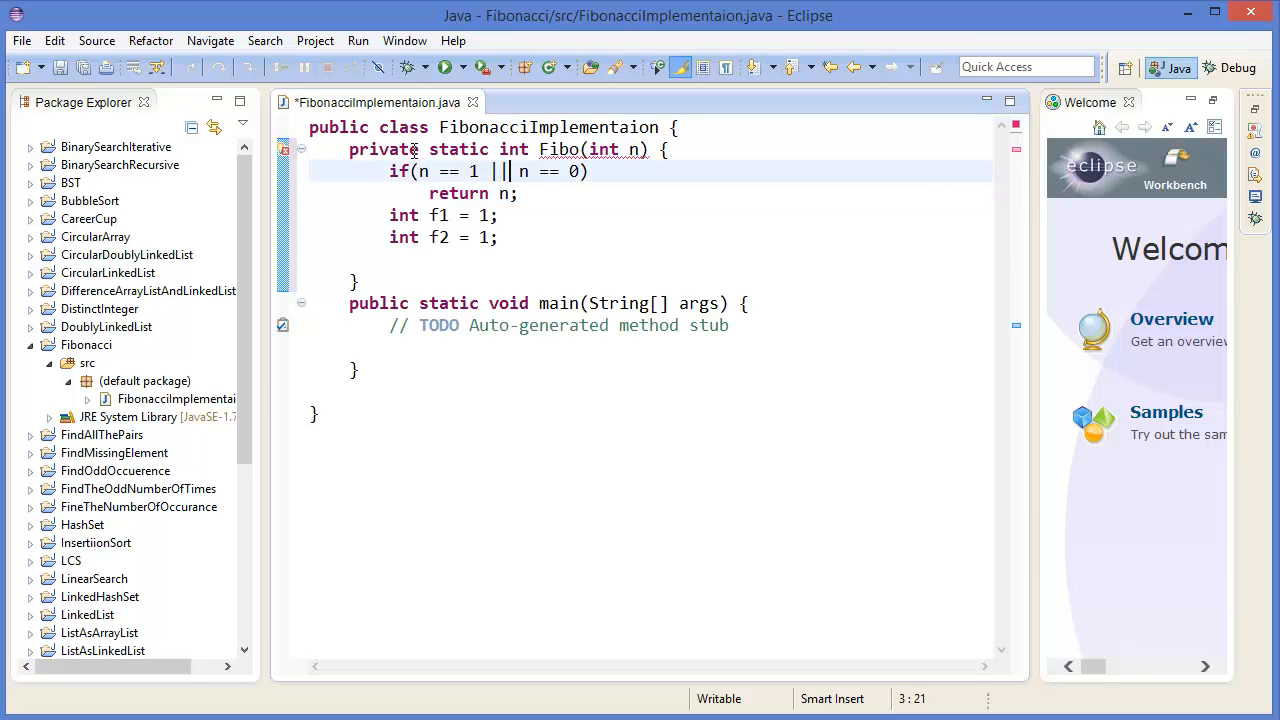
{"action": "type", "text": "2"}
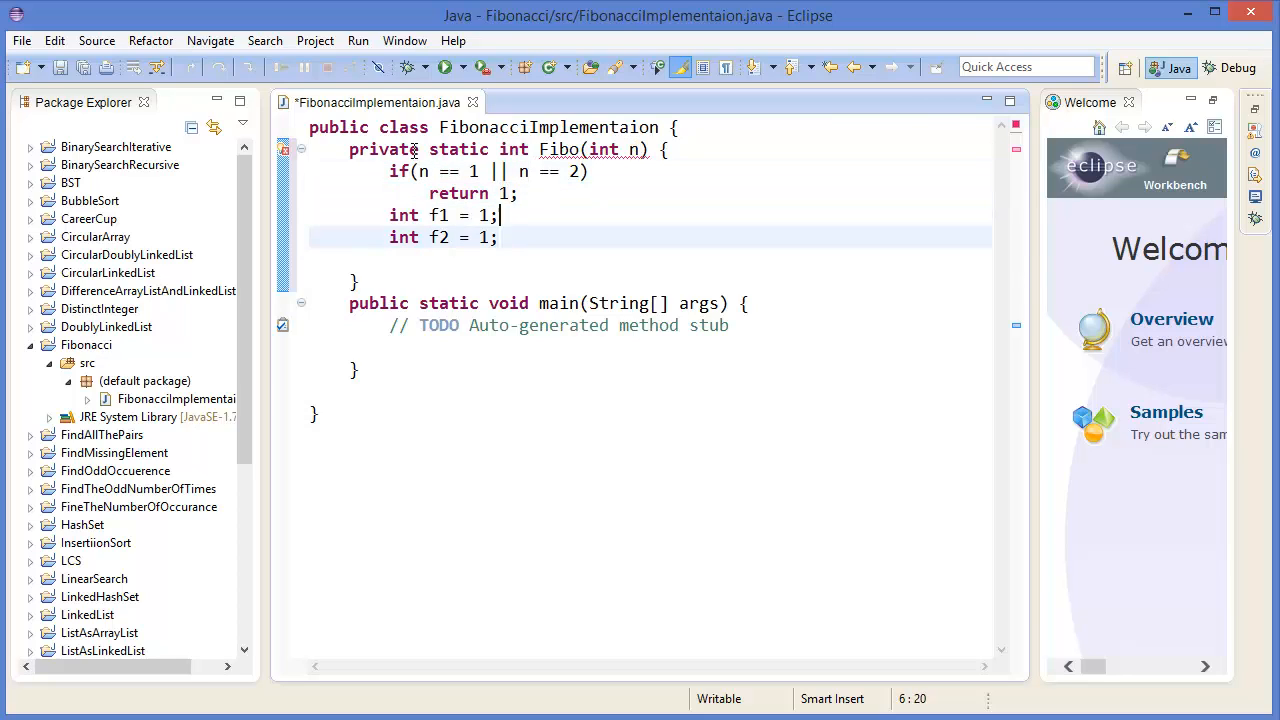
{"action": "left_click", "coordinate": [484, 216]}
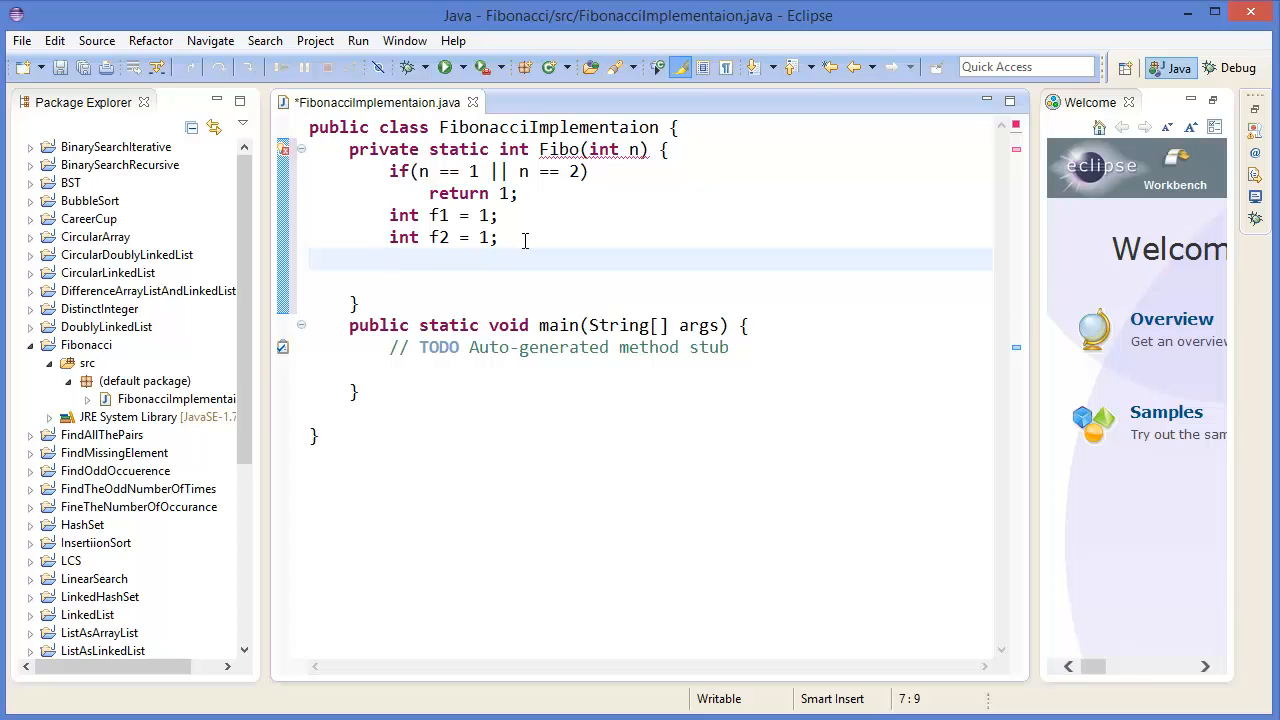
Write the for loop from i = 3 to n and declare int f = 0; above it.
{"action": "type", "text": "for(int i = 3"}
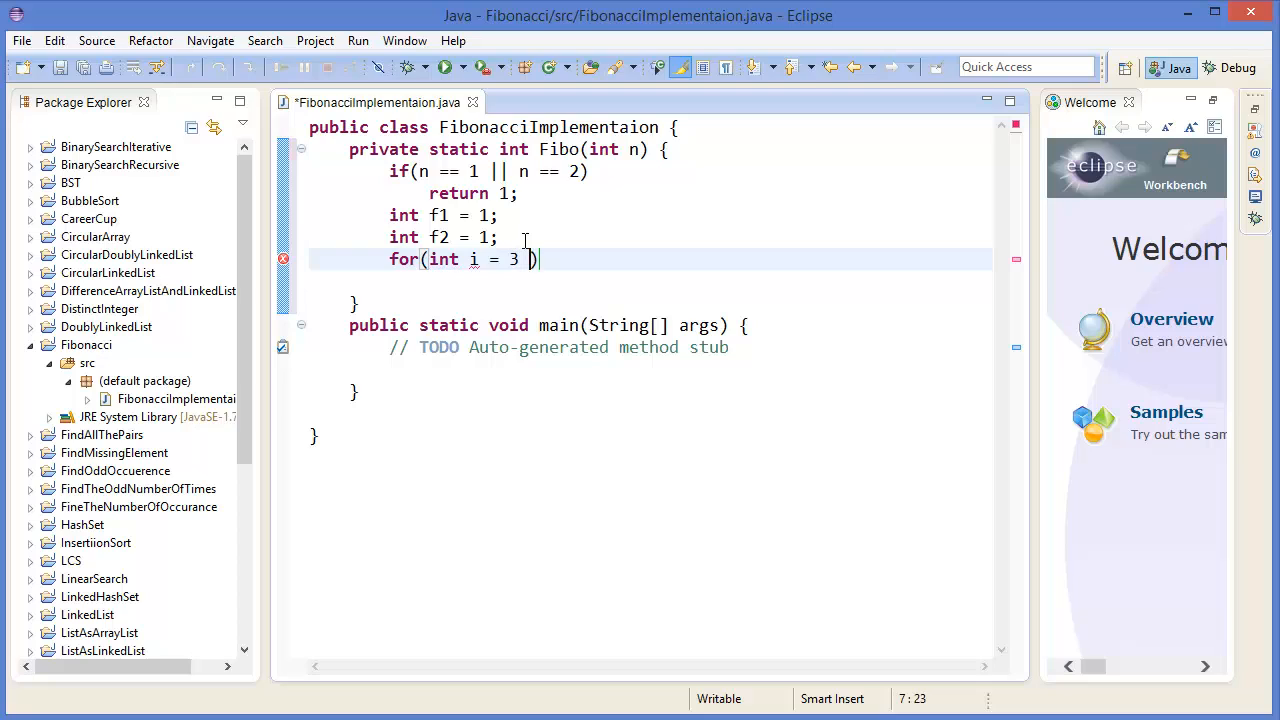
{"action": "type", "text": "; i <"}
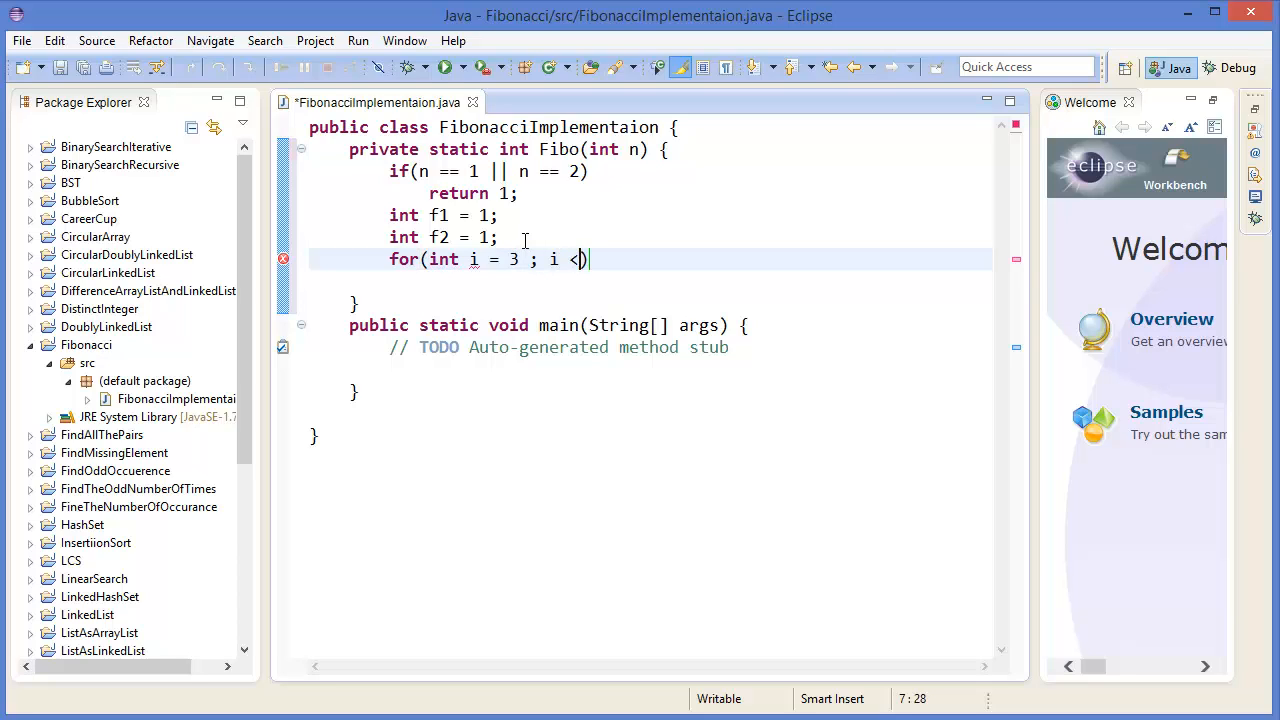
{"action": "type", "text": "= n"}
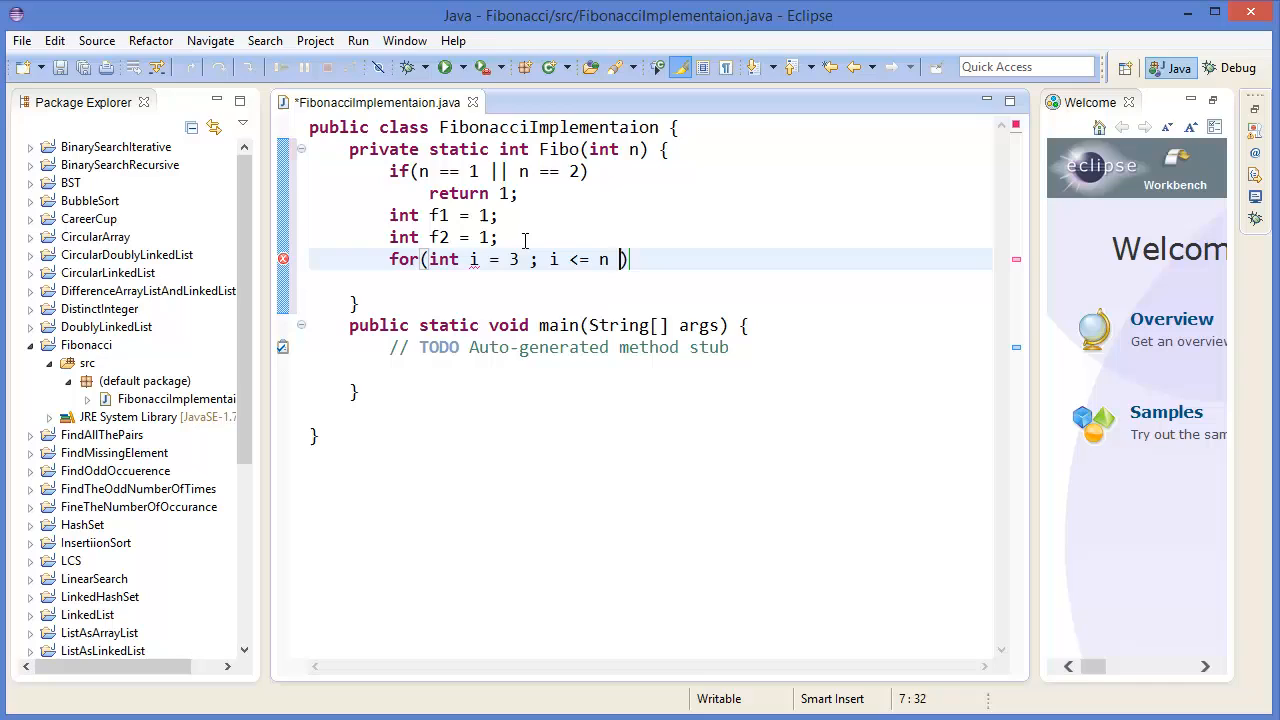
{"action": "type", "text": "; i++)"}
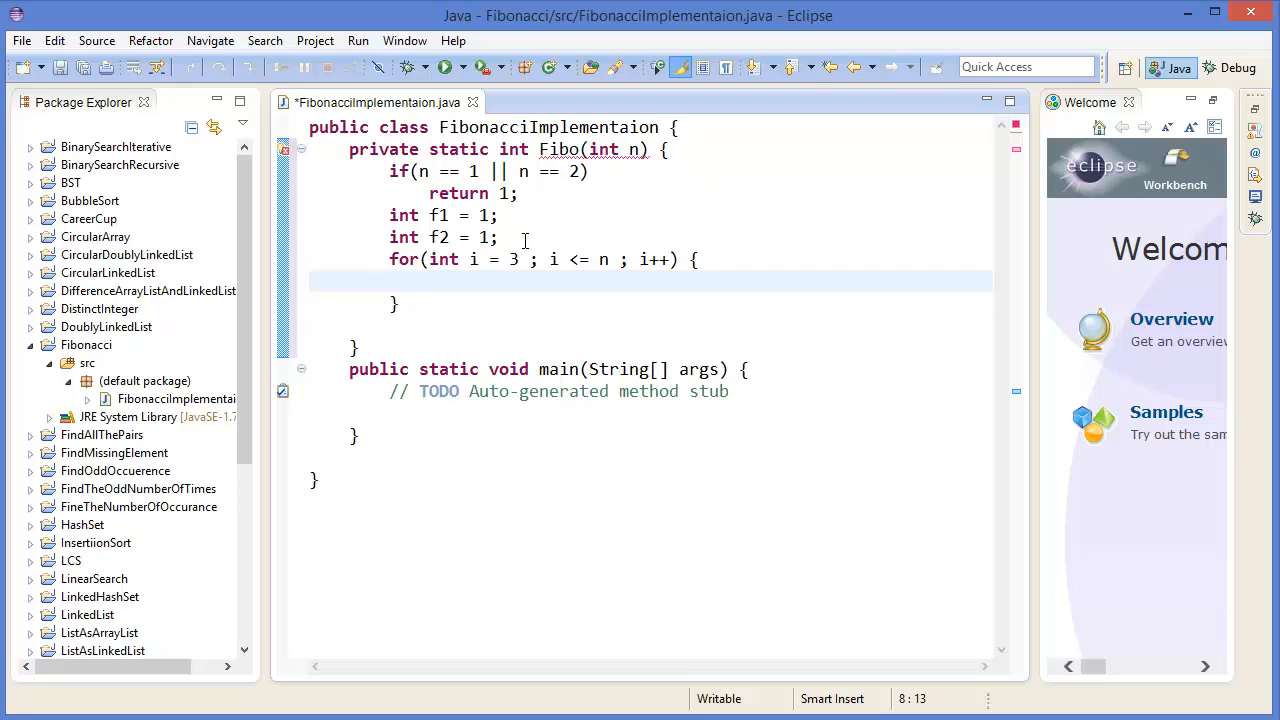
{"action": "type", "text": "int t"}
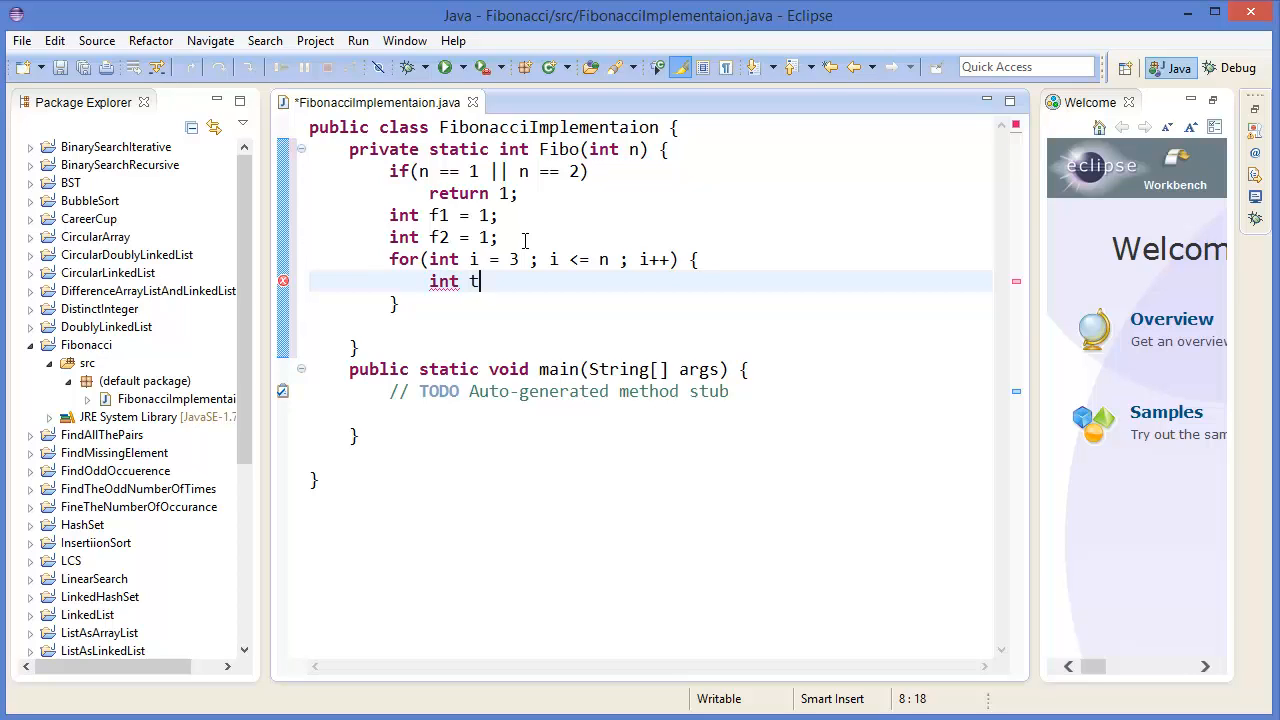
{"action": "key", "text": "BackSpace"}
{"action": "type", "text": "int"}
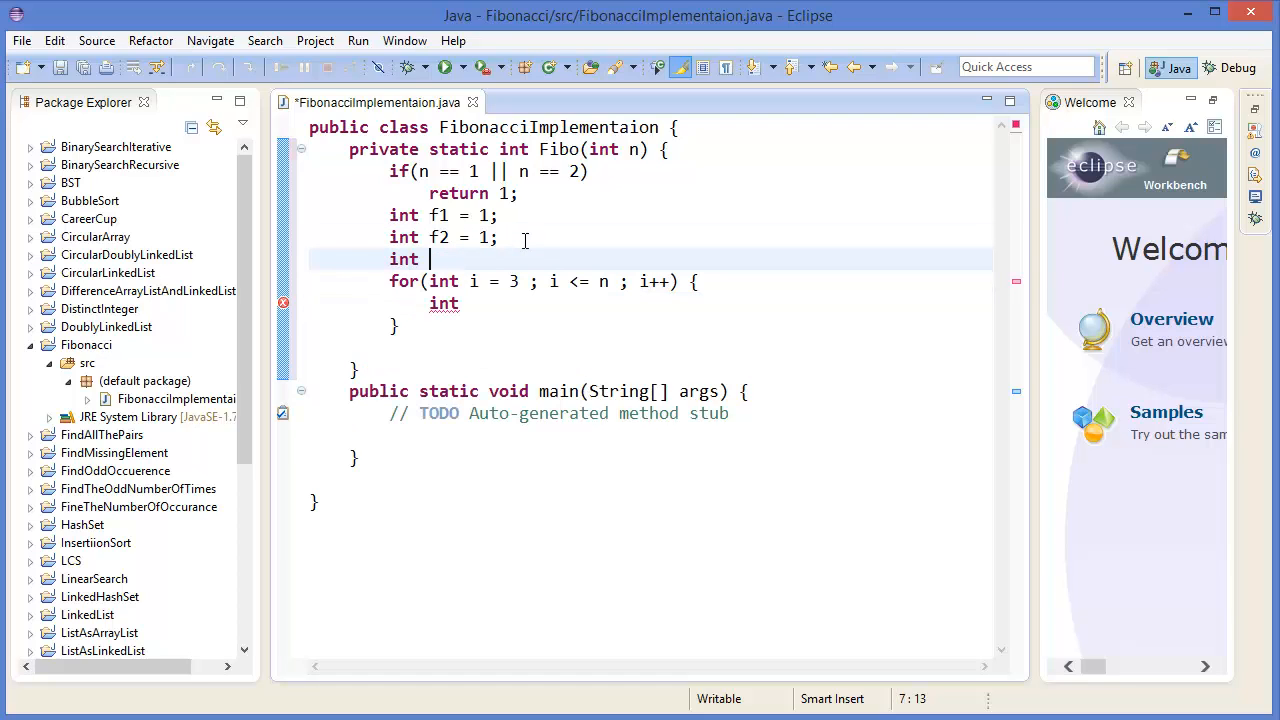
{"action": "type", "text": "f"}
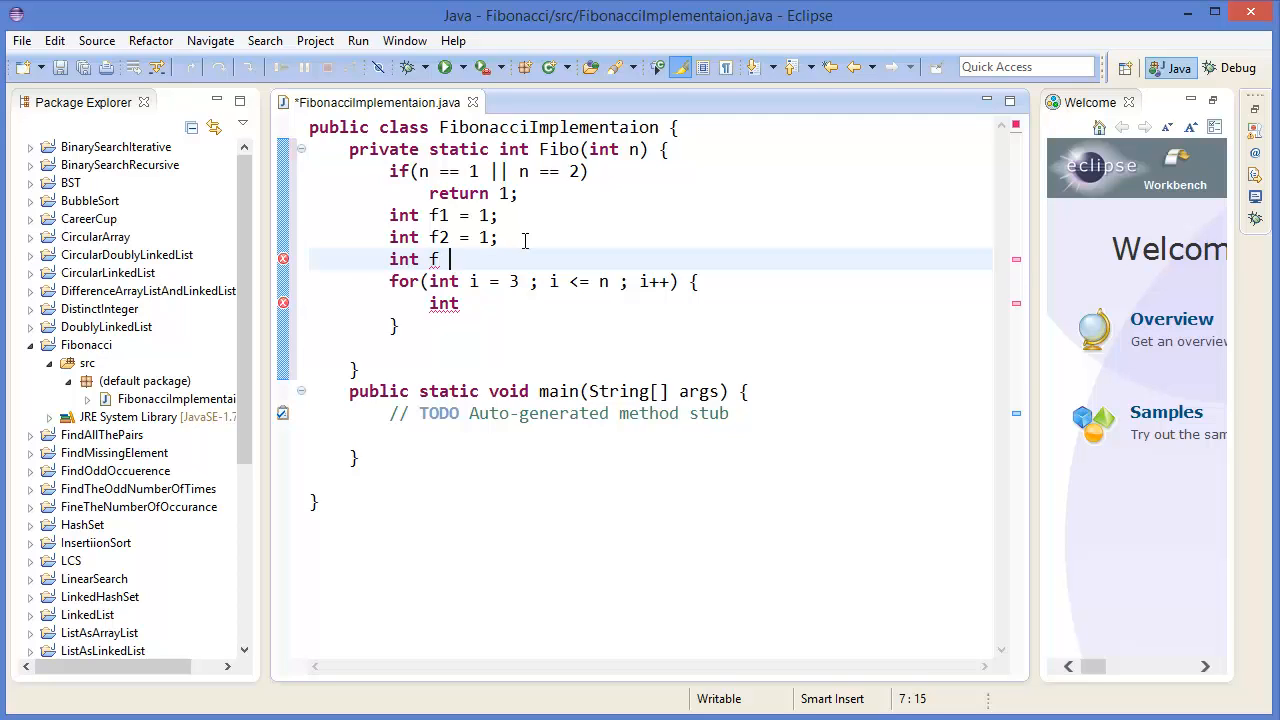
{"action": "type", "text": "= 0;"}
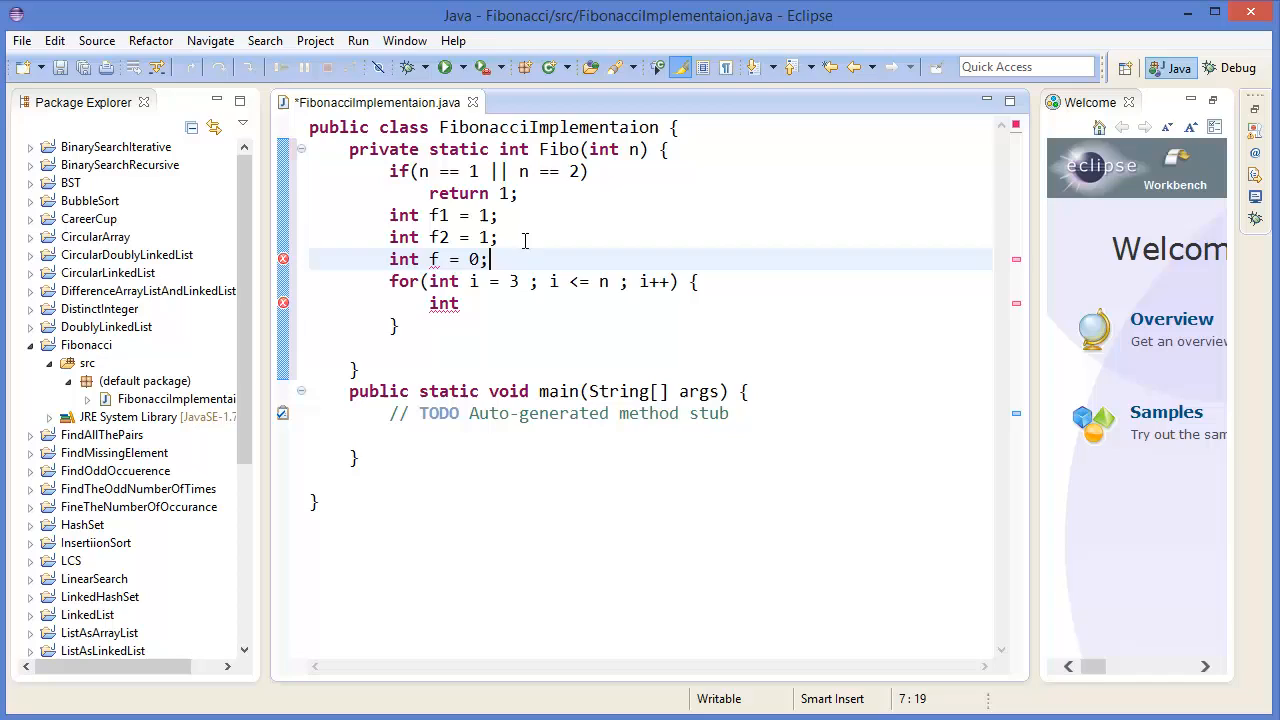
Fill the loop body with f = f1 + f2; int temp = f1; f1 = f2; f2 = temp;.
{"action": "type", "text": "t"}
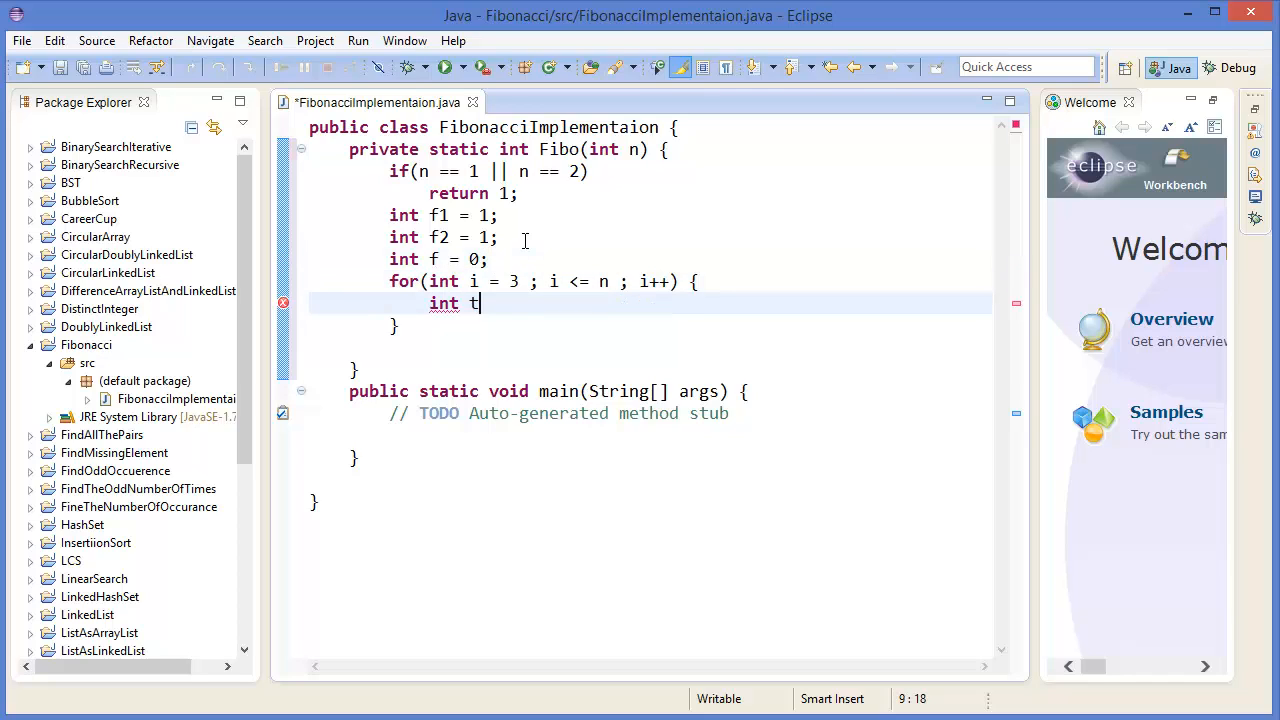
{"action": "type", "text": "e"}
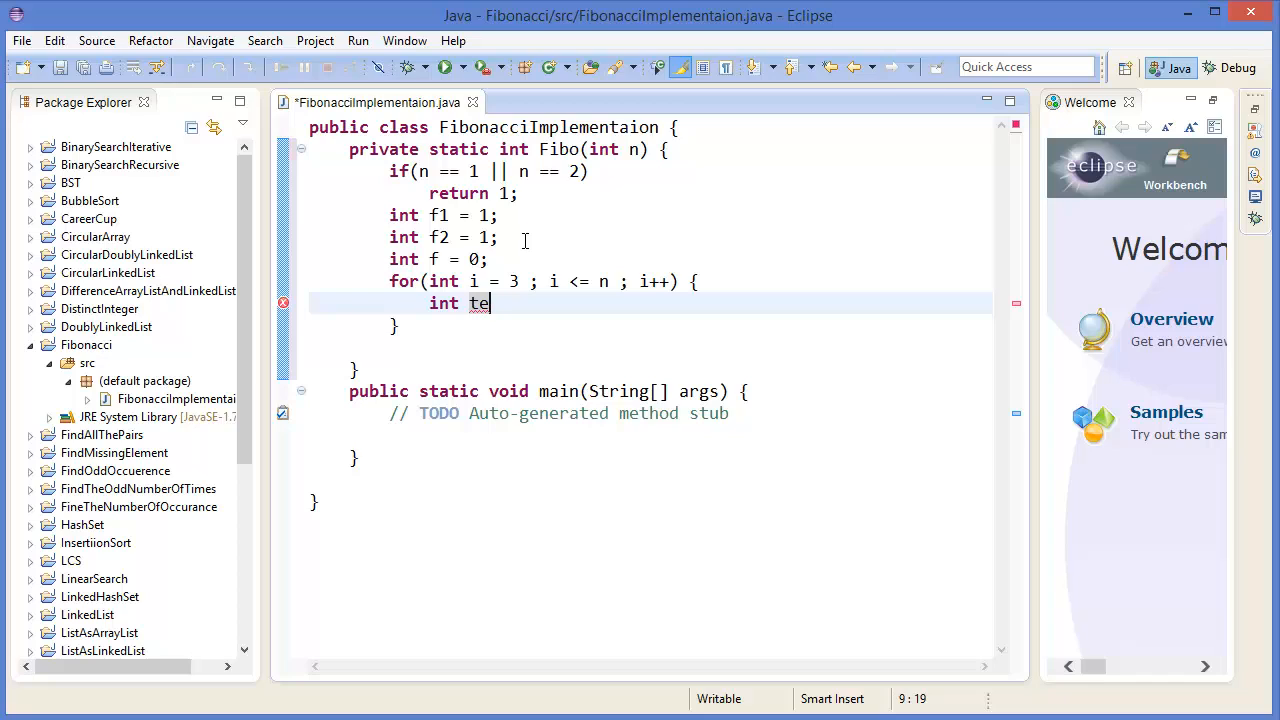
{"action": "key", "text": "Backspace"}
{"action": "type", "text": "f = f"}
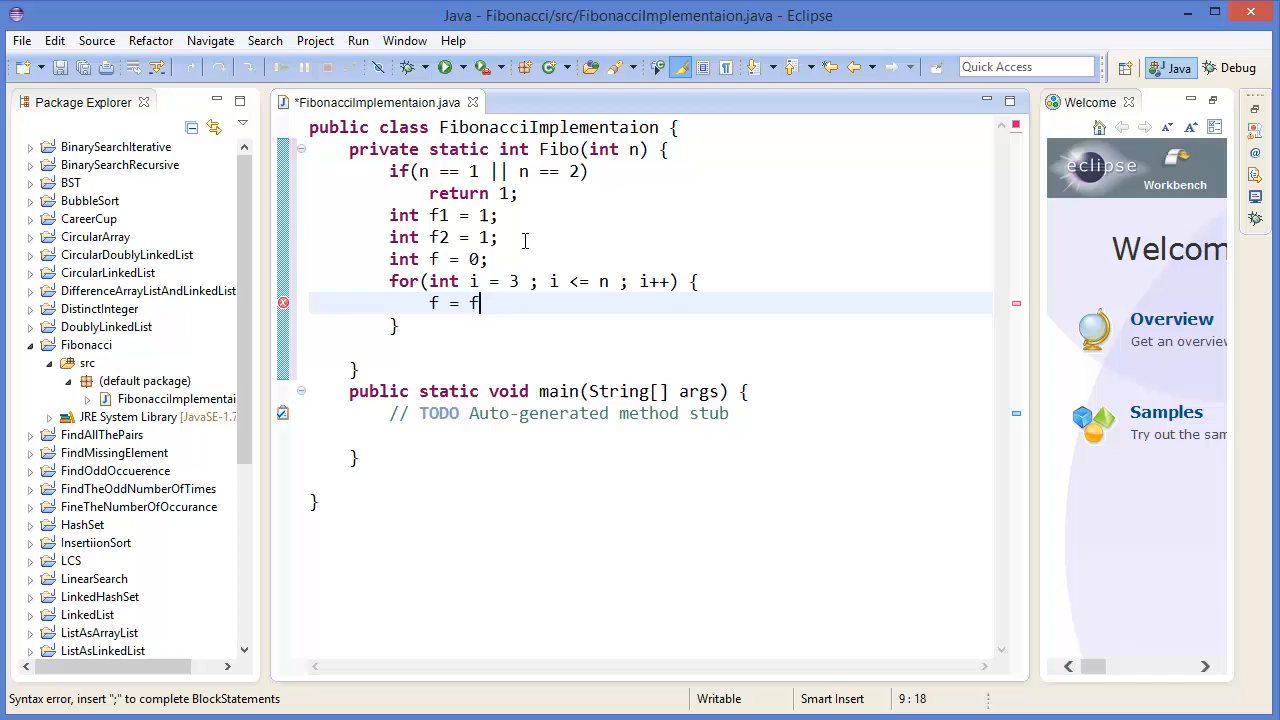
{"action": "type", "text": "1 + f2;"}
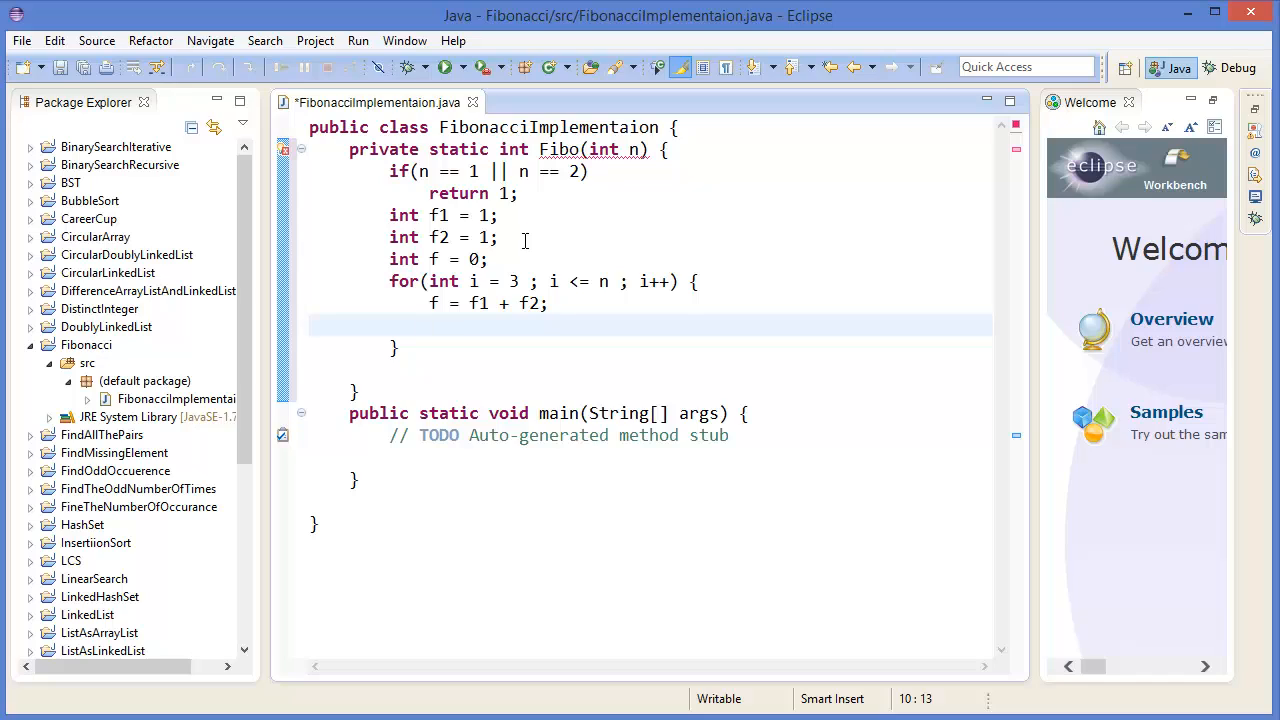
{"action": "type", "text": "f"}
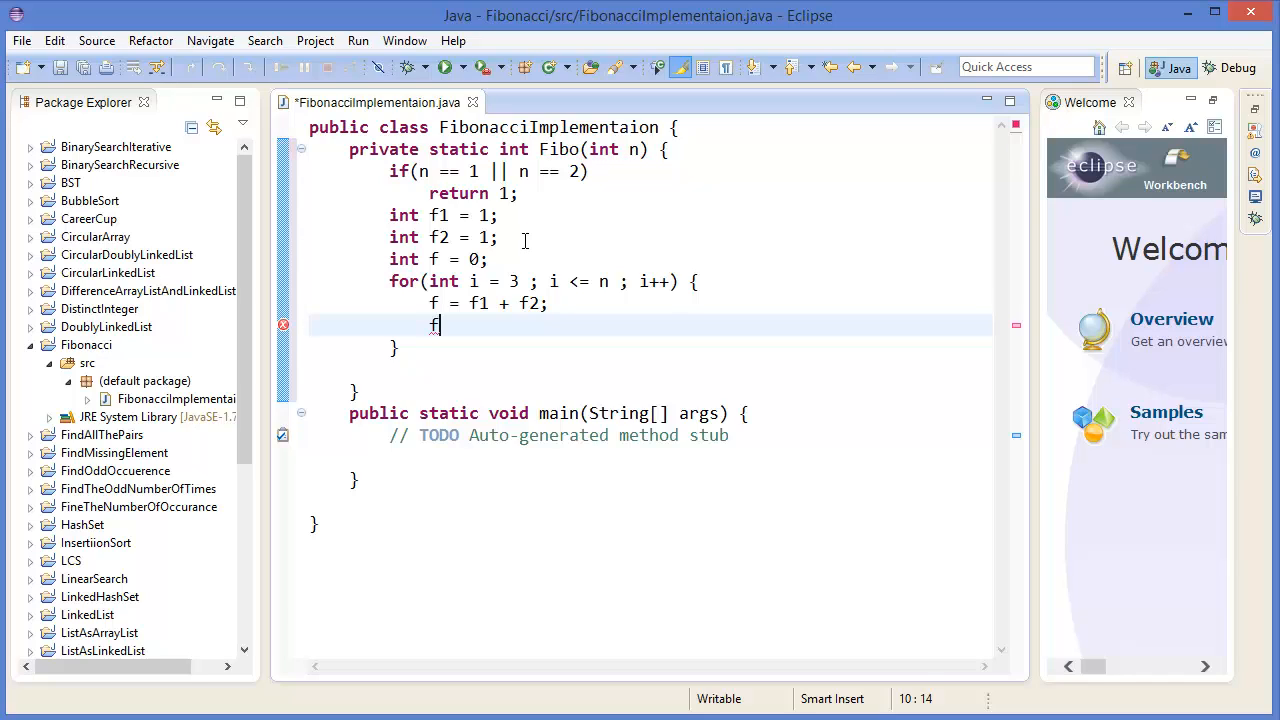
{"action": "type", "text": "i"}
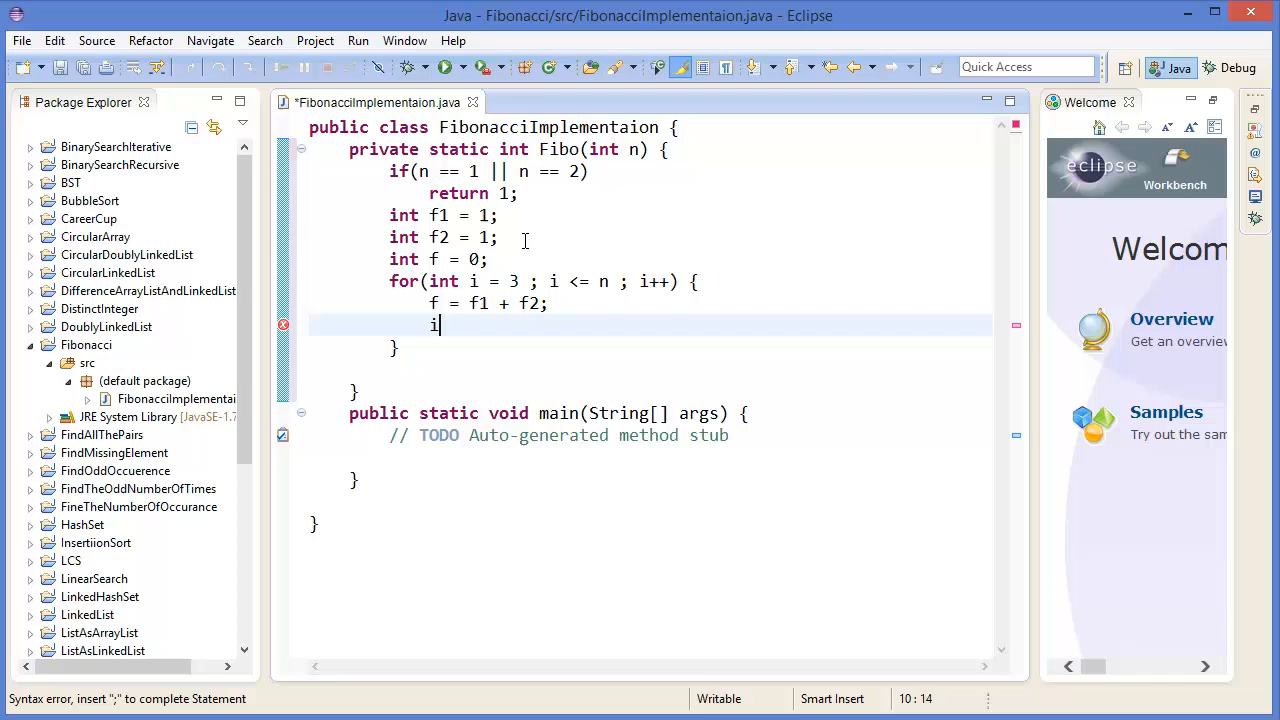
{"action": "type", "text": "nt temp = f1;"}
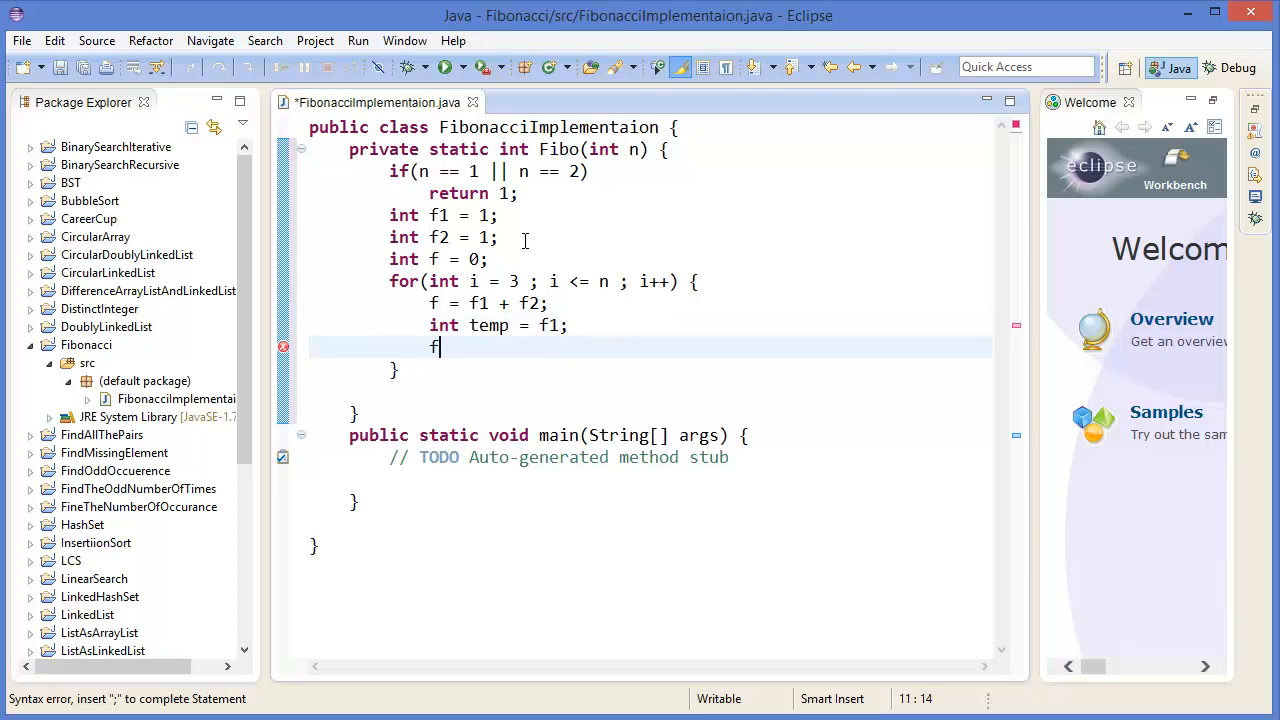
{"action": "type", "text": "1 = f2;"}
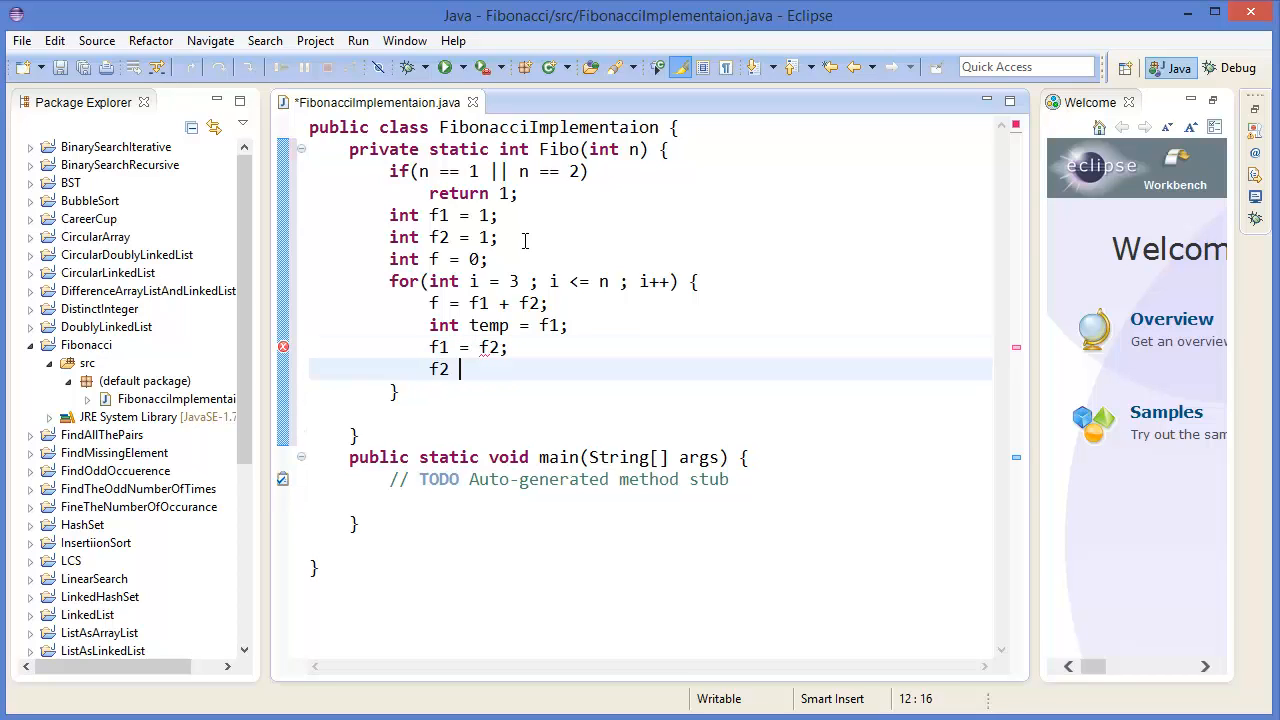
{"action": "type", "text": "= temp;"}
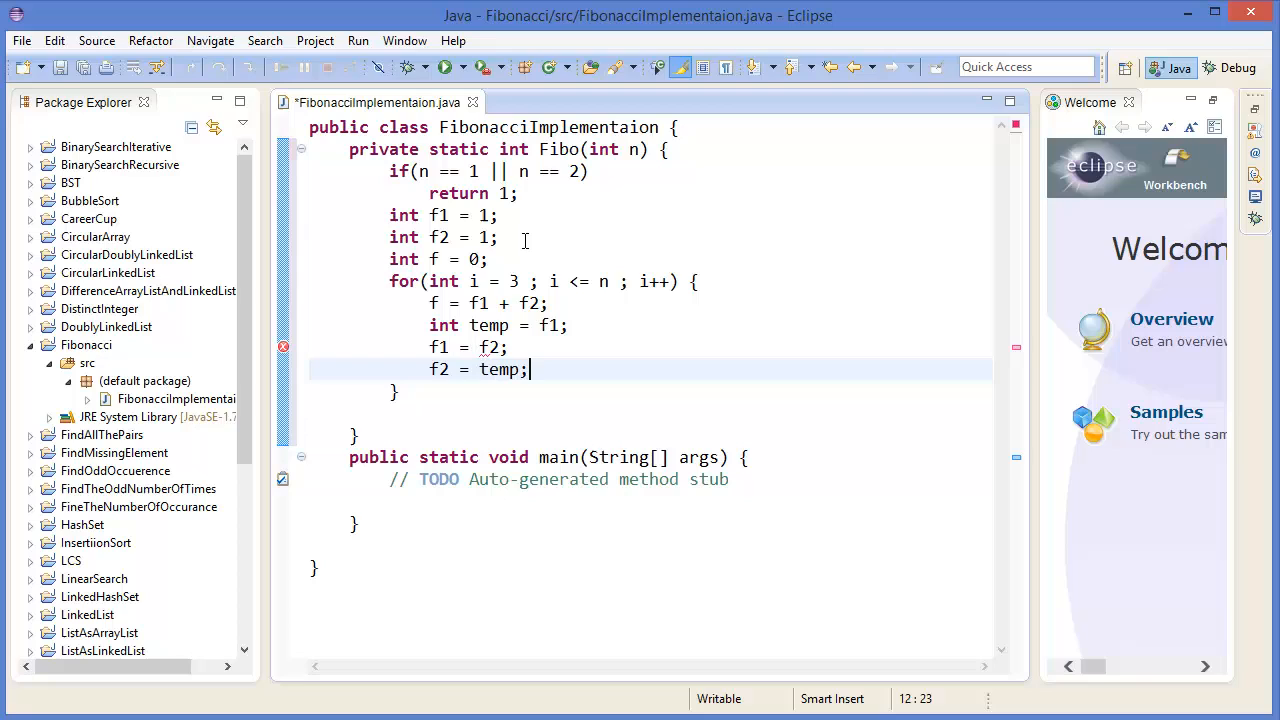
Return f at the end of Fibo and move to the TODO placeholder in main.
{"action": "type", "text": "r"}
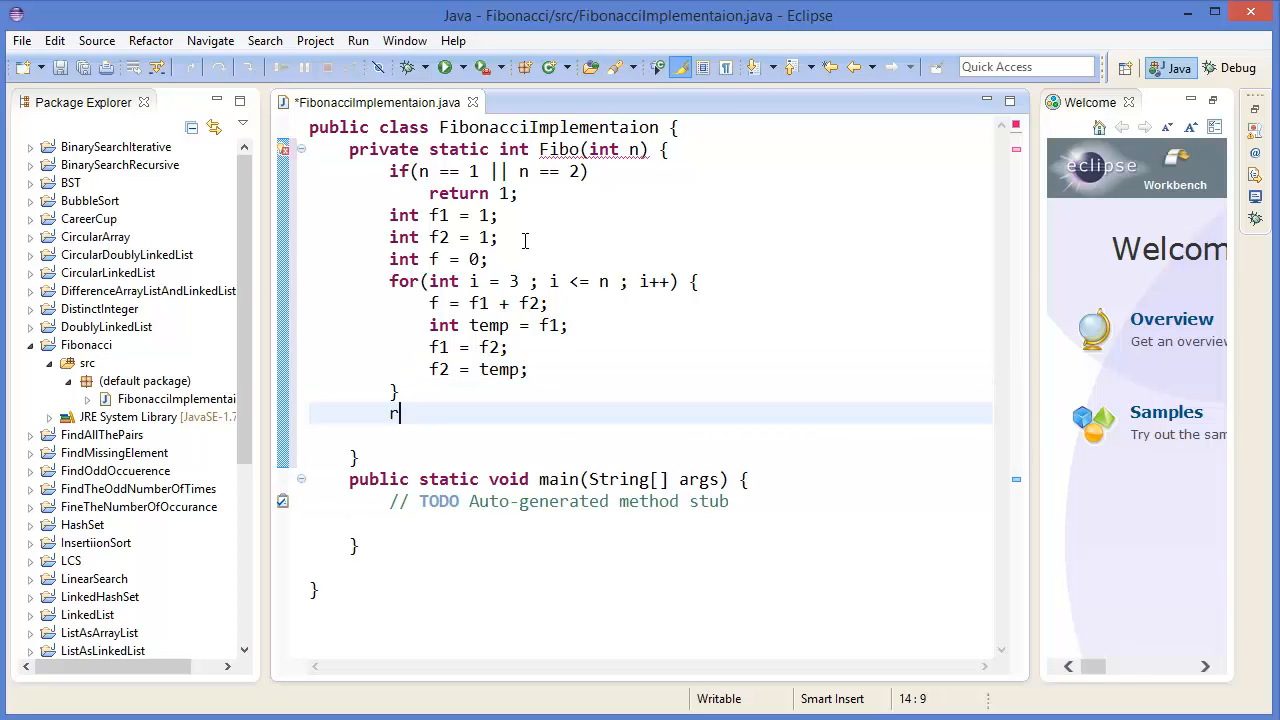
{"action": "type", "text": "eturn"}
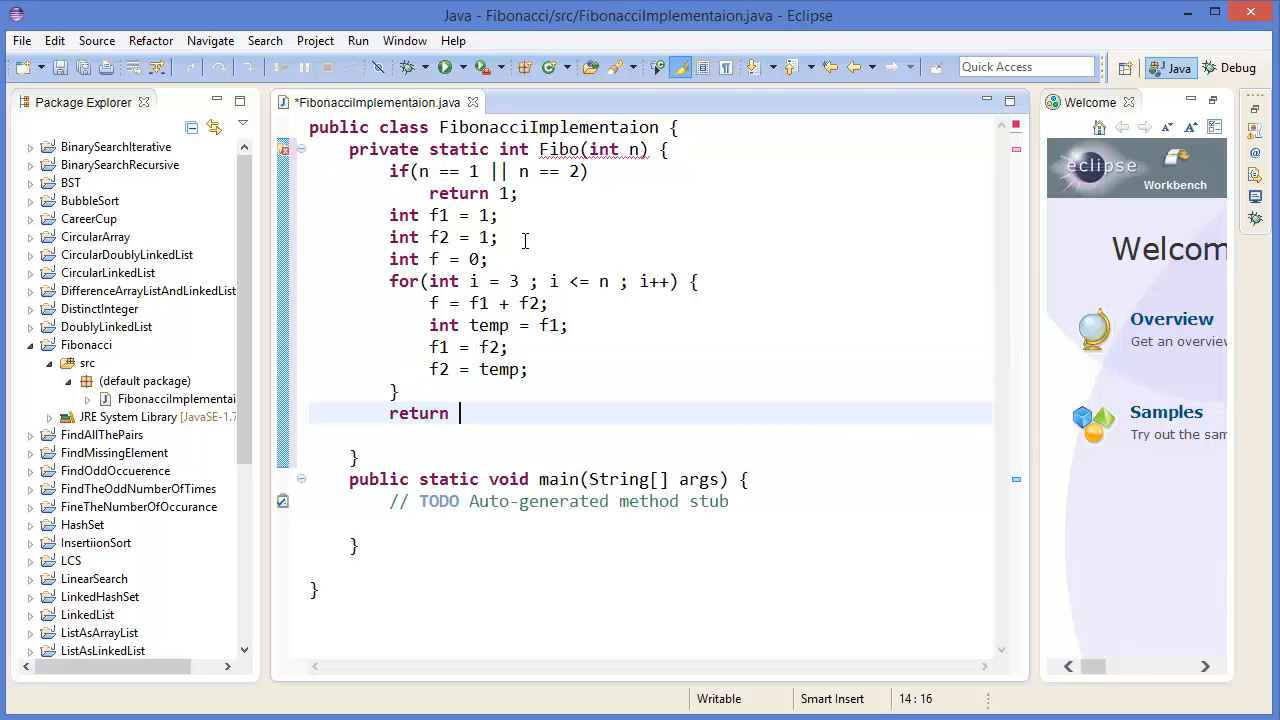
{"action": "type", "text": "f;"}
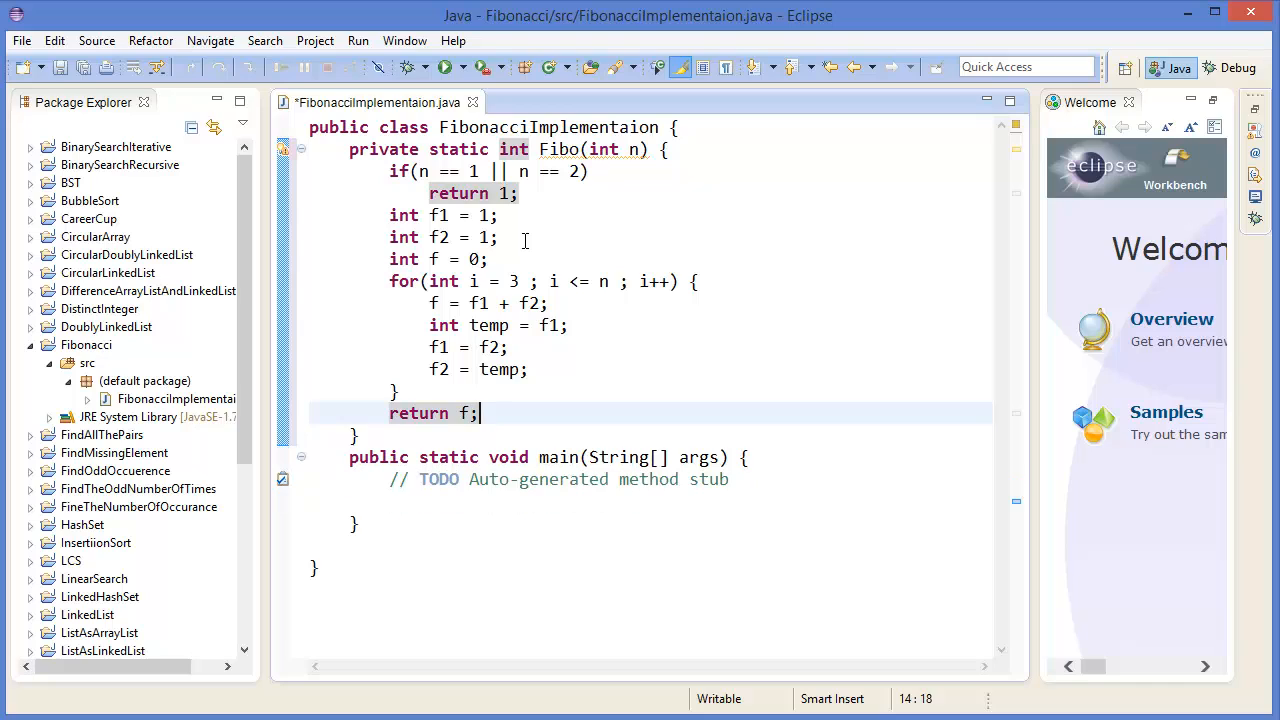
{"action": "left_click", "coordinate": [478, 480]}
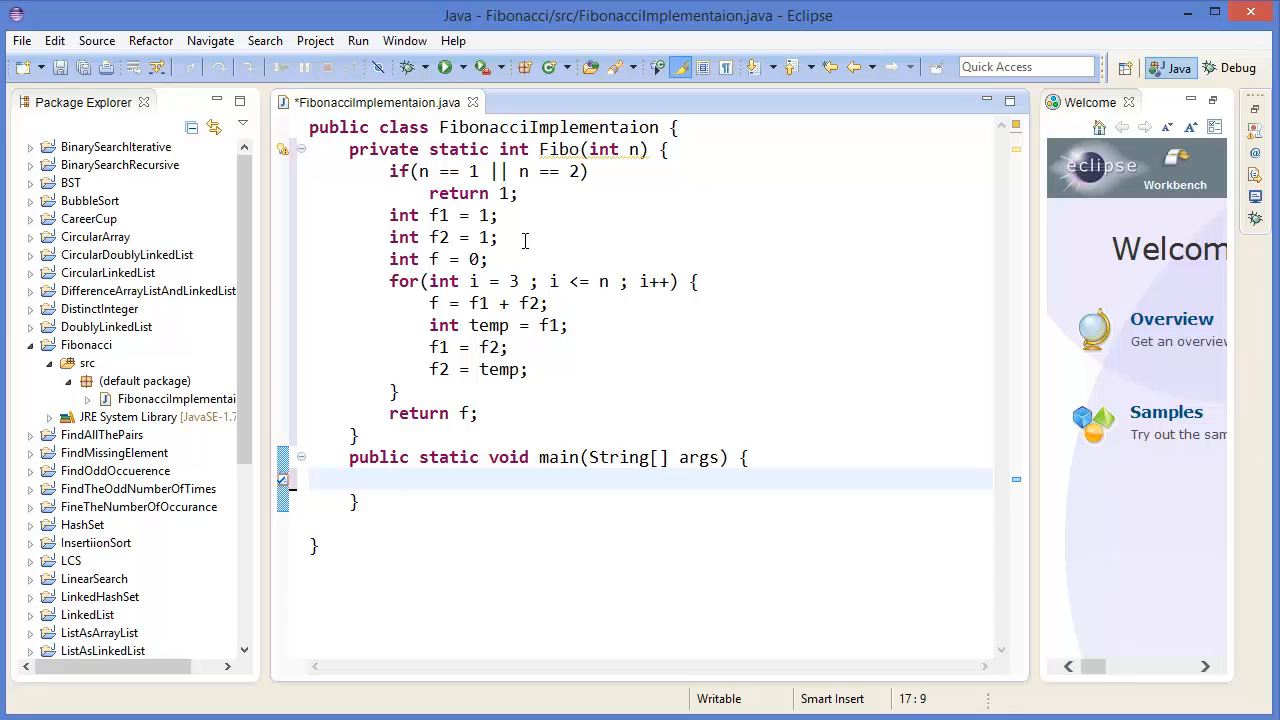
Make main set int n = 5; and print Fibo(n), then launch the program.
{"action": "type", "text": "int"}
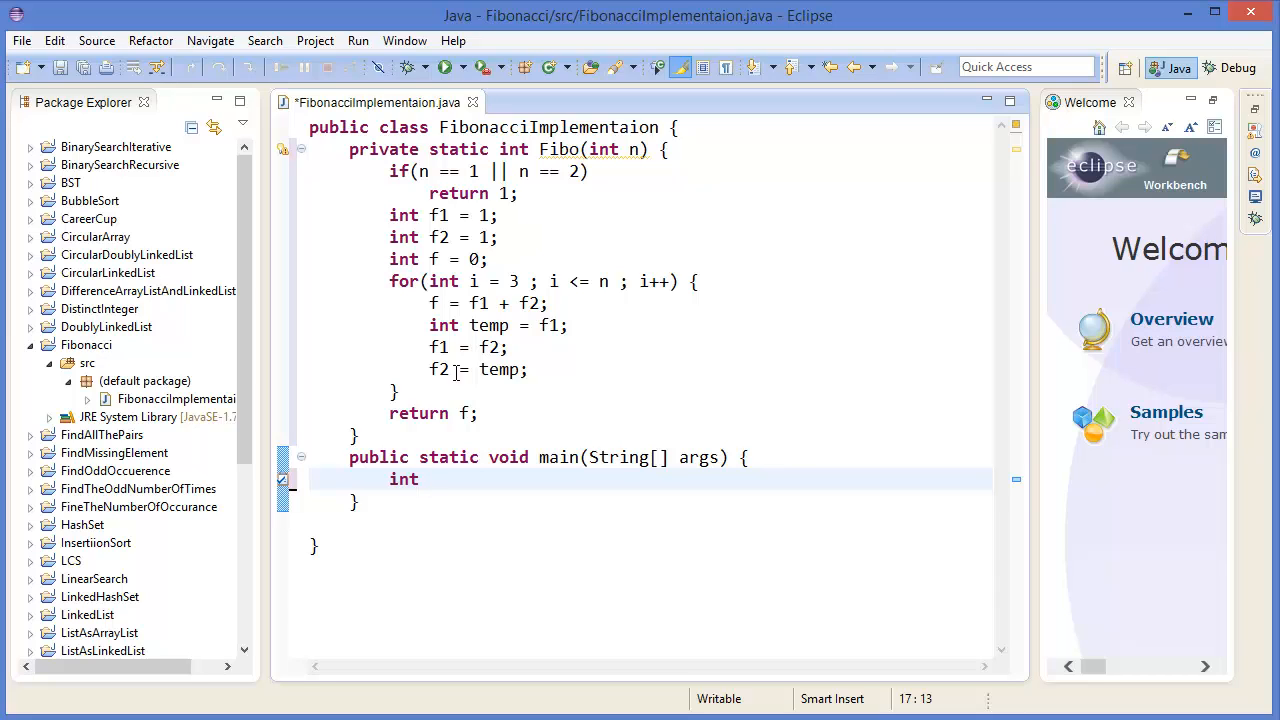
{"action": "type", "text": "n ="}
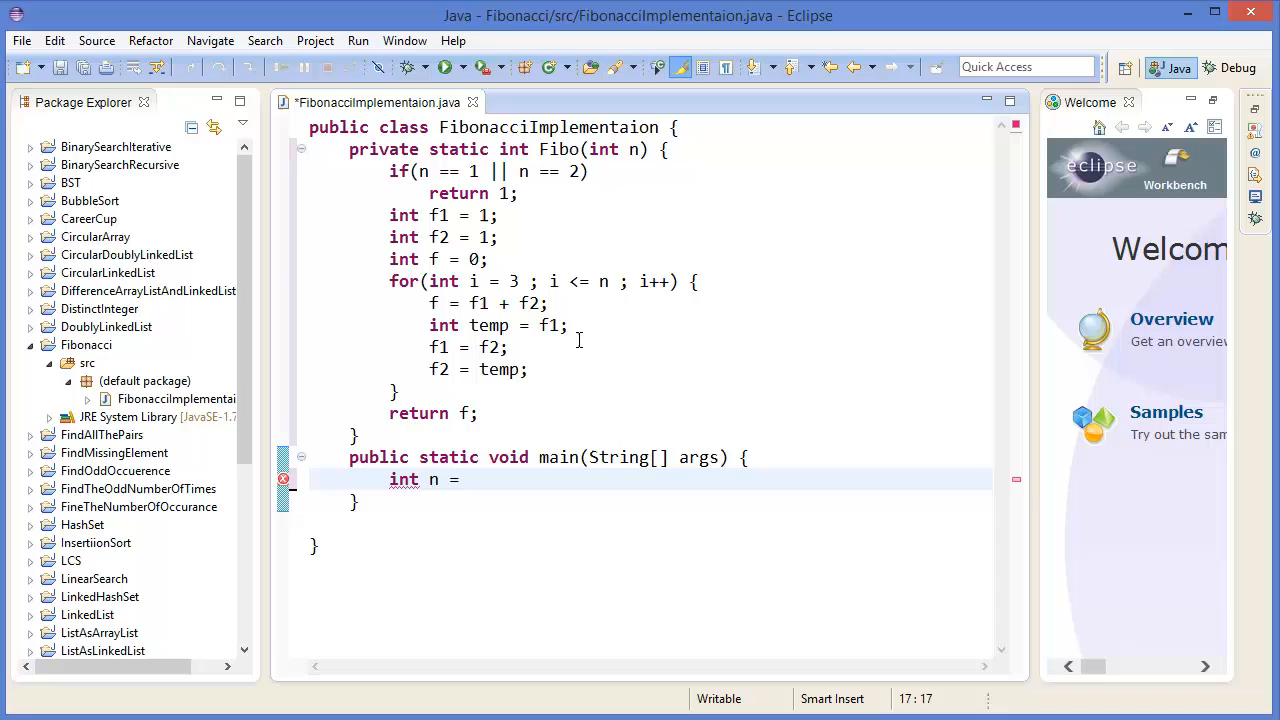
{"action": "type", "text": "5;"}
{"action": "type", "text": "System.out.println();"}
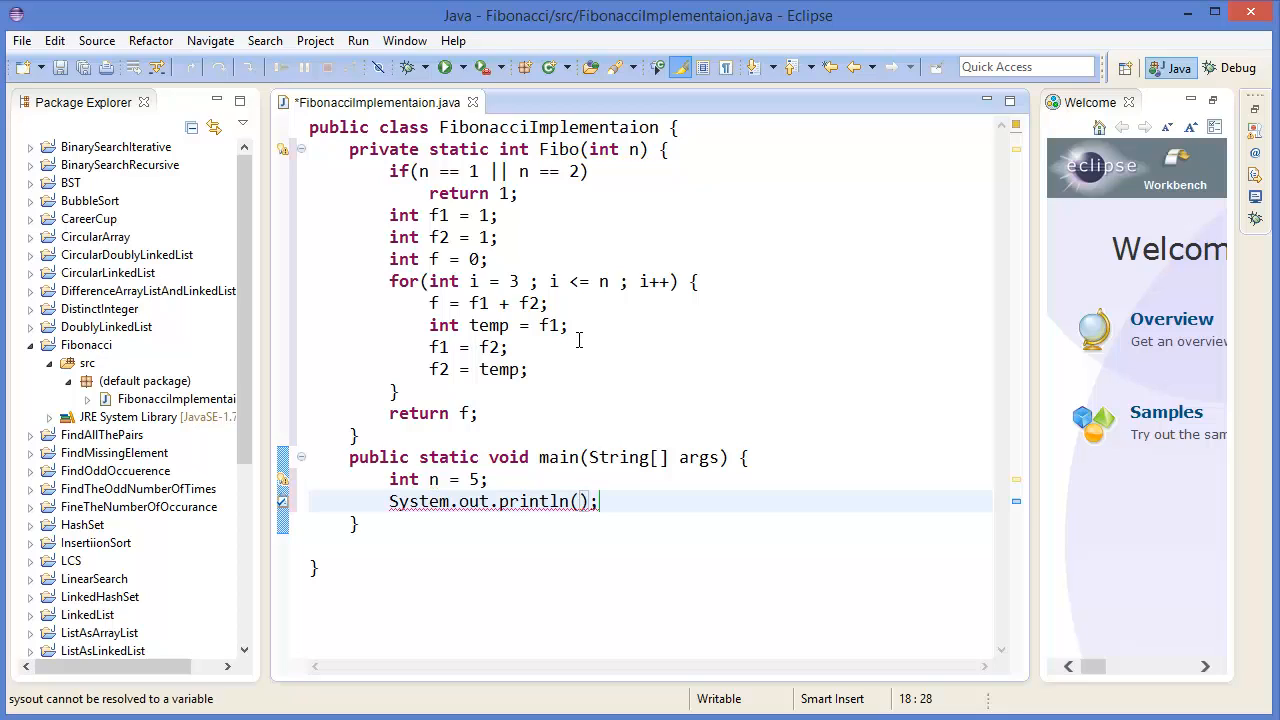
{"action": "type", "text": "Fibo(n"}
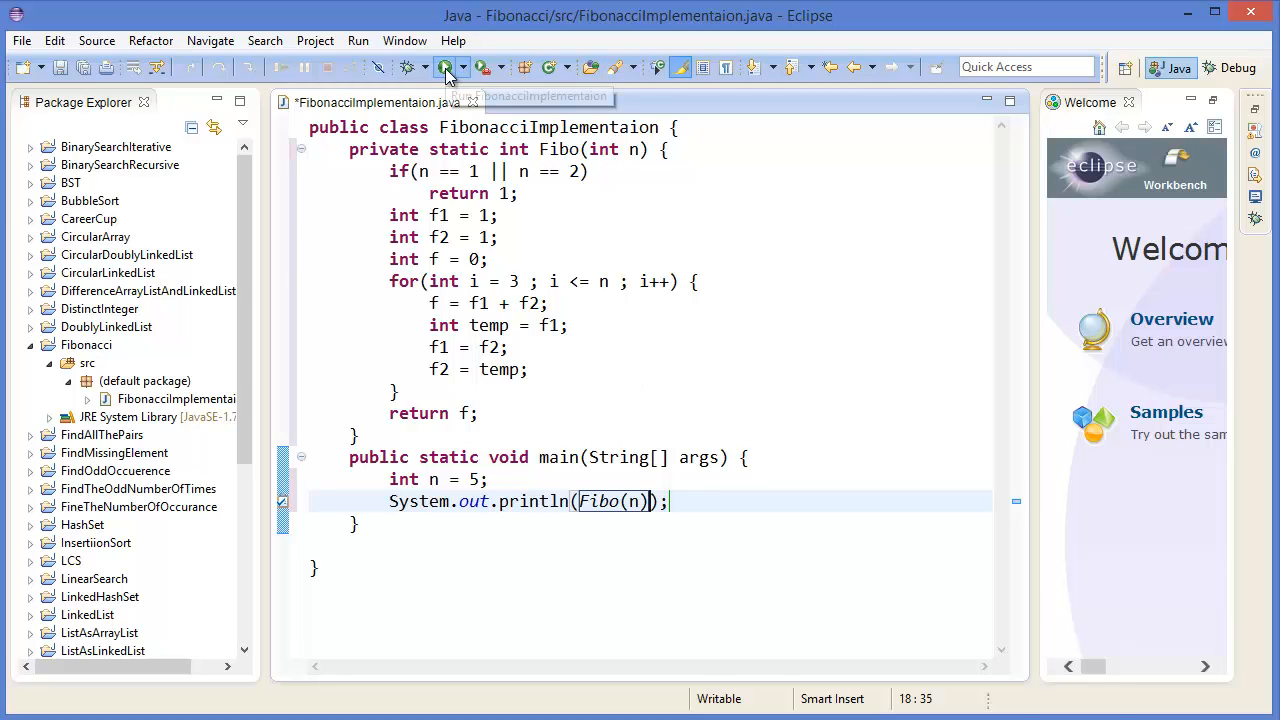
{"action": "left_click", "coordinate": [444, 68]}
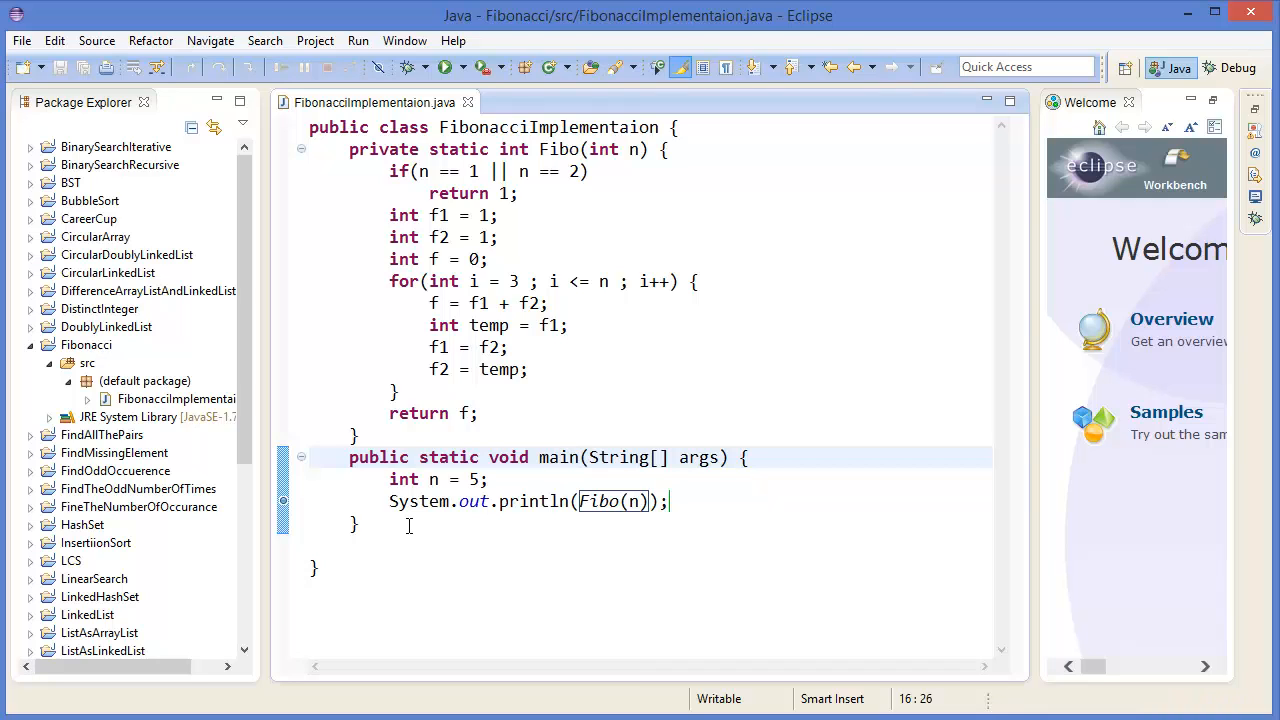
Step over the Fibo loop lines in the debugger, watching f, temp, f1 and f2 update.
{"action": "left_click", "coordinate": [440, 68]}
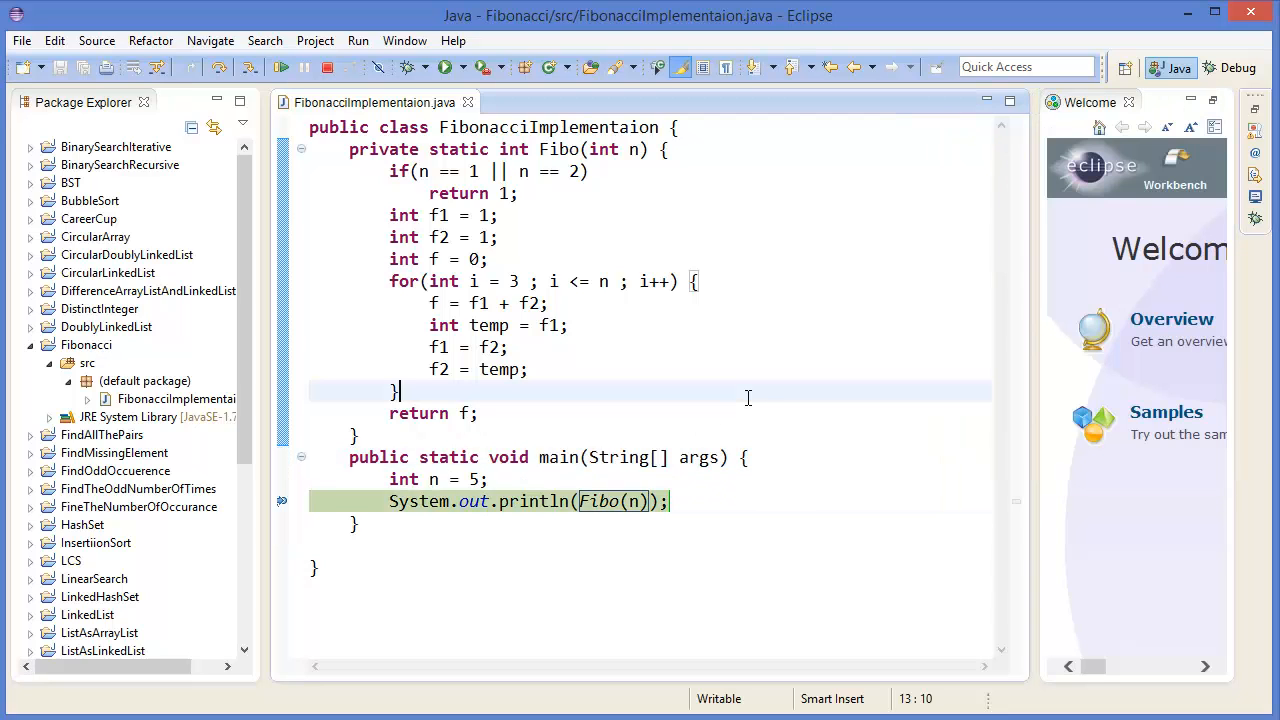
{"action": "left_click", "coordinate": [440, 214]}
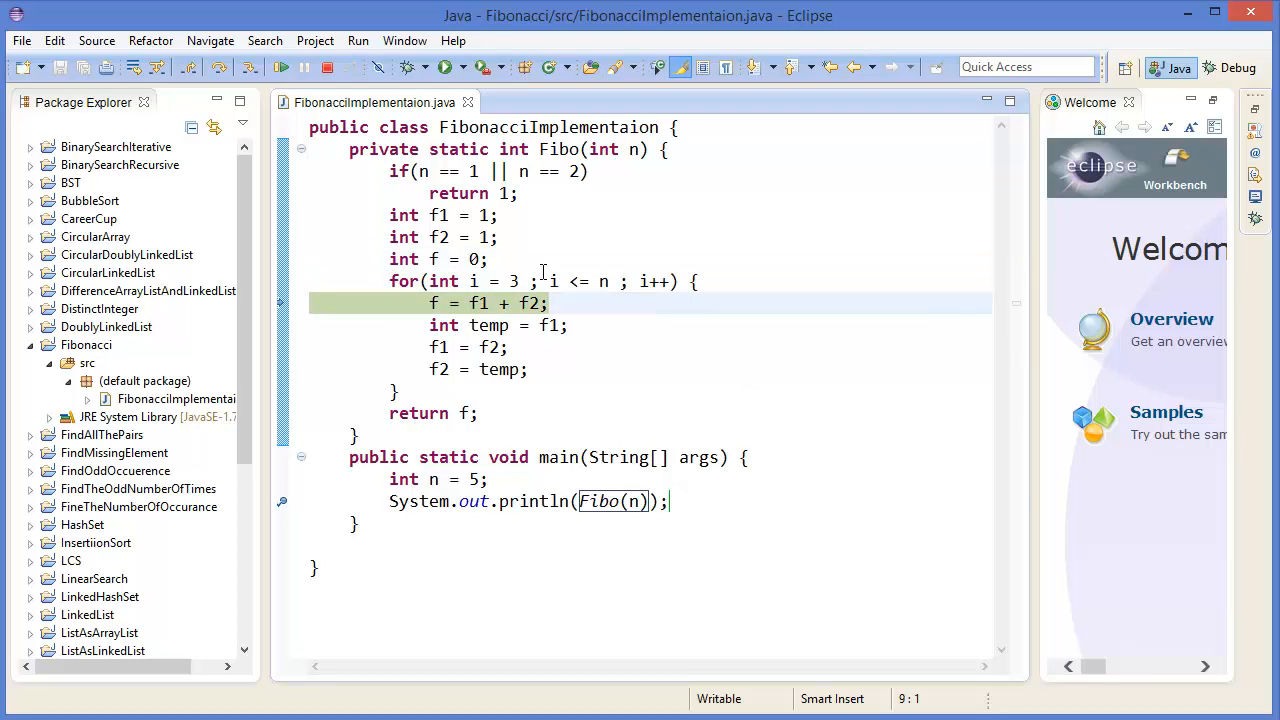
{"action": "mouse_move", "coordinate": [472, 280]}
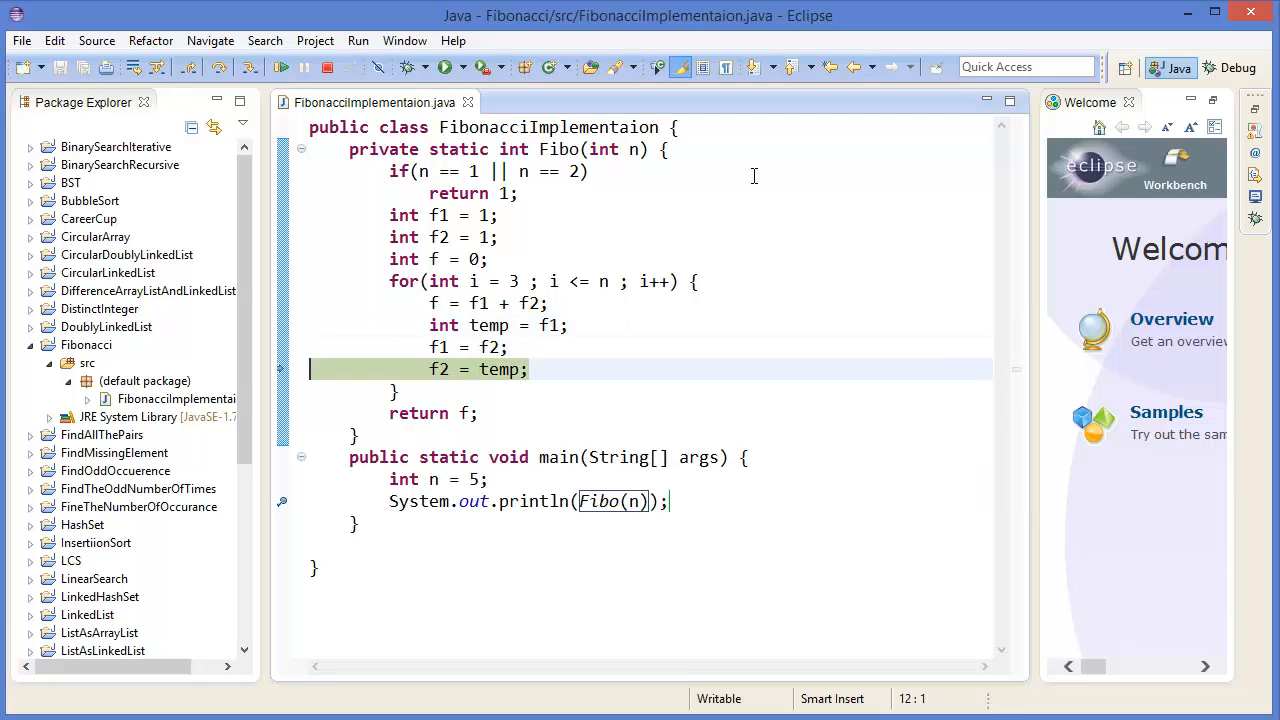
{"action": "left_click", "coordinate": [500, 280]}
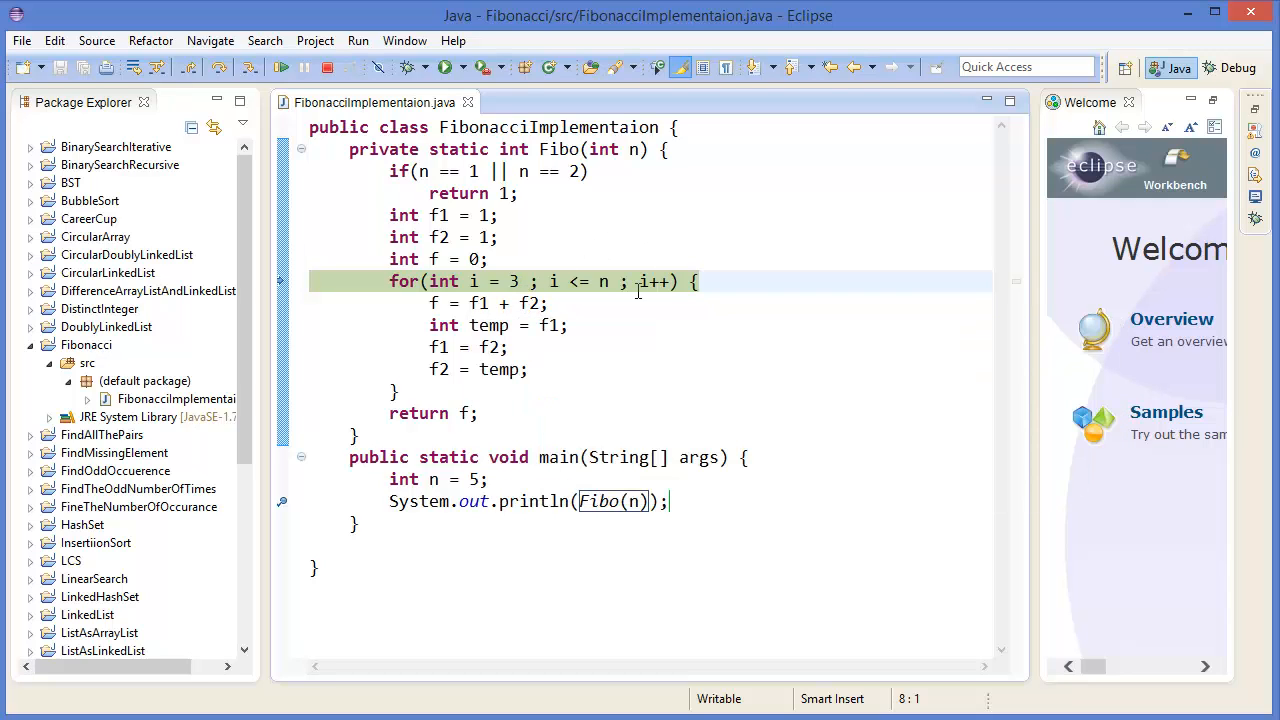
{"action": "left_click", "coordinate": [530, 368]}
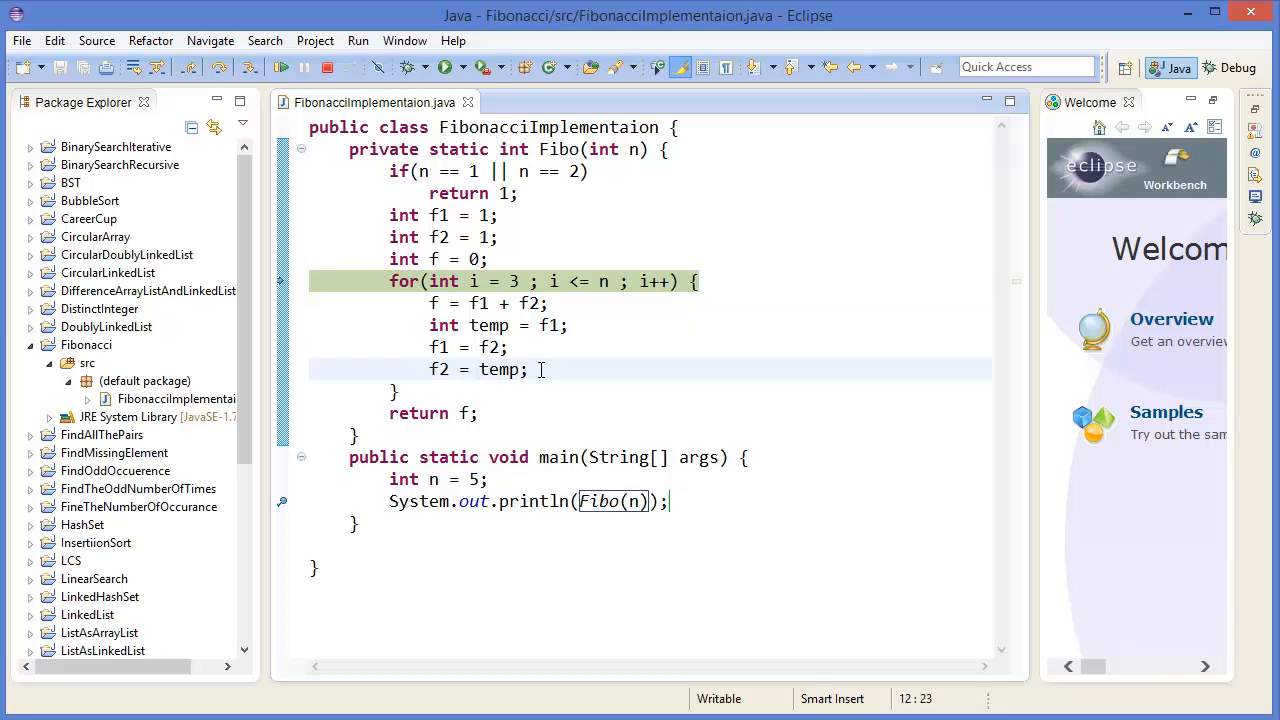
{"action": "mouse_move", "coordinate": [344, 76]}
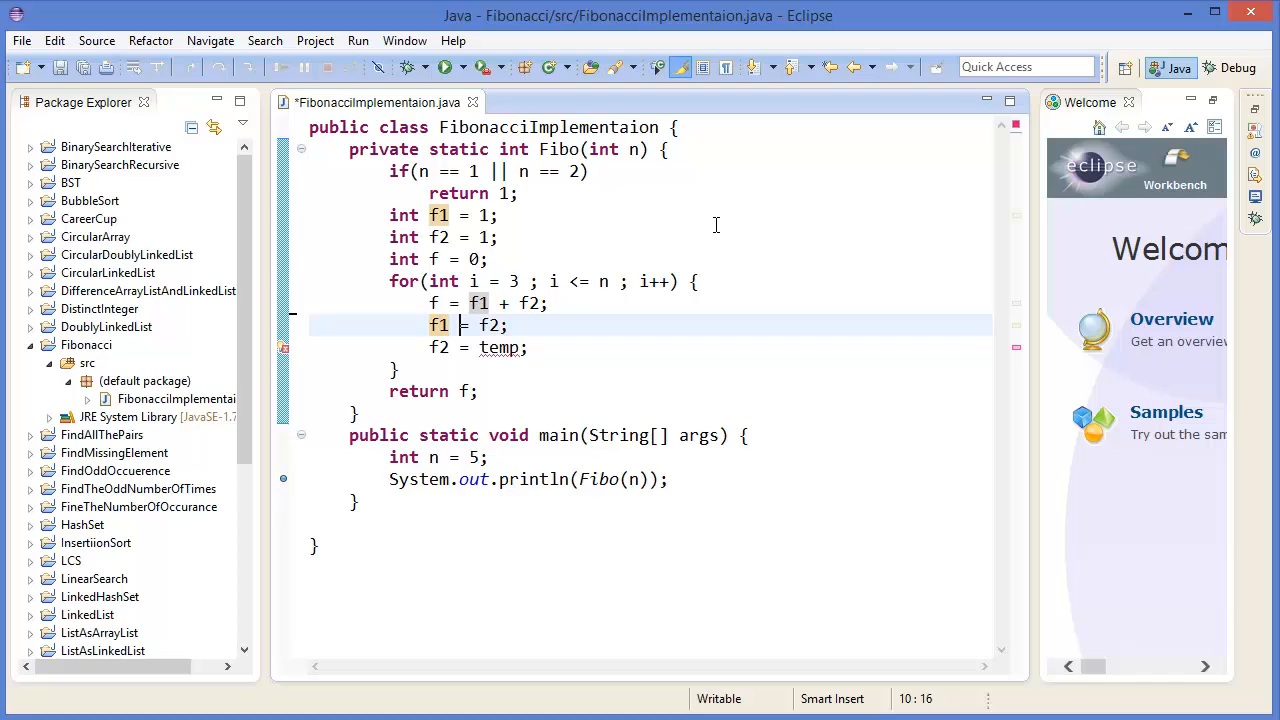
Replace the temp shift with f1 = f2; f2 = f; and rerun the program.
{"action": "double_click", "coordinate": [500, 348]}
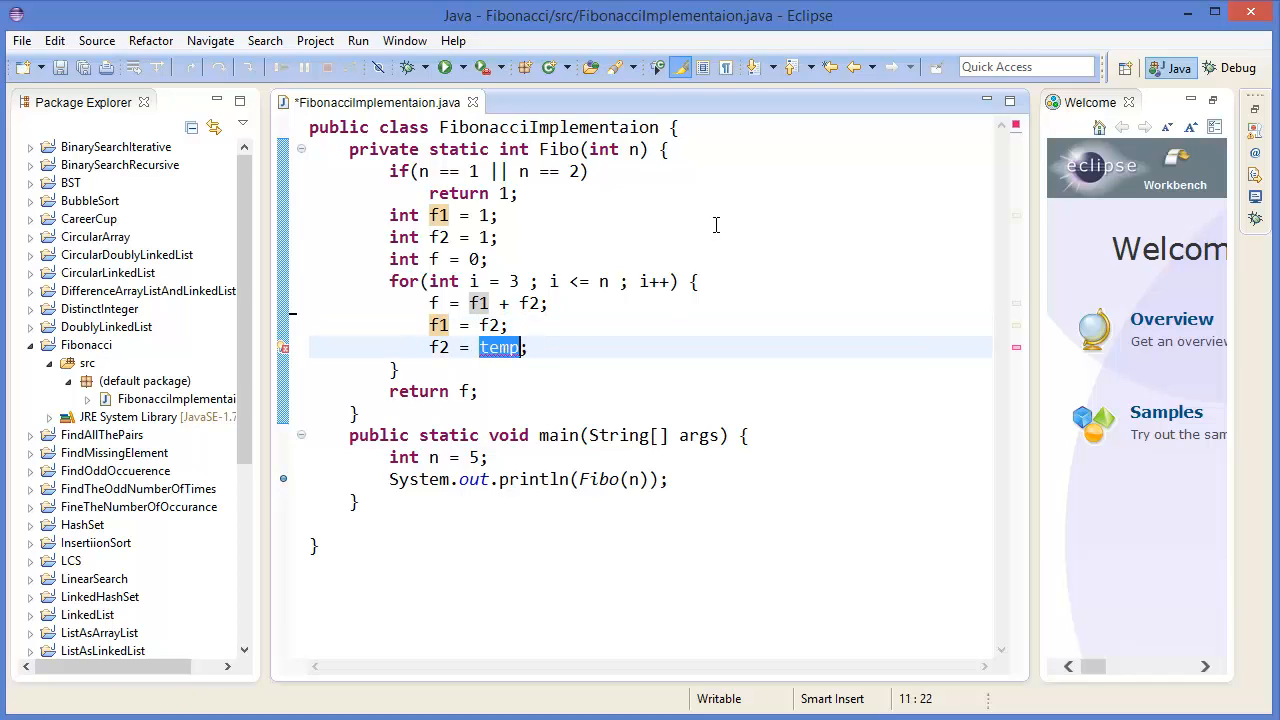
{"action": "type", "text": "f"}
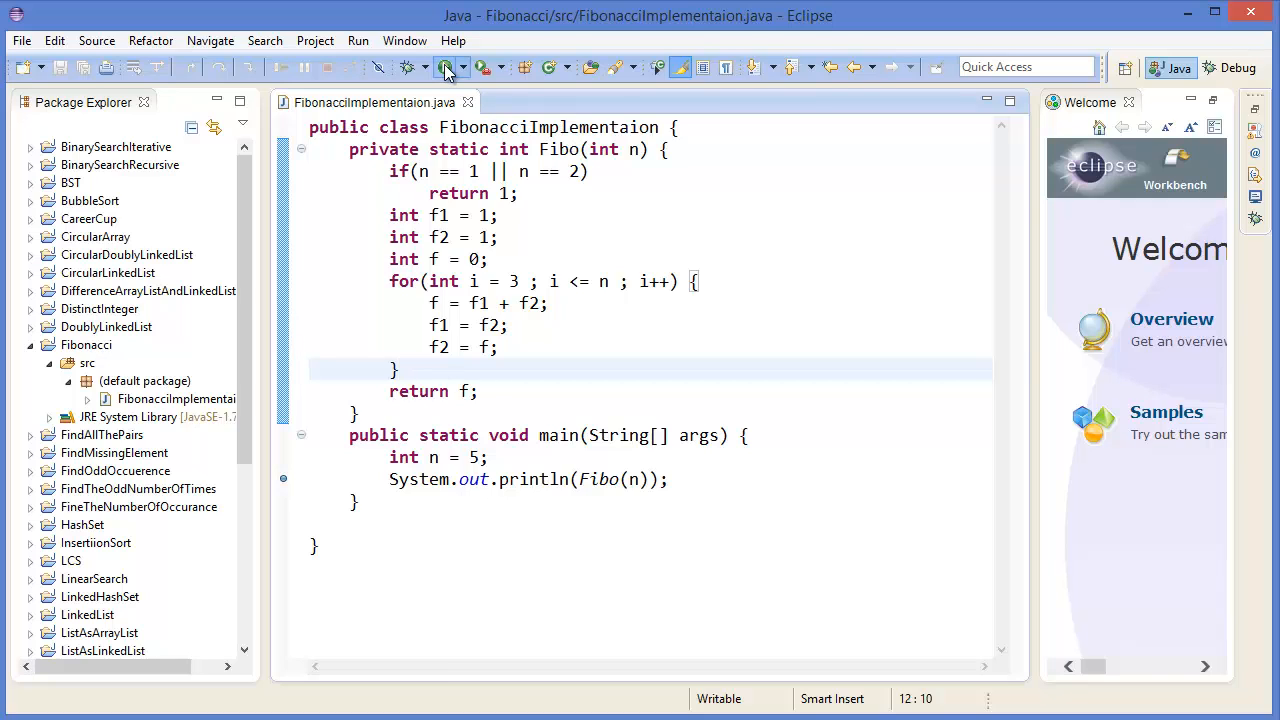
{"action": "left_click", "coordinate": [444, 68]}
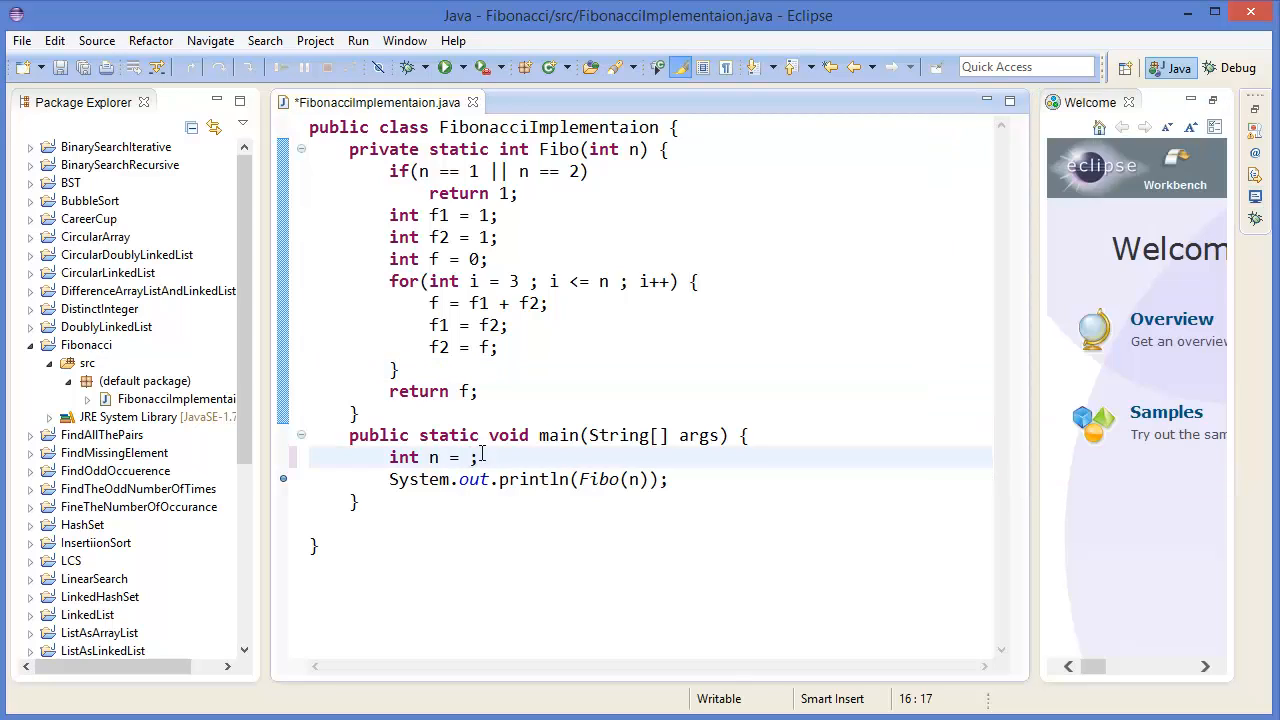
Run Fibo with n = 6 and then n = 7 to check the printed results.
{"action": "type", "text": "6"}
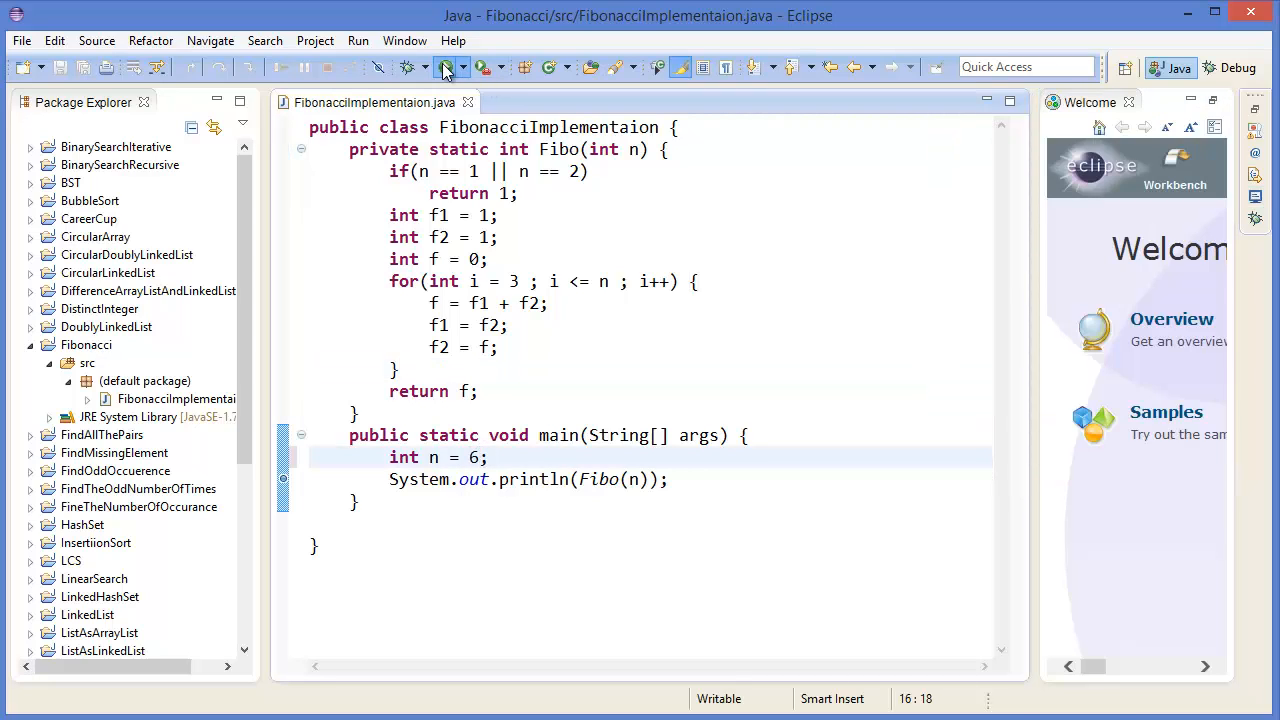
{"action": "left_click", "coordinate": [444, 68]}
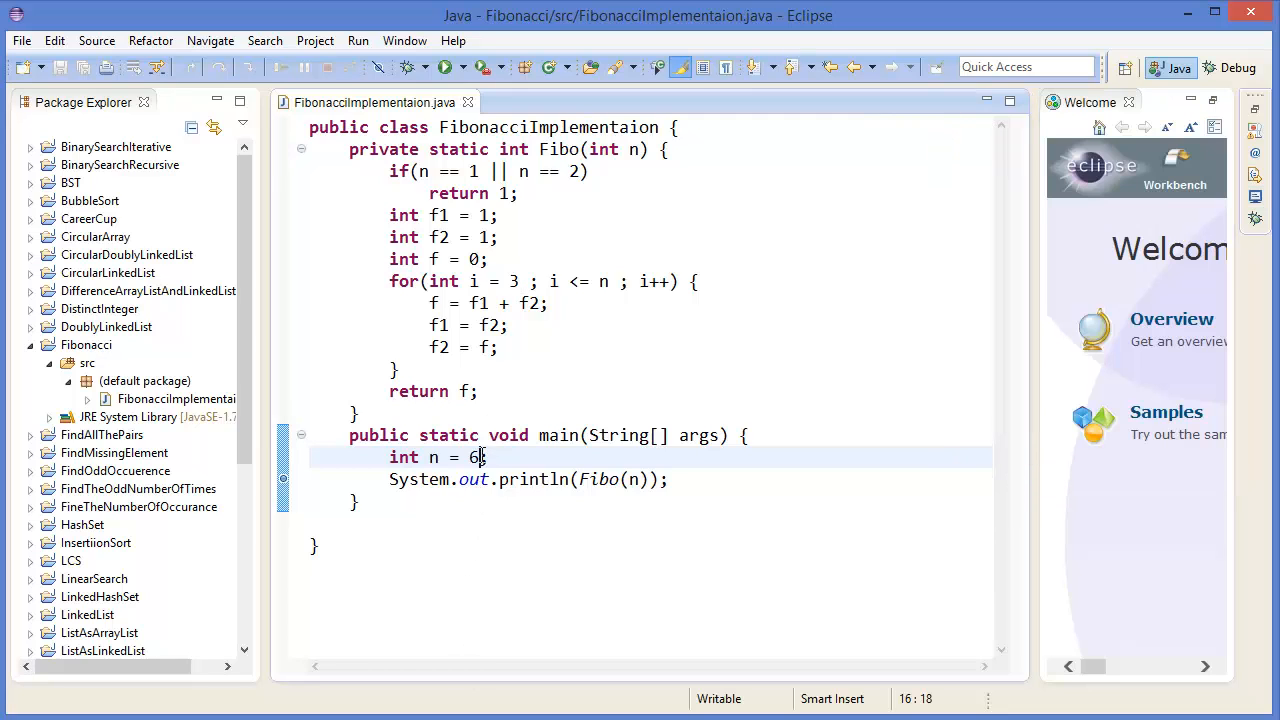
{"action": "type", "text": "7"}
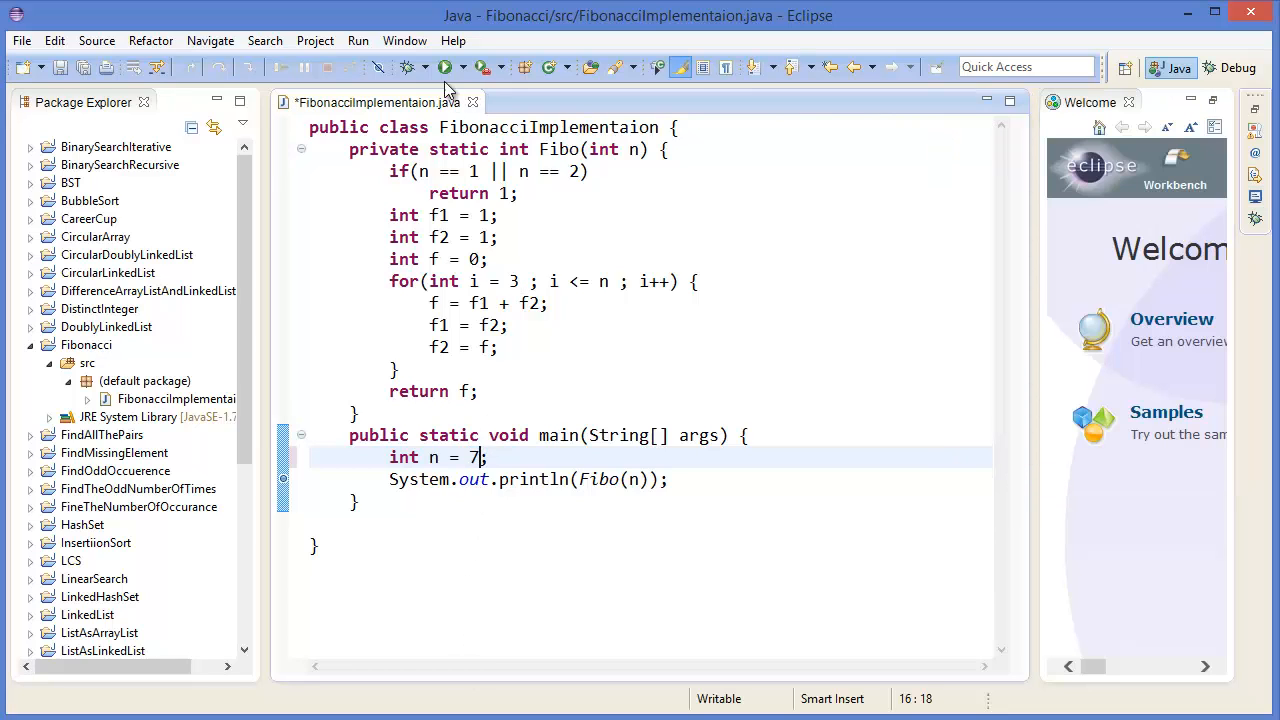
{"action": "left_click", "coordinate": [444, 68]}
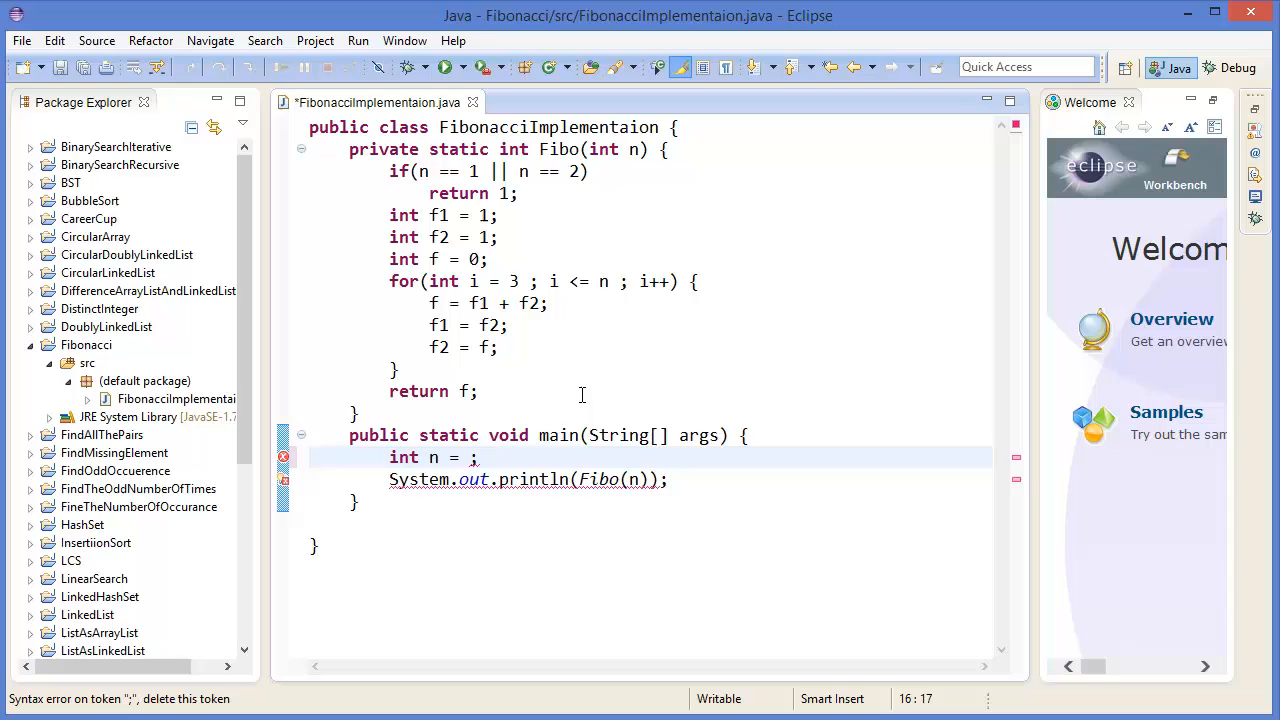
Set n back to 5 and launch the program in Debug mode.
{"action": "type", "text": "5"}
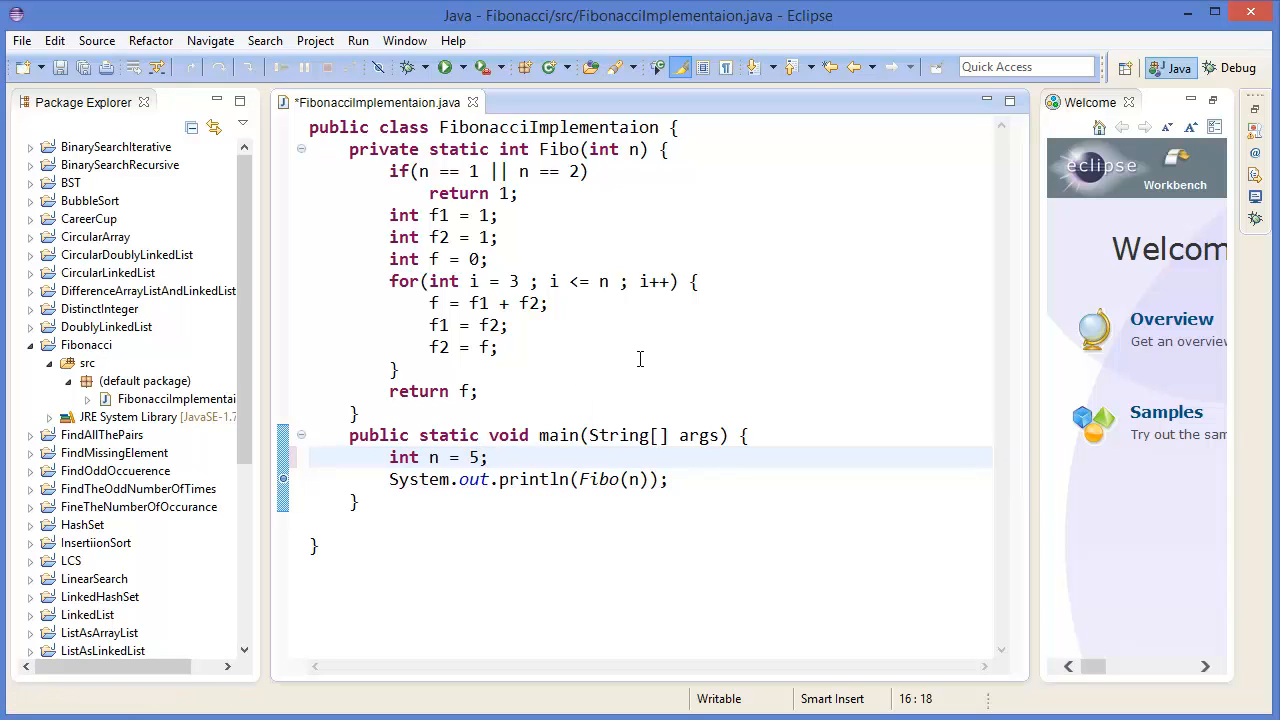
{"action": "left_click", "coordinate": [444, 68]}
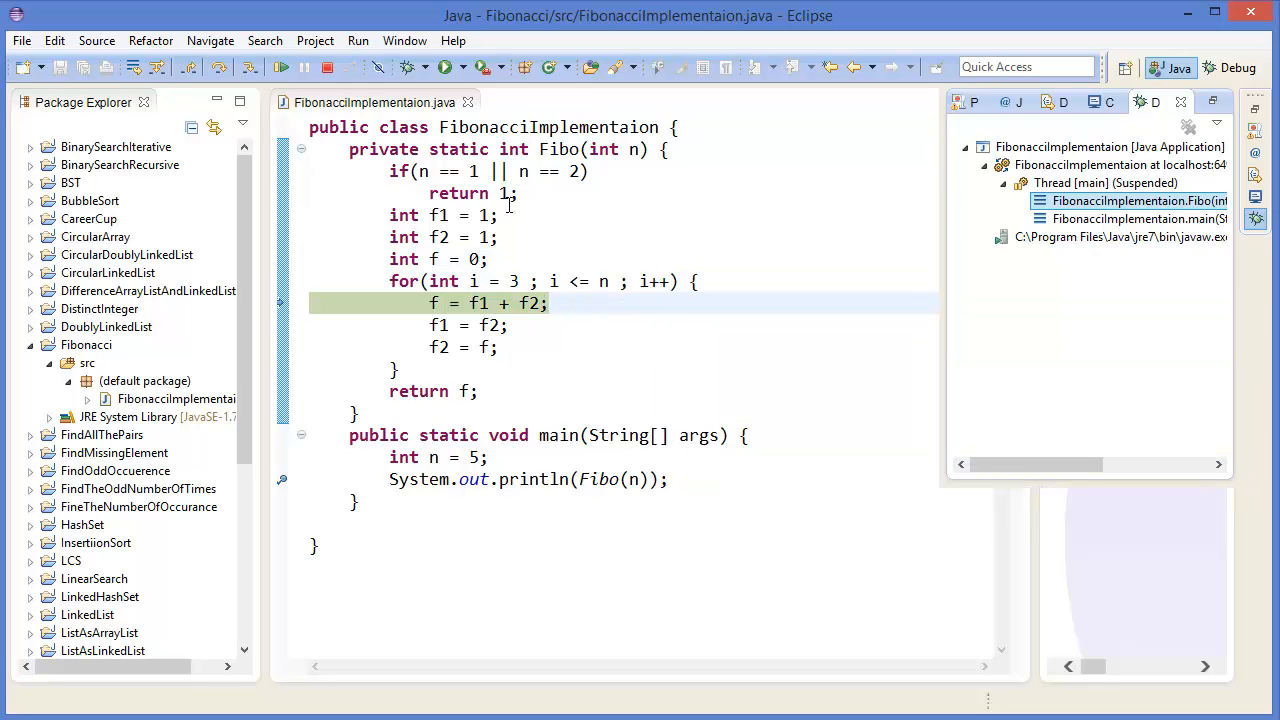
Step over the loop statements watching f, f1 and f2 update, then terminate the debug session.
{"action": "key", "text": "F6"}
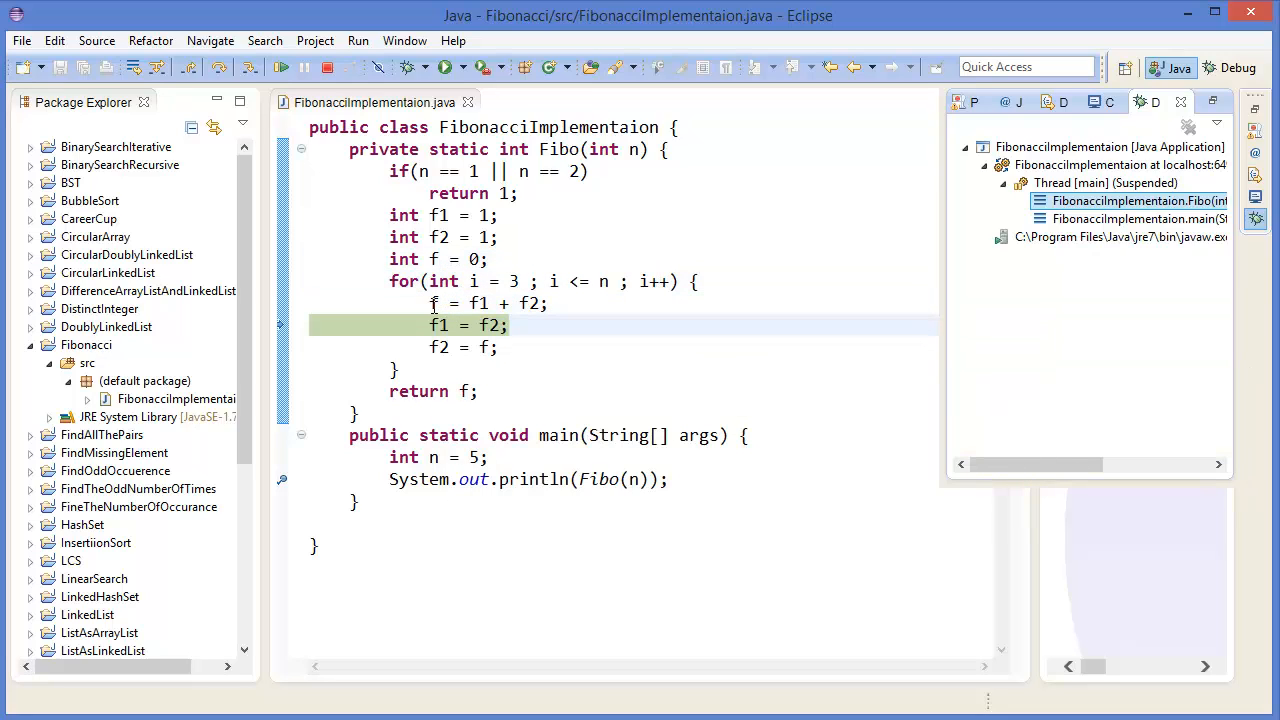
{"action": "mouse_move", "coordinate": [440, 324]}
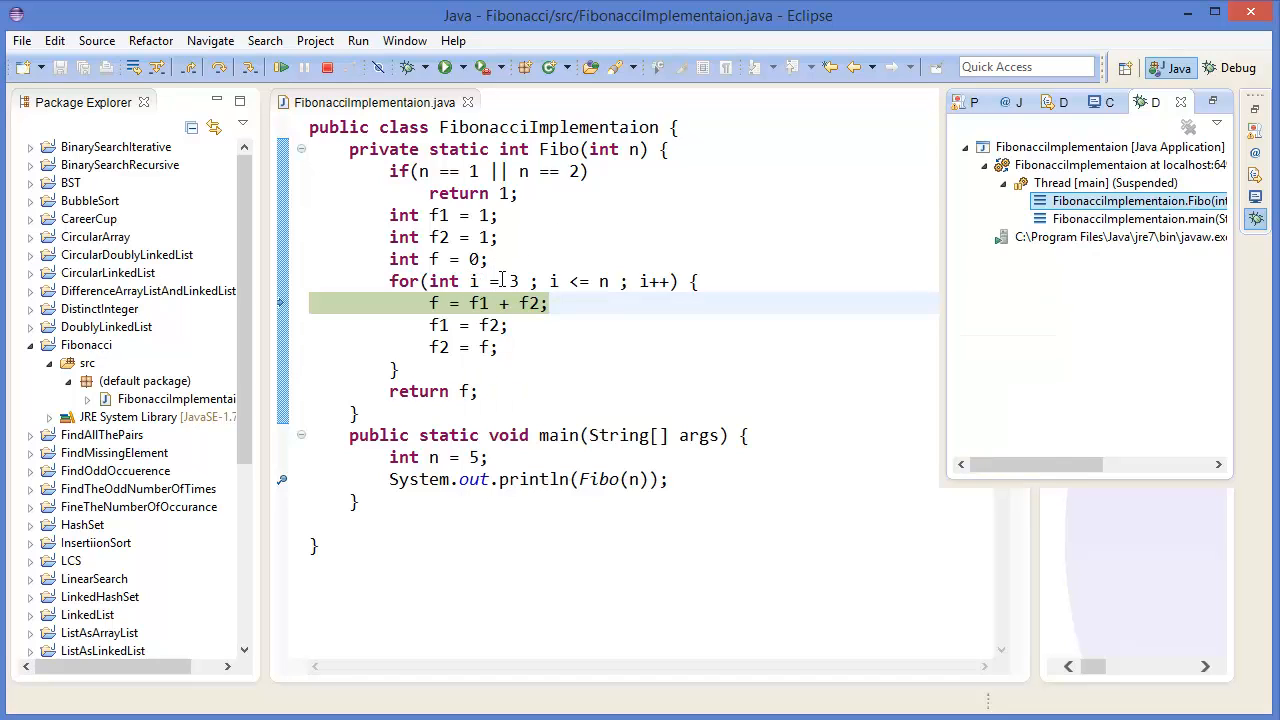
{"action": "mouse_move", "coordinate": [480, 304]}
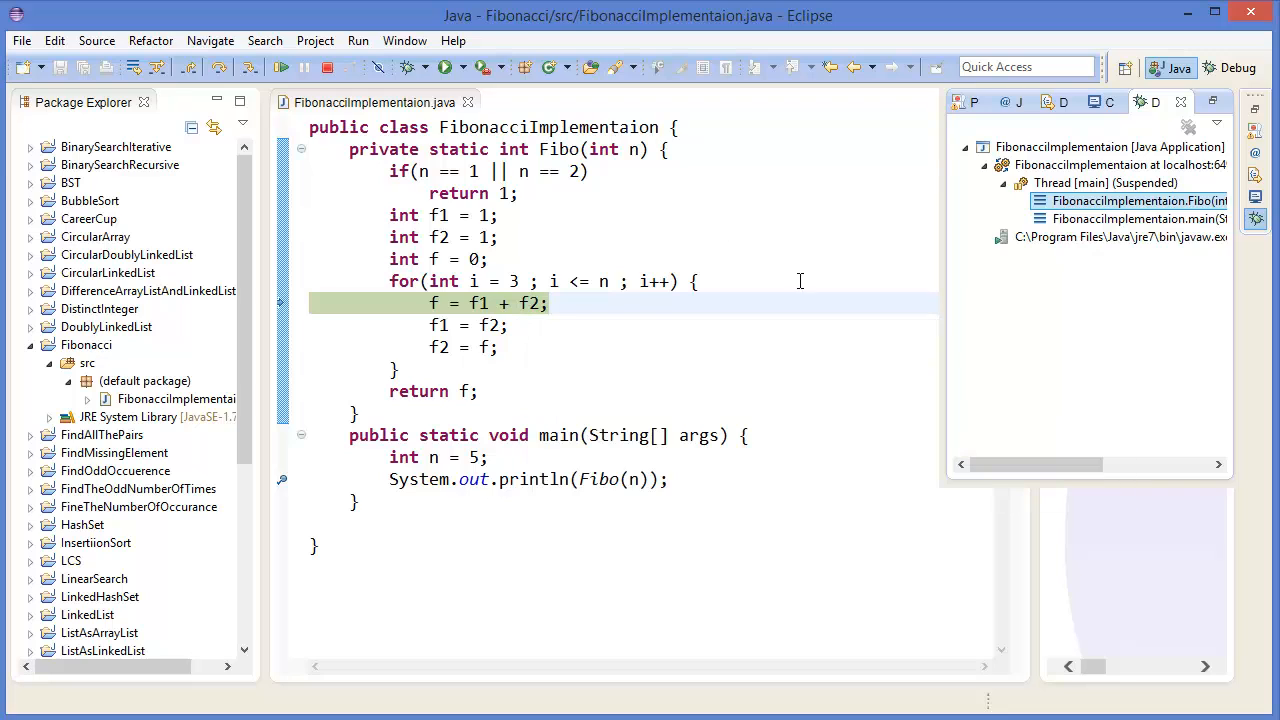
{"action": "key", "text": "alt+tab"}
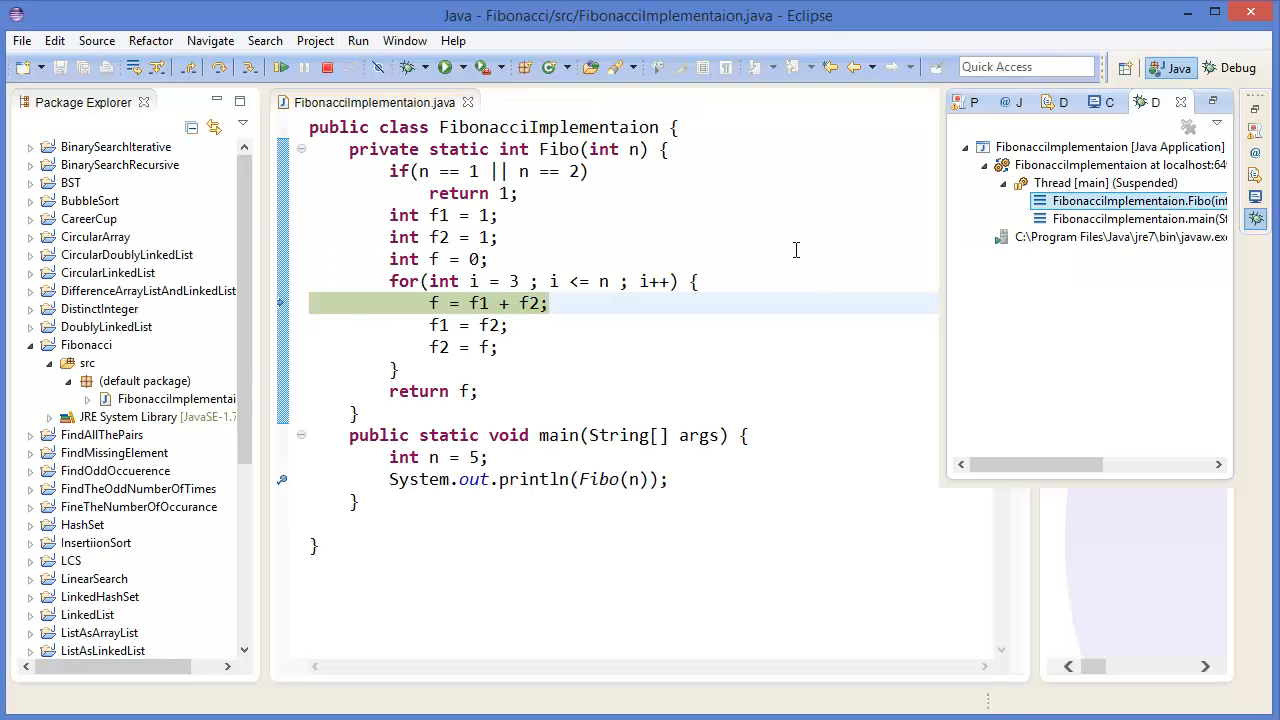
{"action": "left_click", "coordinate": [280, 68]}
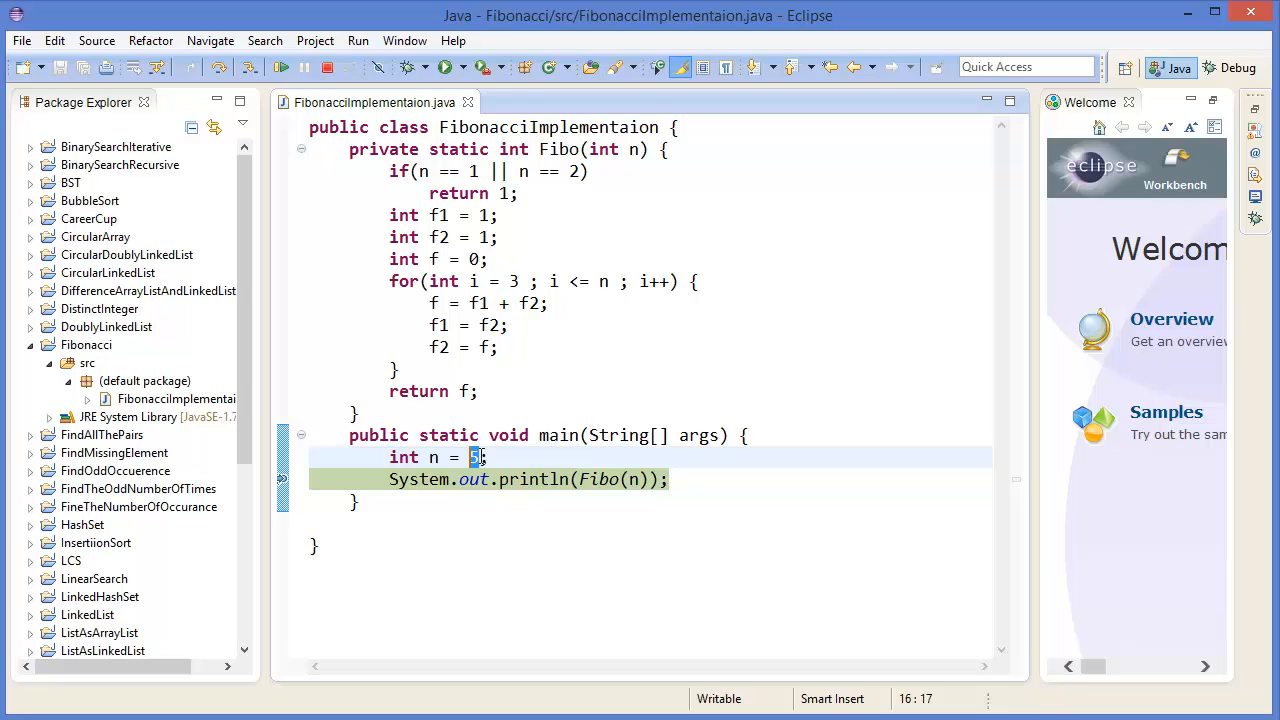
Run Fibo with n = 35, printing 9227465.
{"action": "type", "text": "5"}
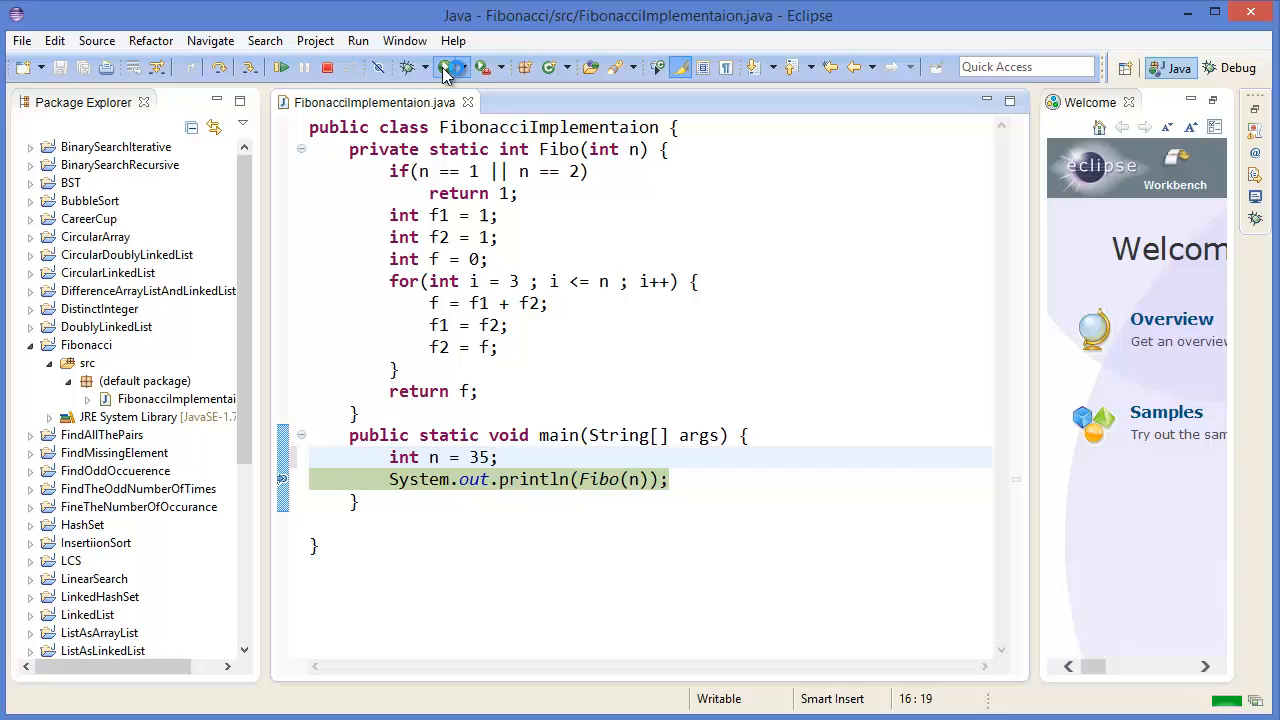
{"action": "left_click", "coordinate": [444, 68]}
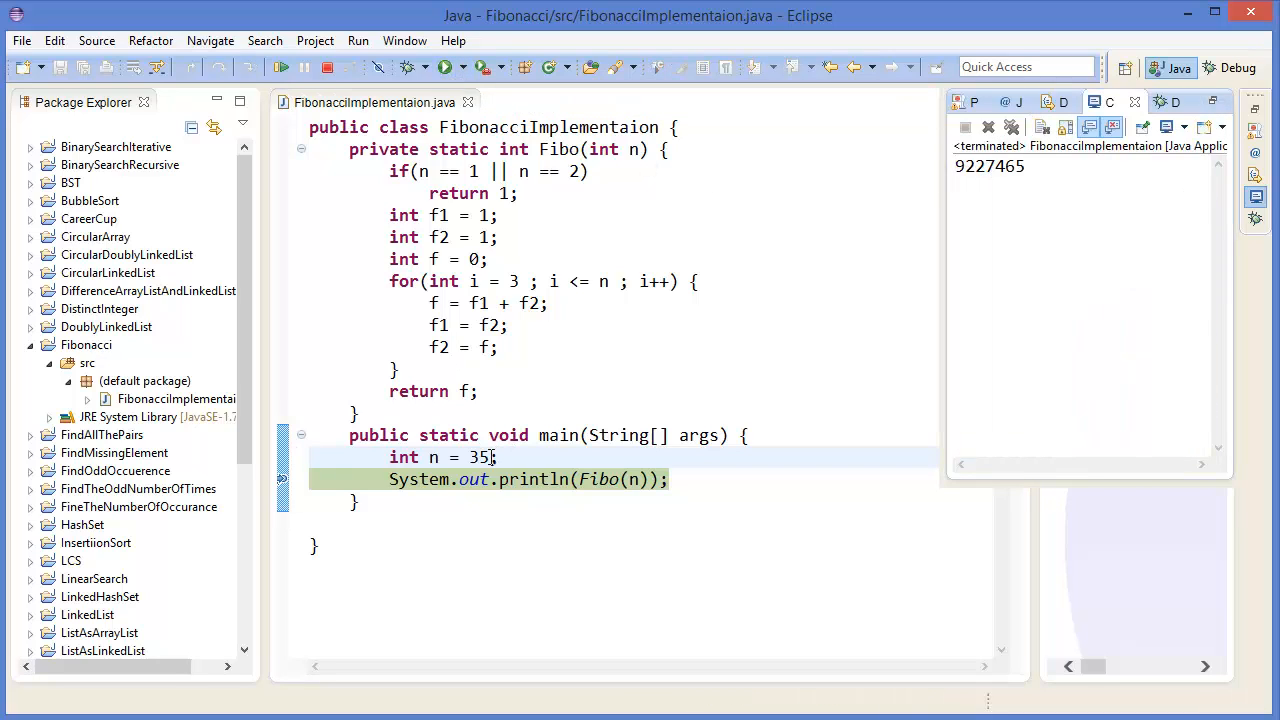
Replace 35 with 40 and run again, printing 102334155, then return to the code.
{"action": "double_click", "coordinate": [480, 456]}
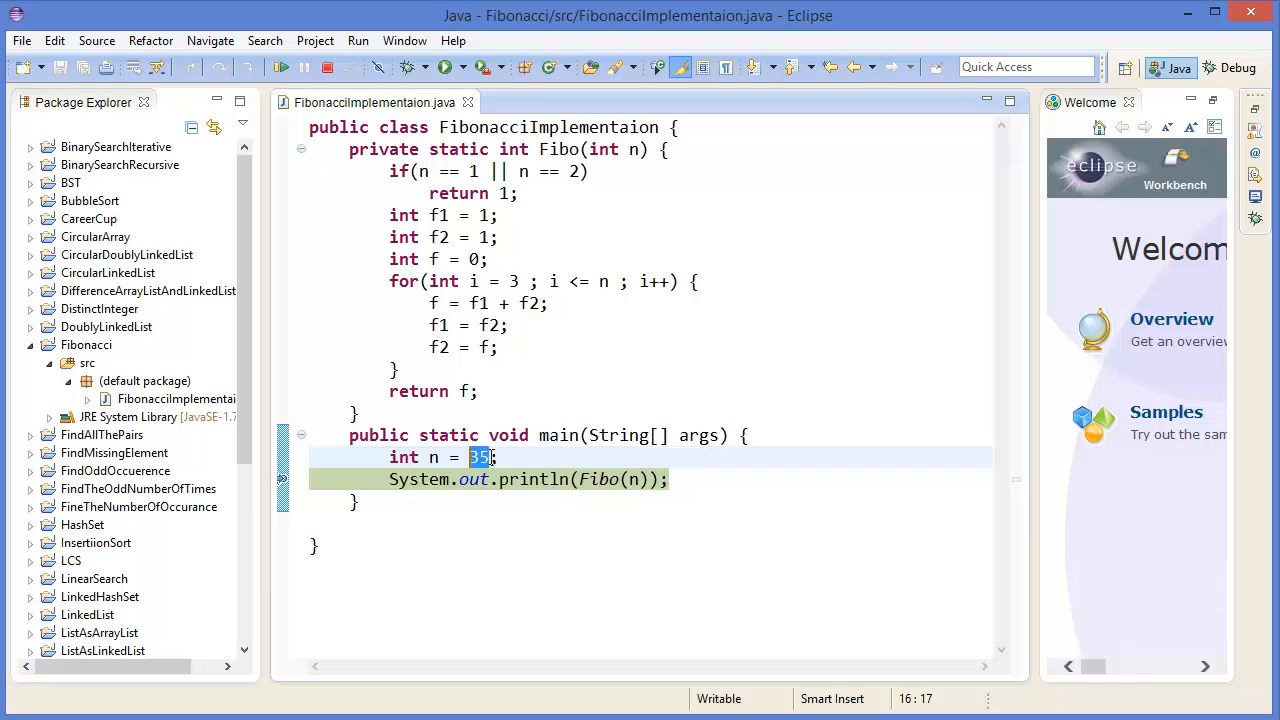
{"action": "type", "text": "40"}
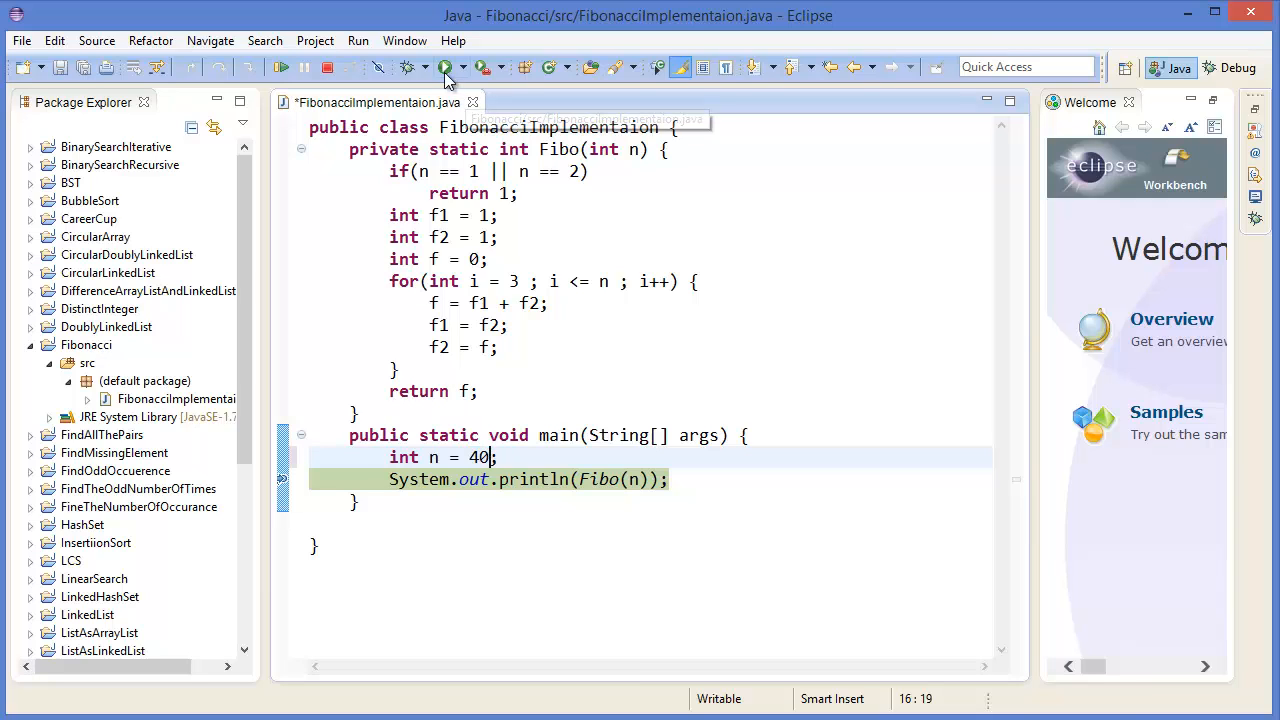
{"action": "left_click", "coordinate": [446, 68]}
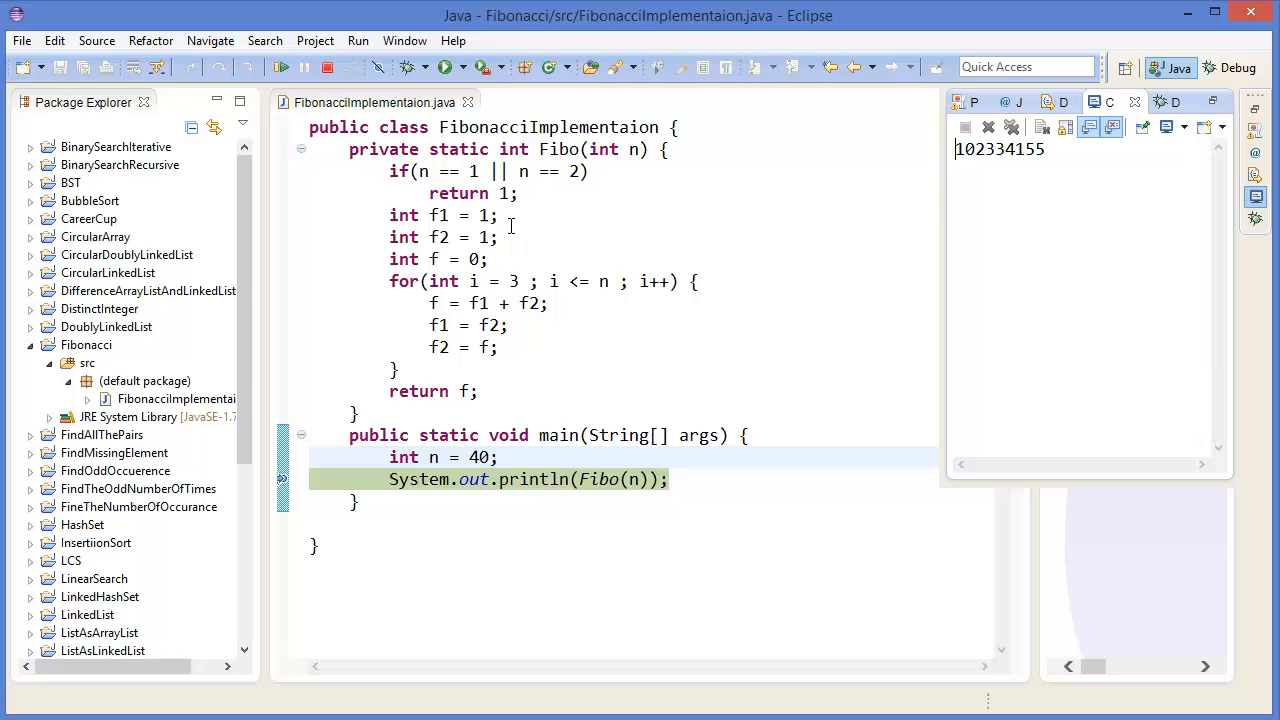
{"action": "left_click", "coordinate": [1000, 148]}
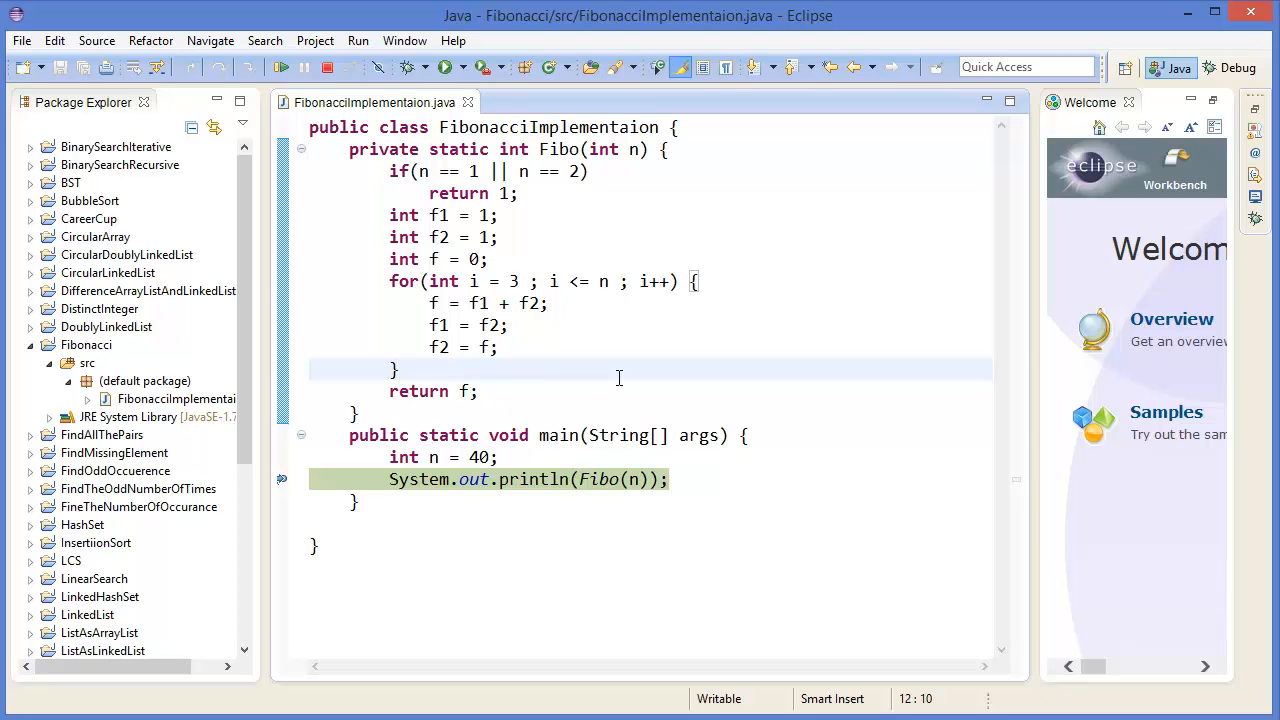
{"action": "left_click", "coordinate": [396, 368]}
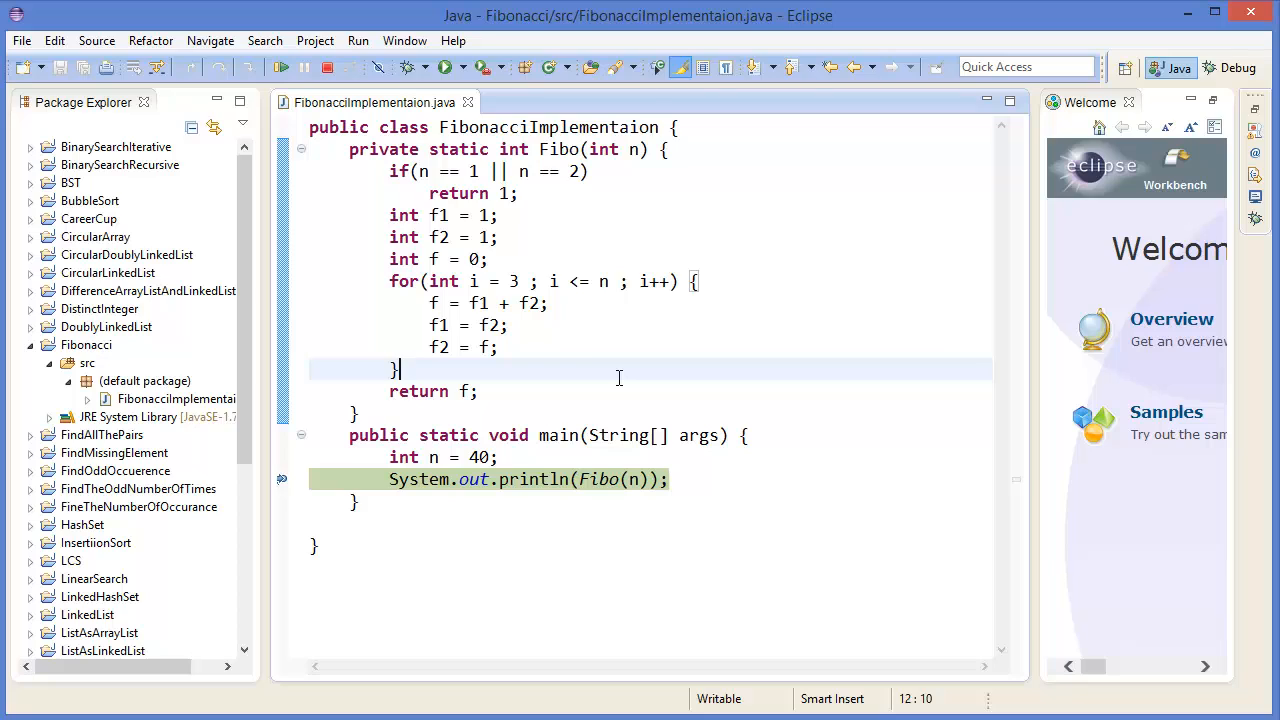